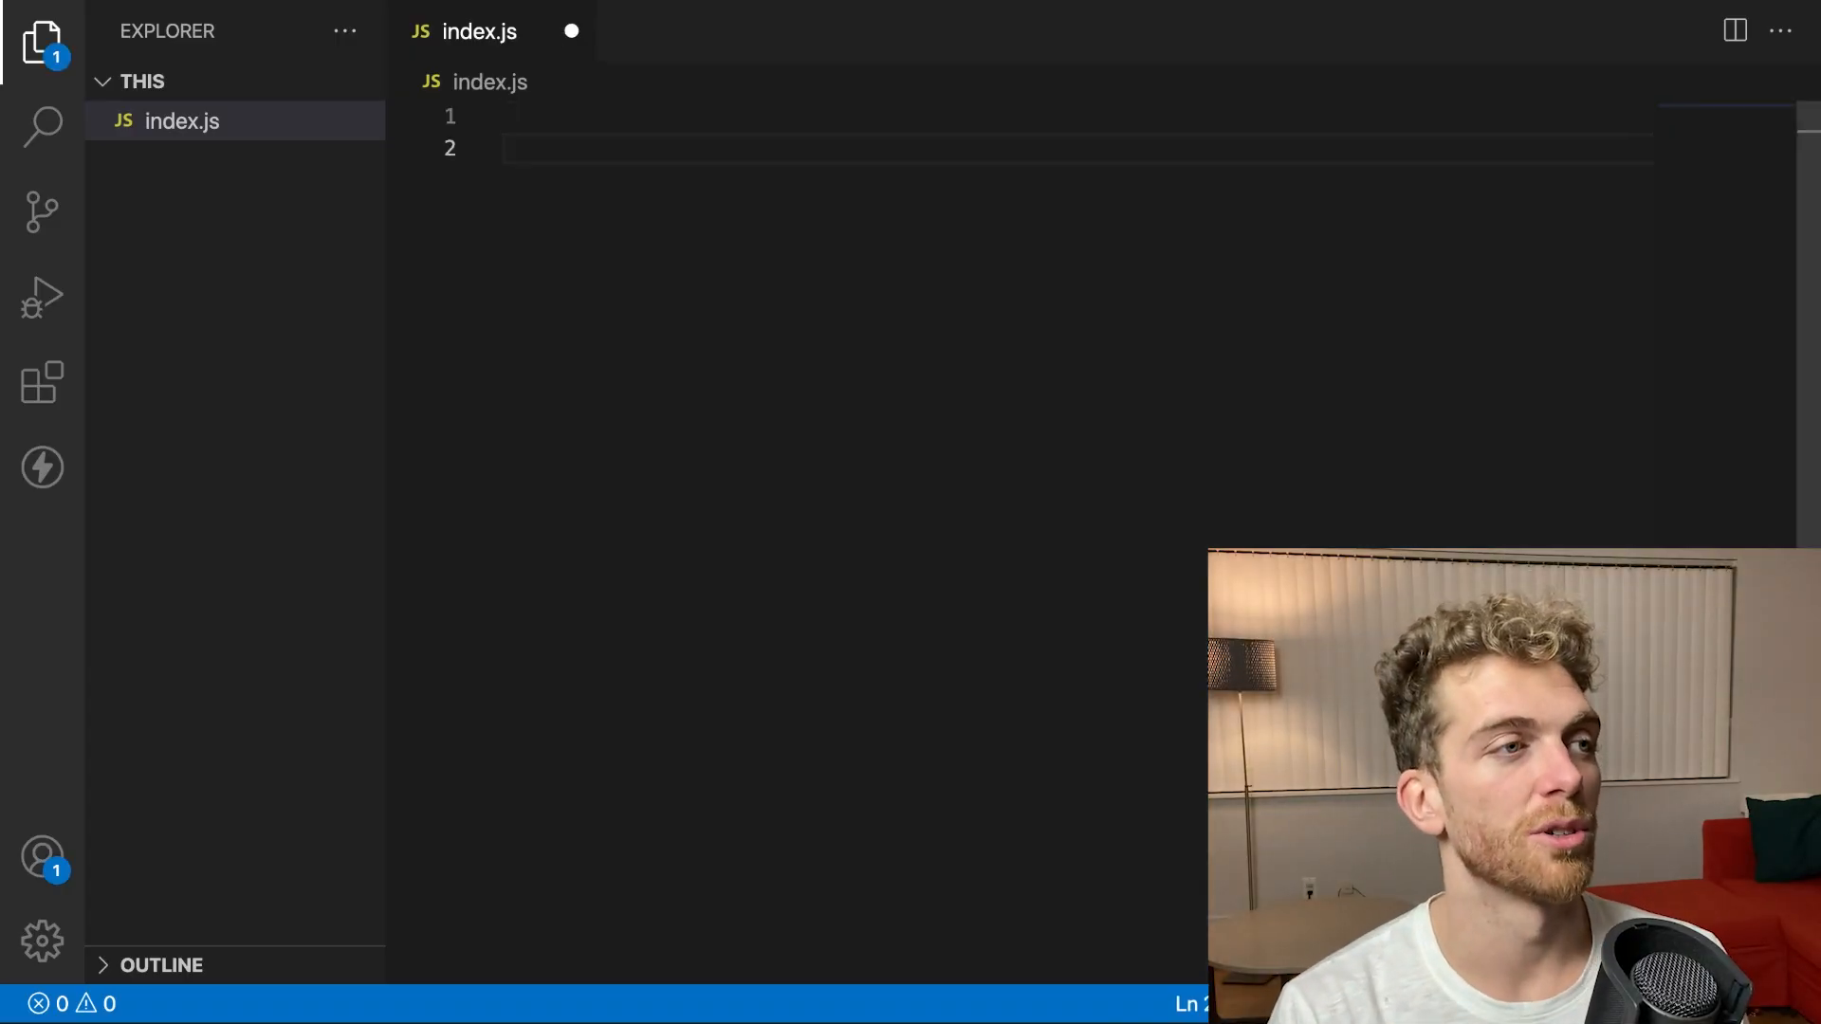
Start a player object with name "Waffles" and lives 3
type("const player = {")
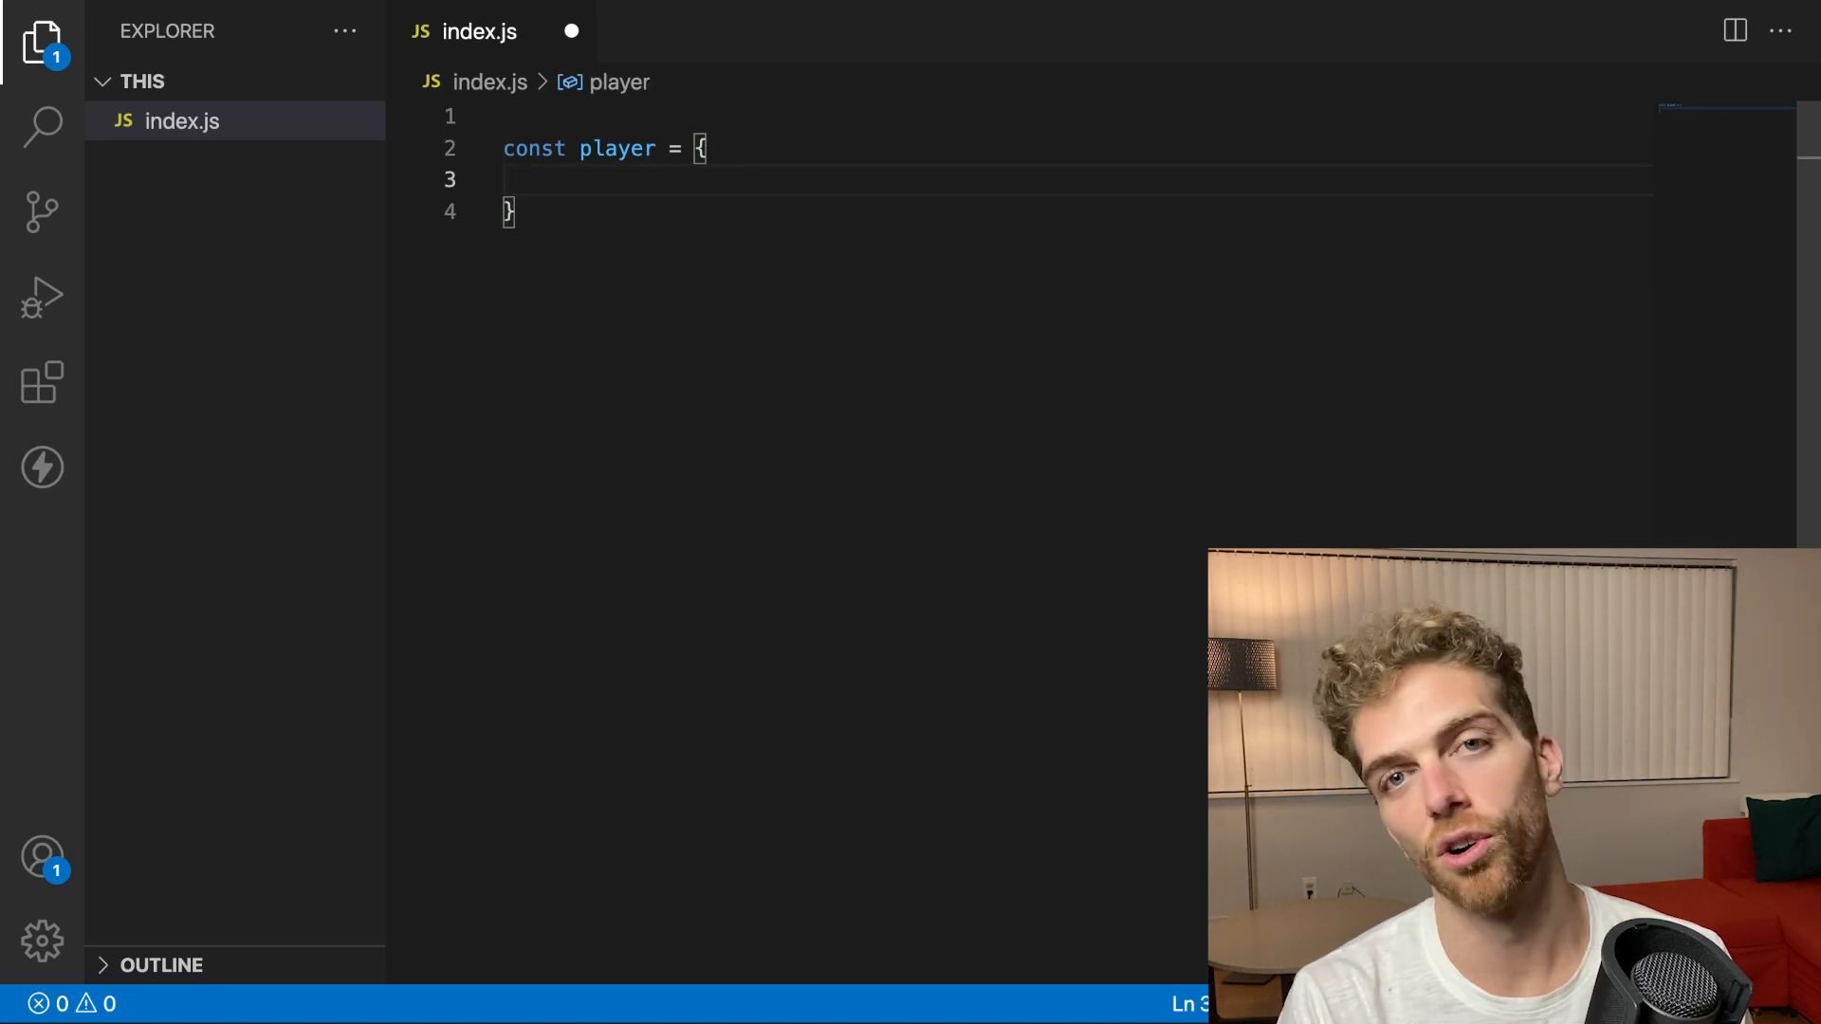
type("name")
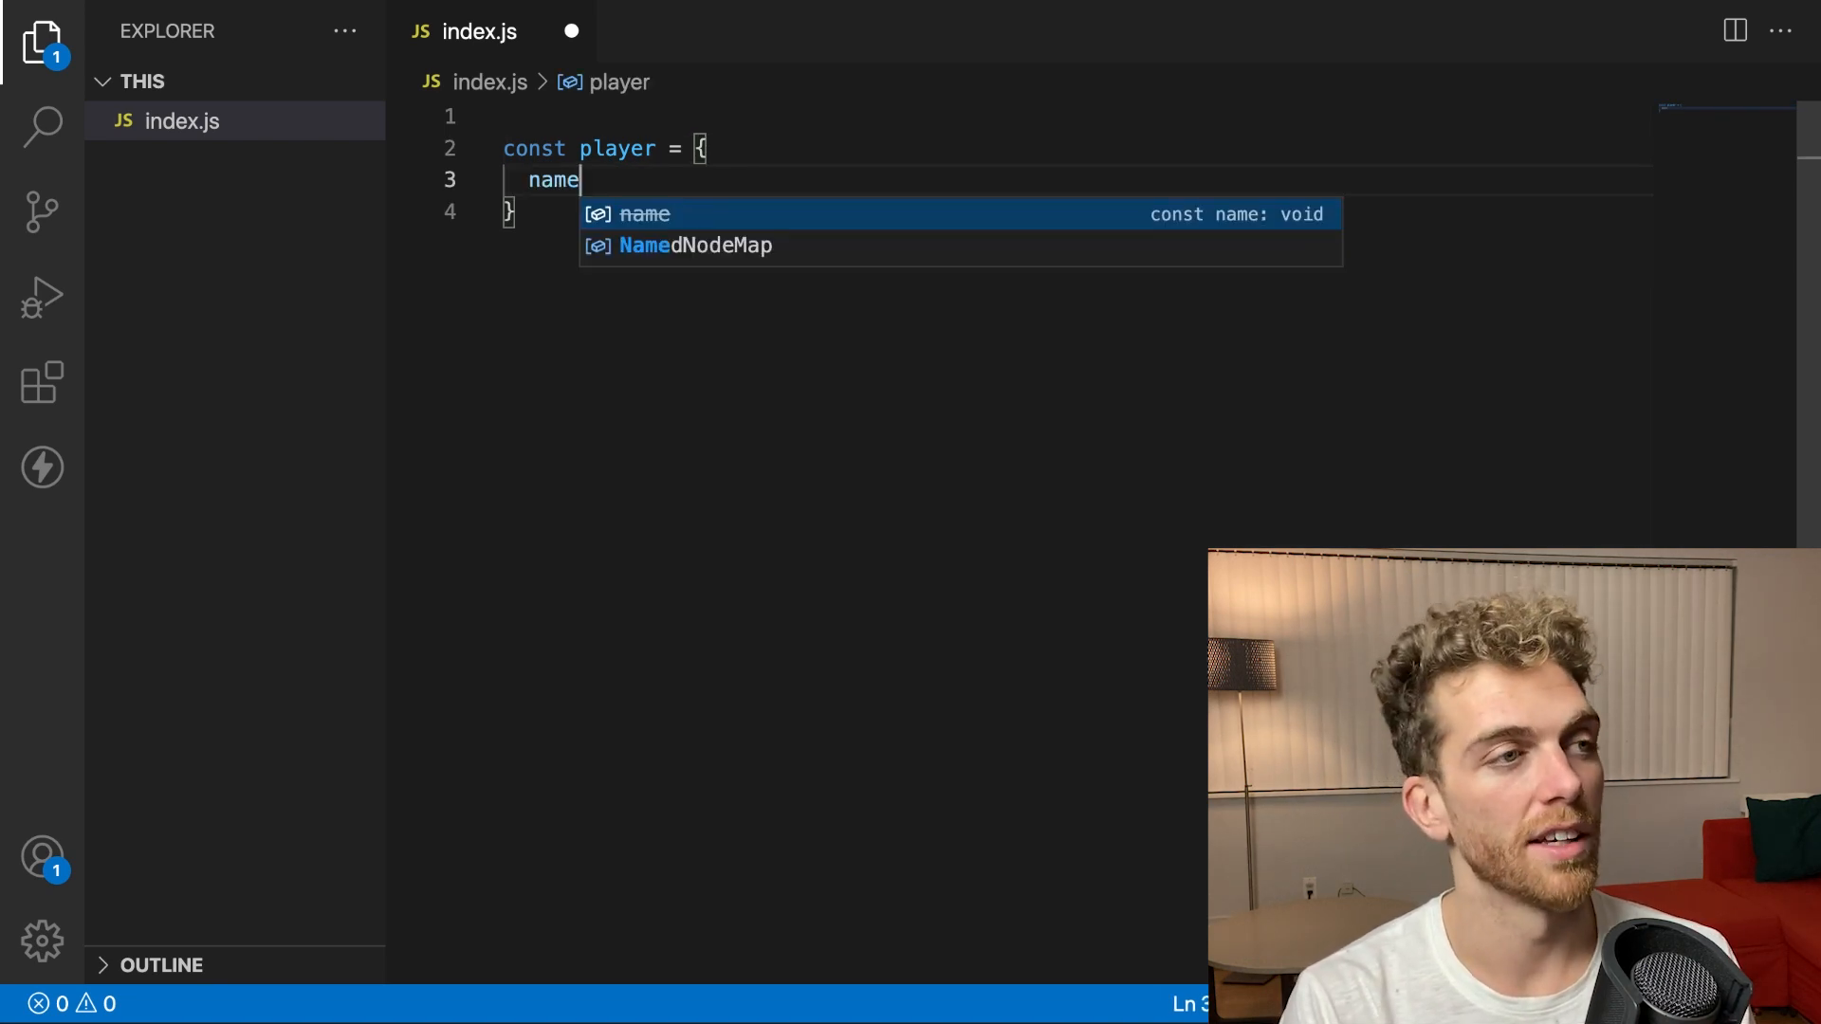
type(": \"\"")
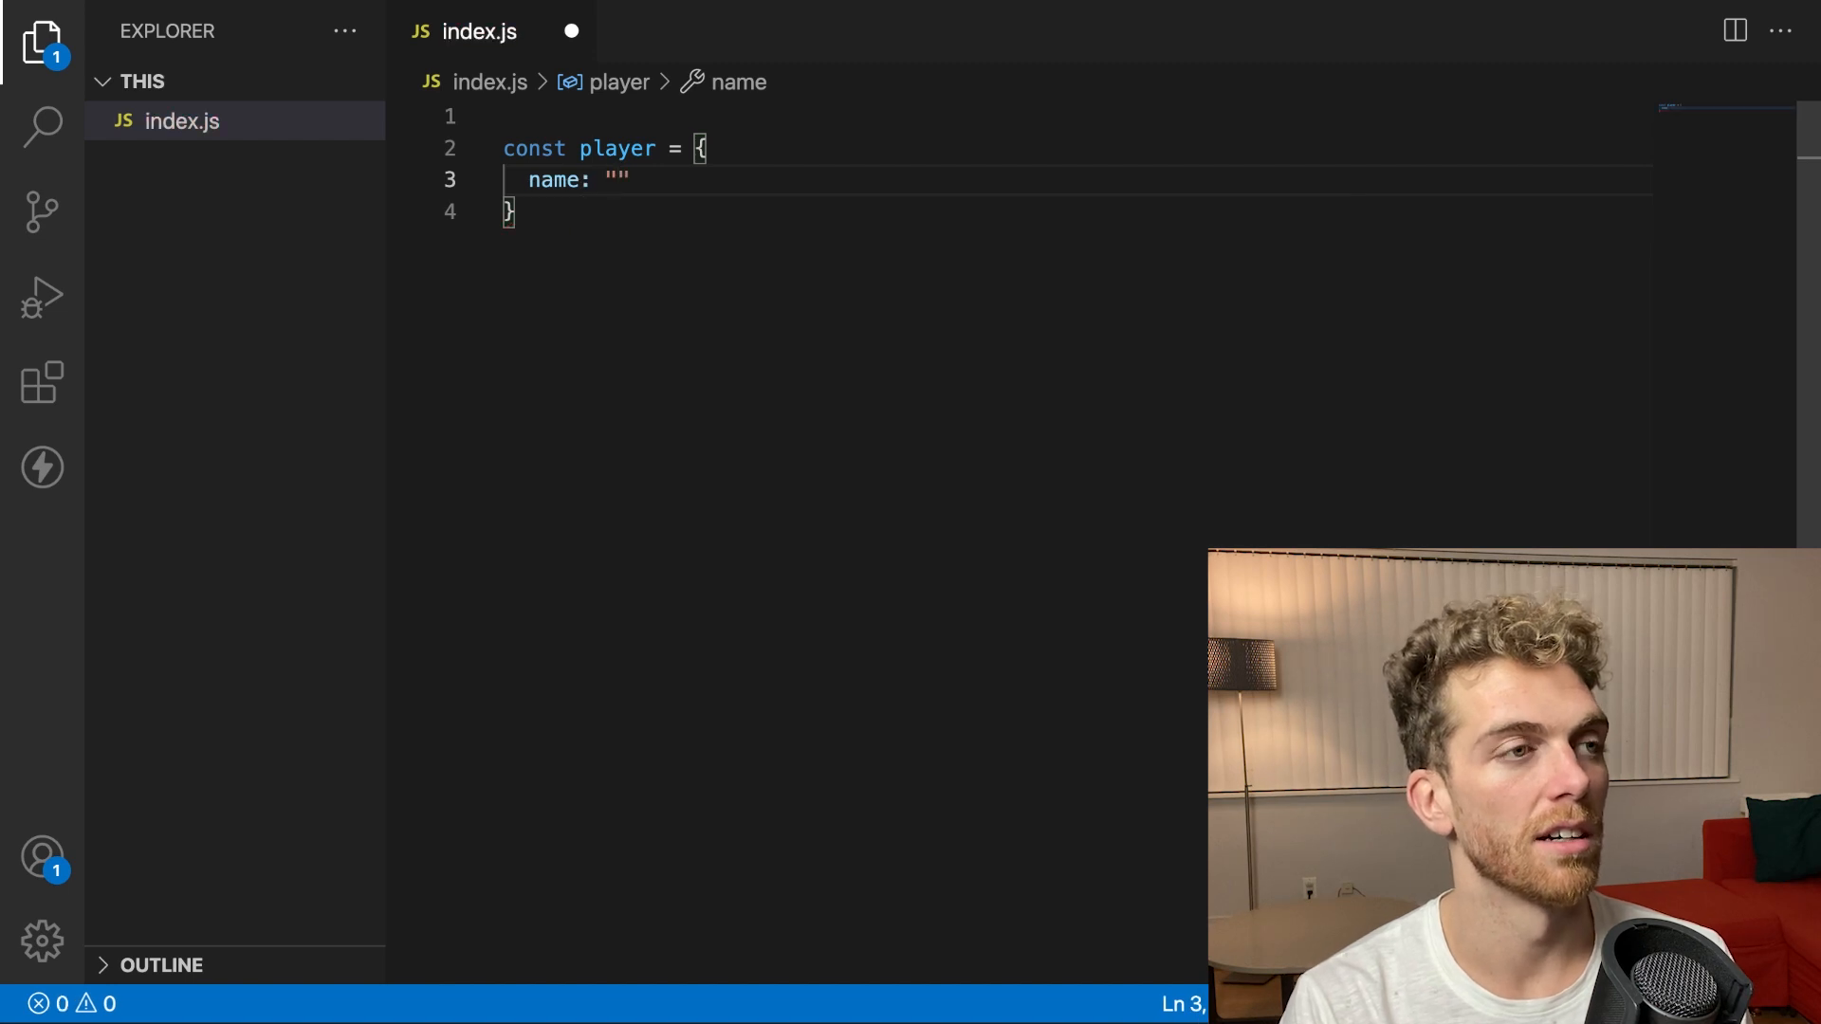
type("Waffles")
type("lives")
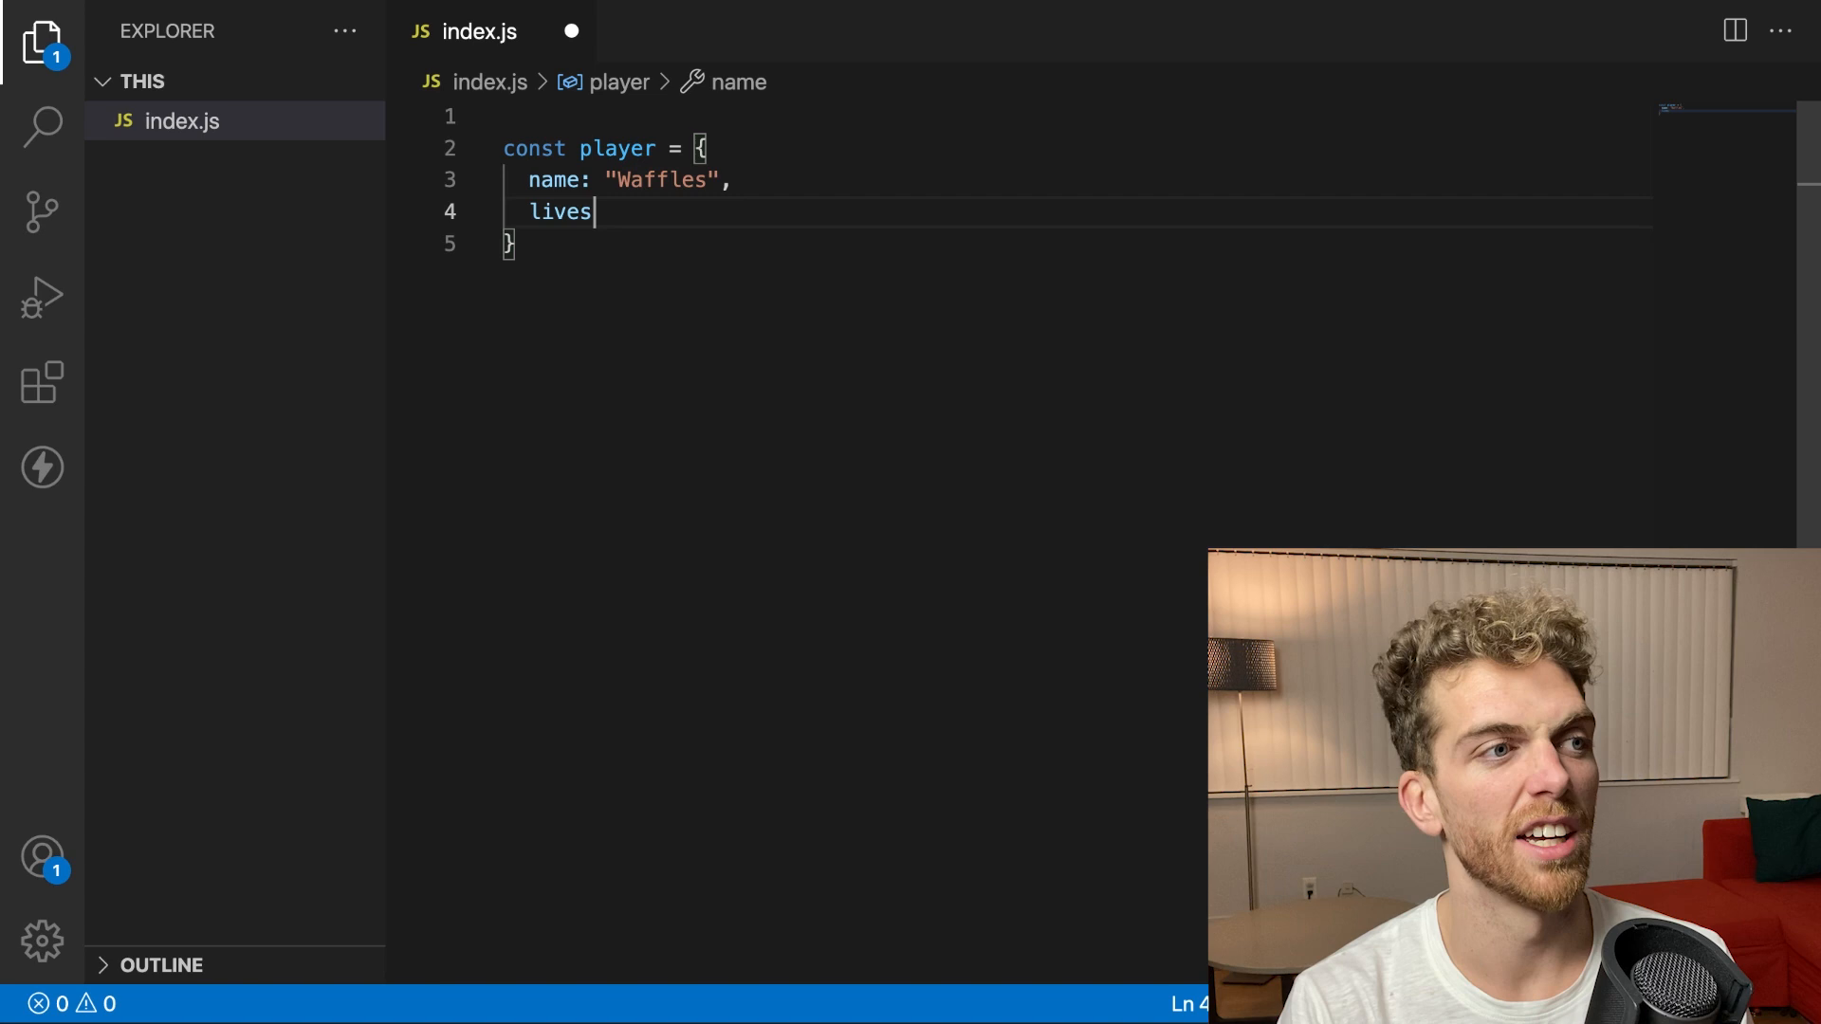
type(": 3")
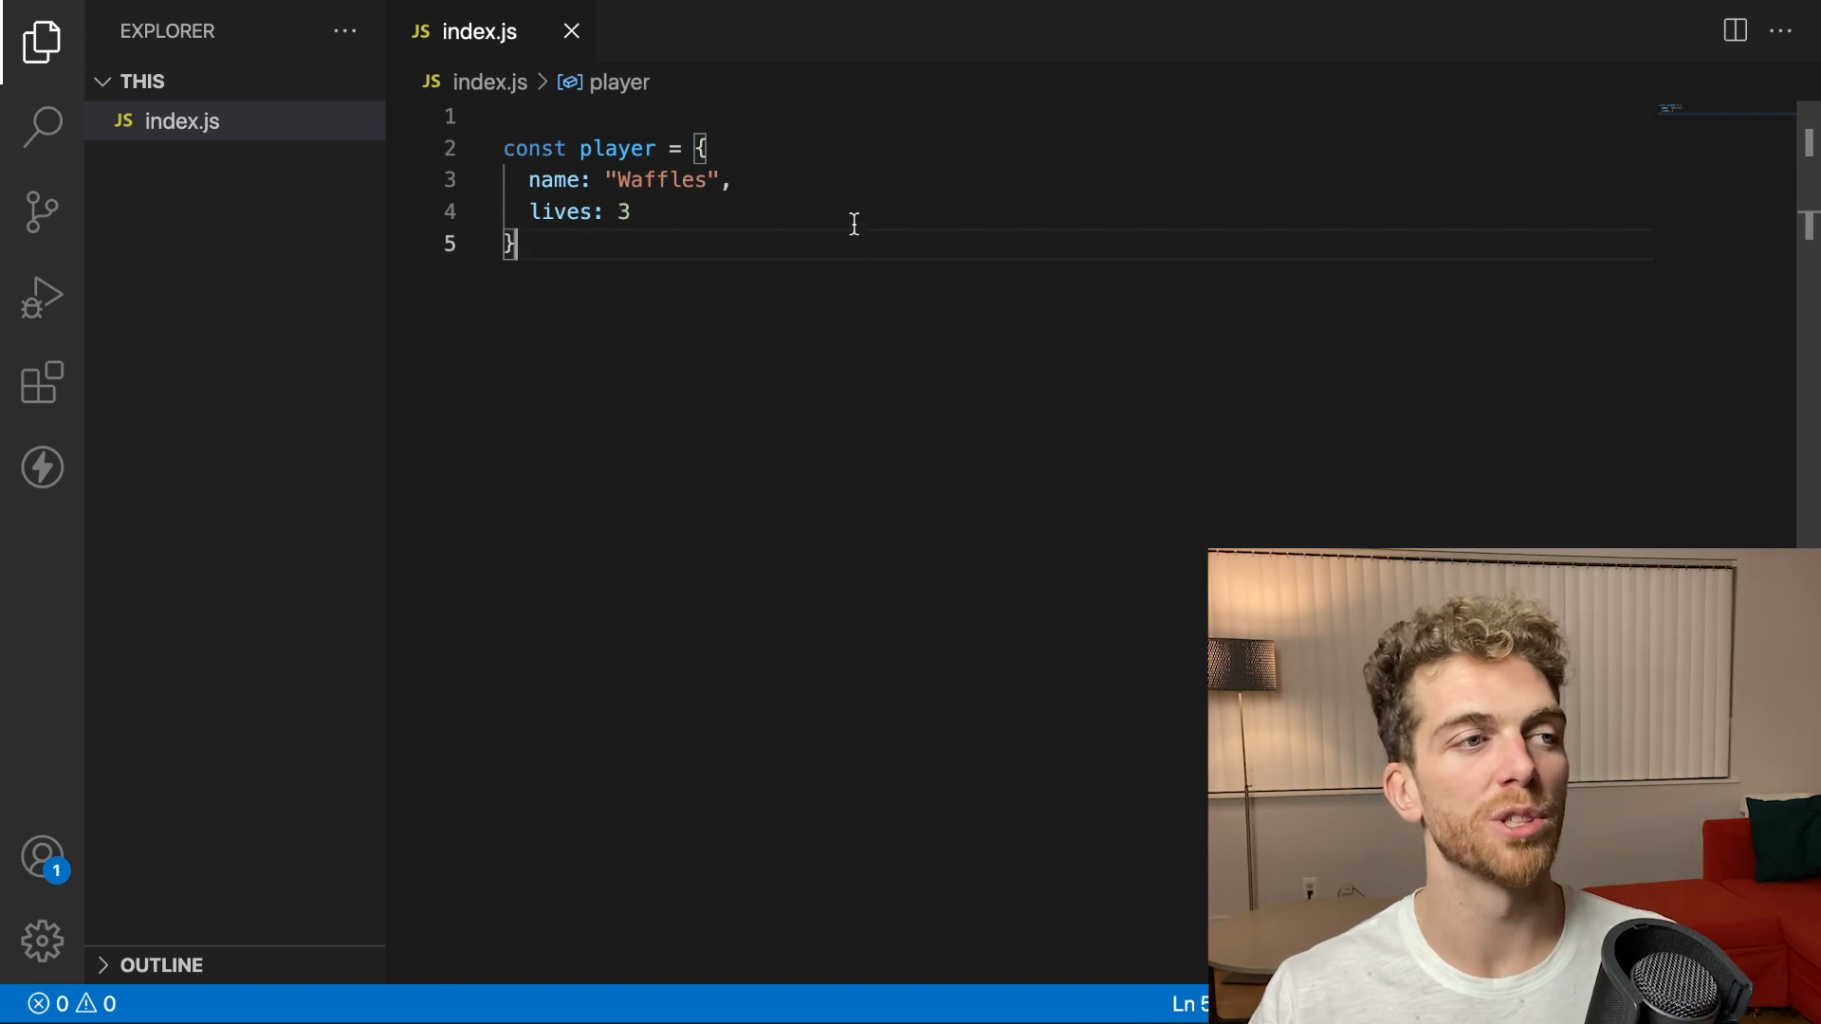
Add a saySomething method logging "hello" and call player.saySomething()
type(",")
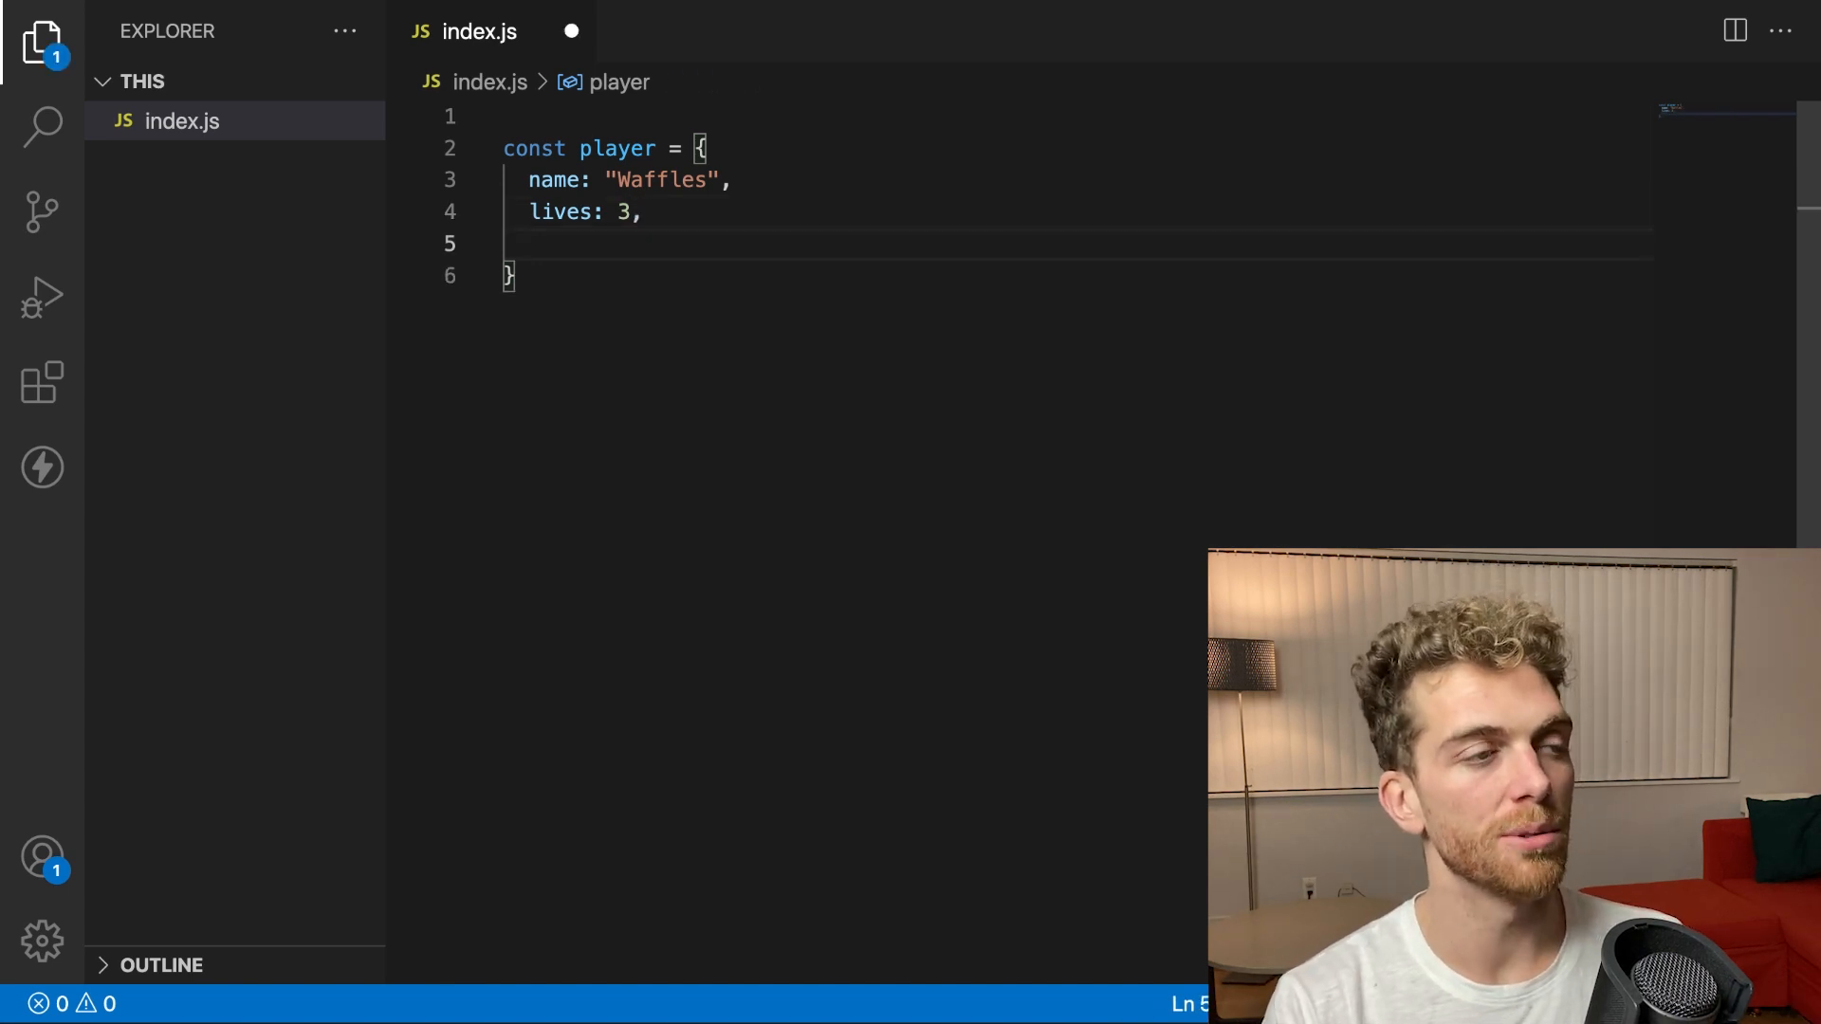
type("saySom")
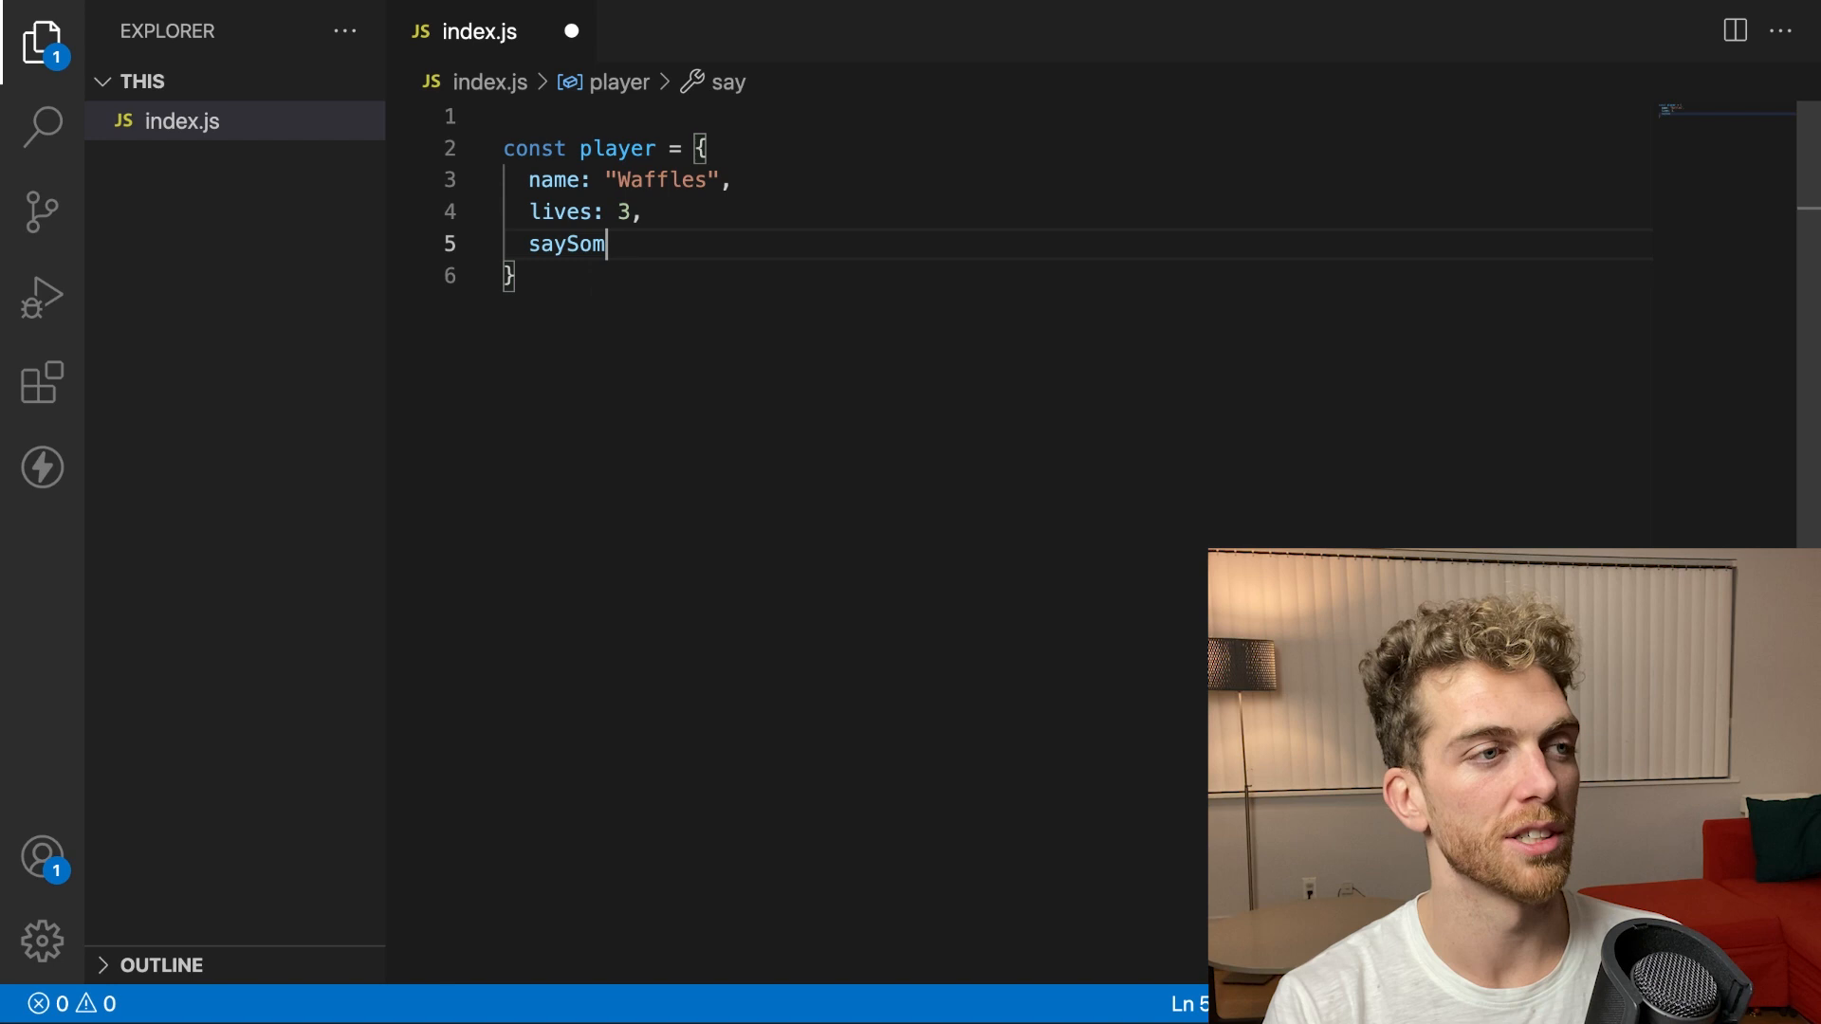
type("ething() {")
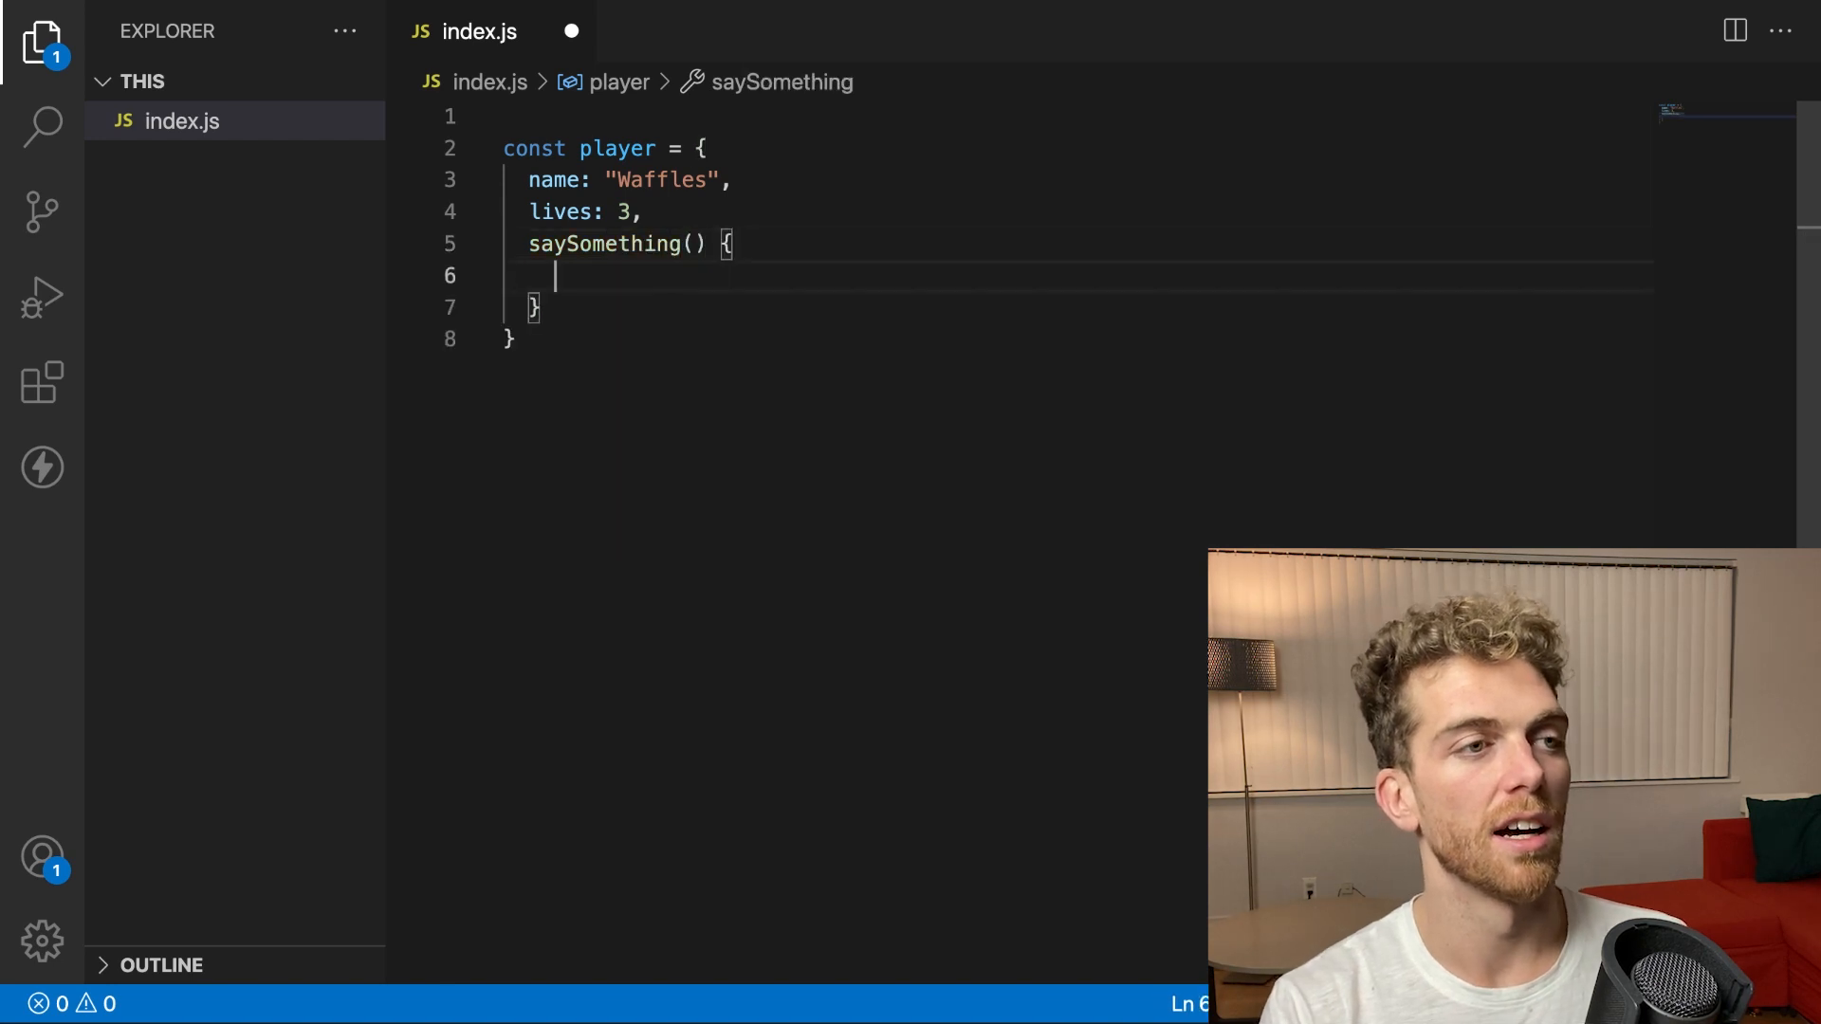
type("console.")
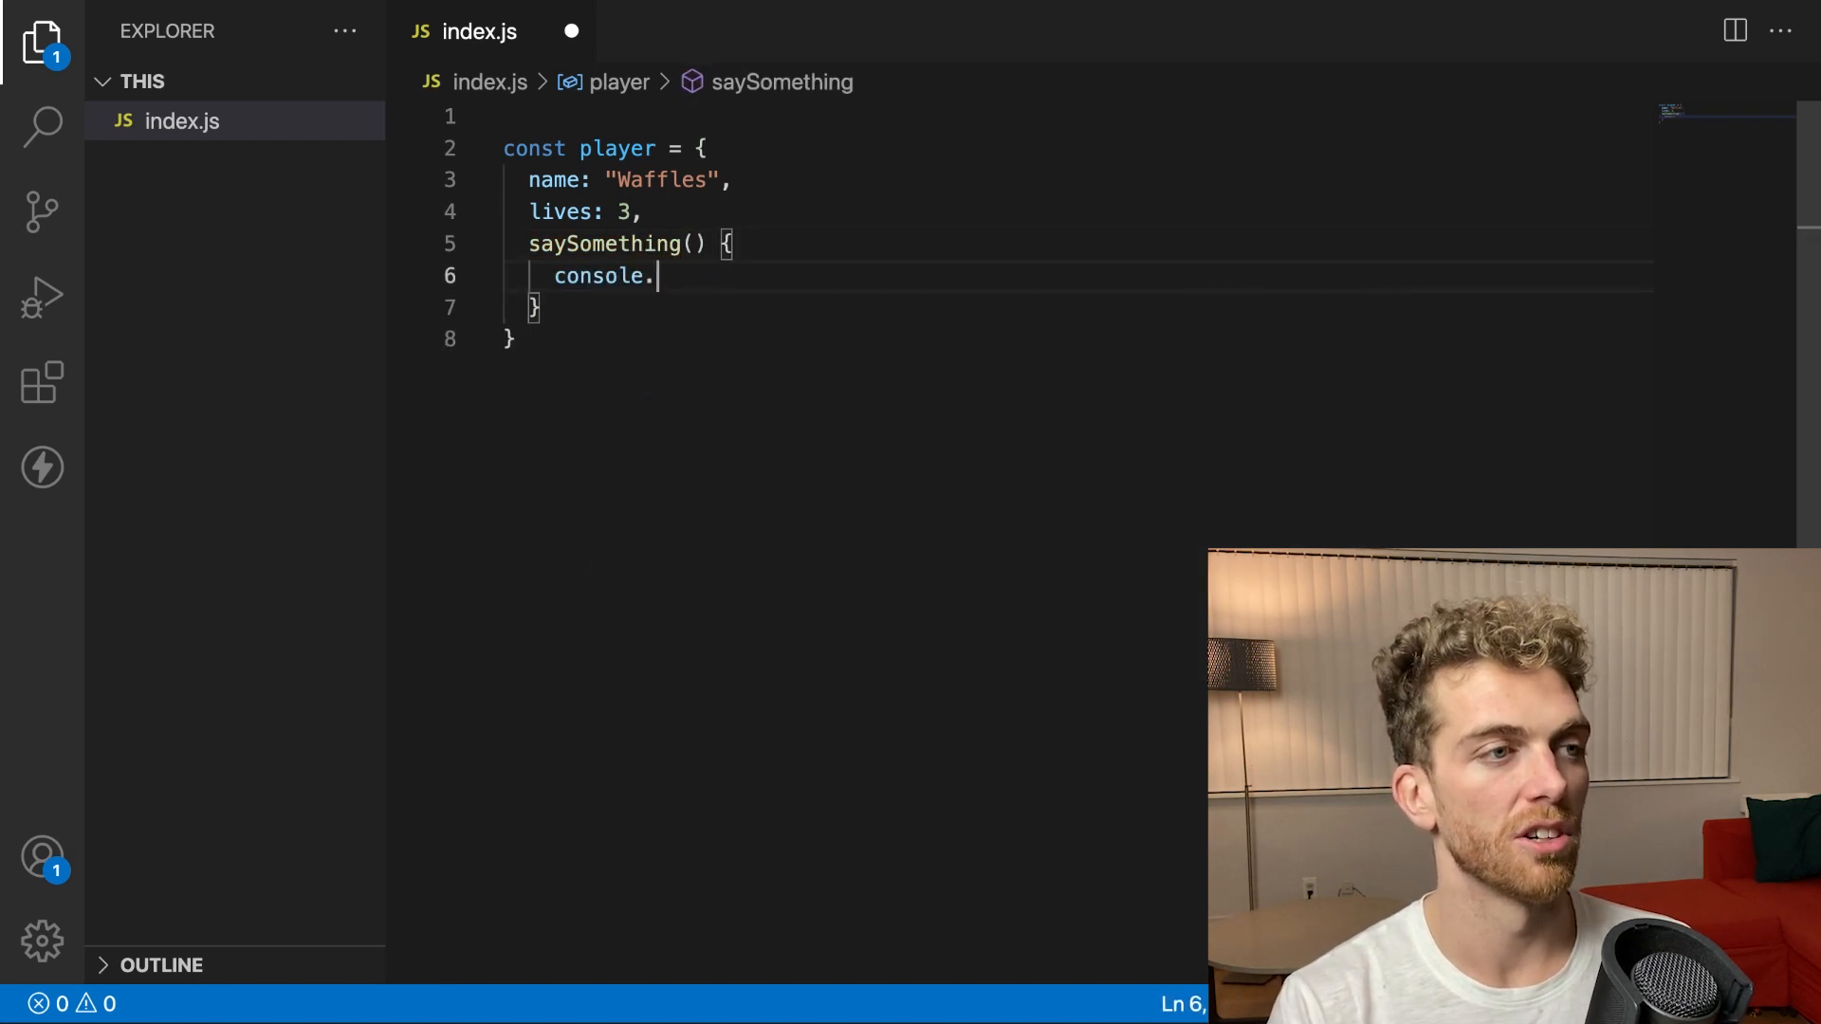
type("log(\"hello\")")
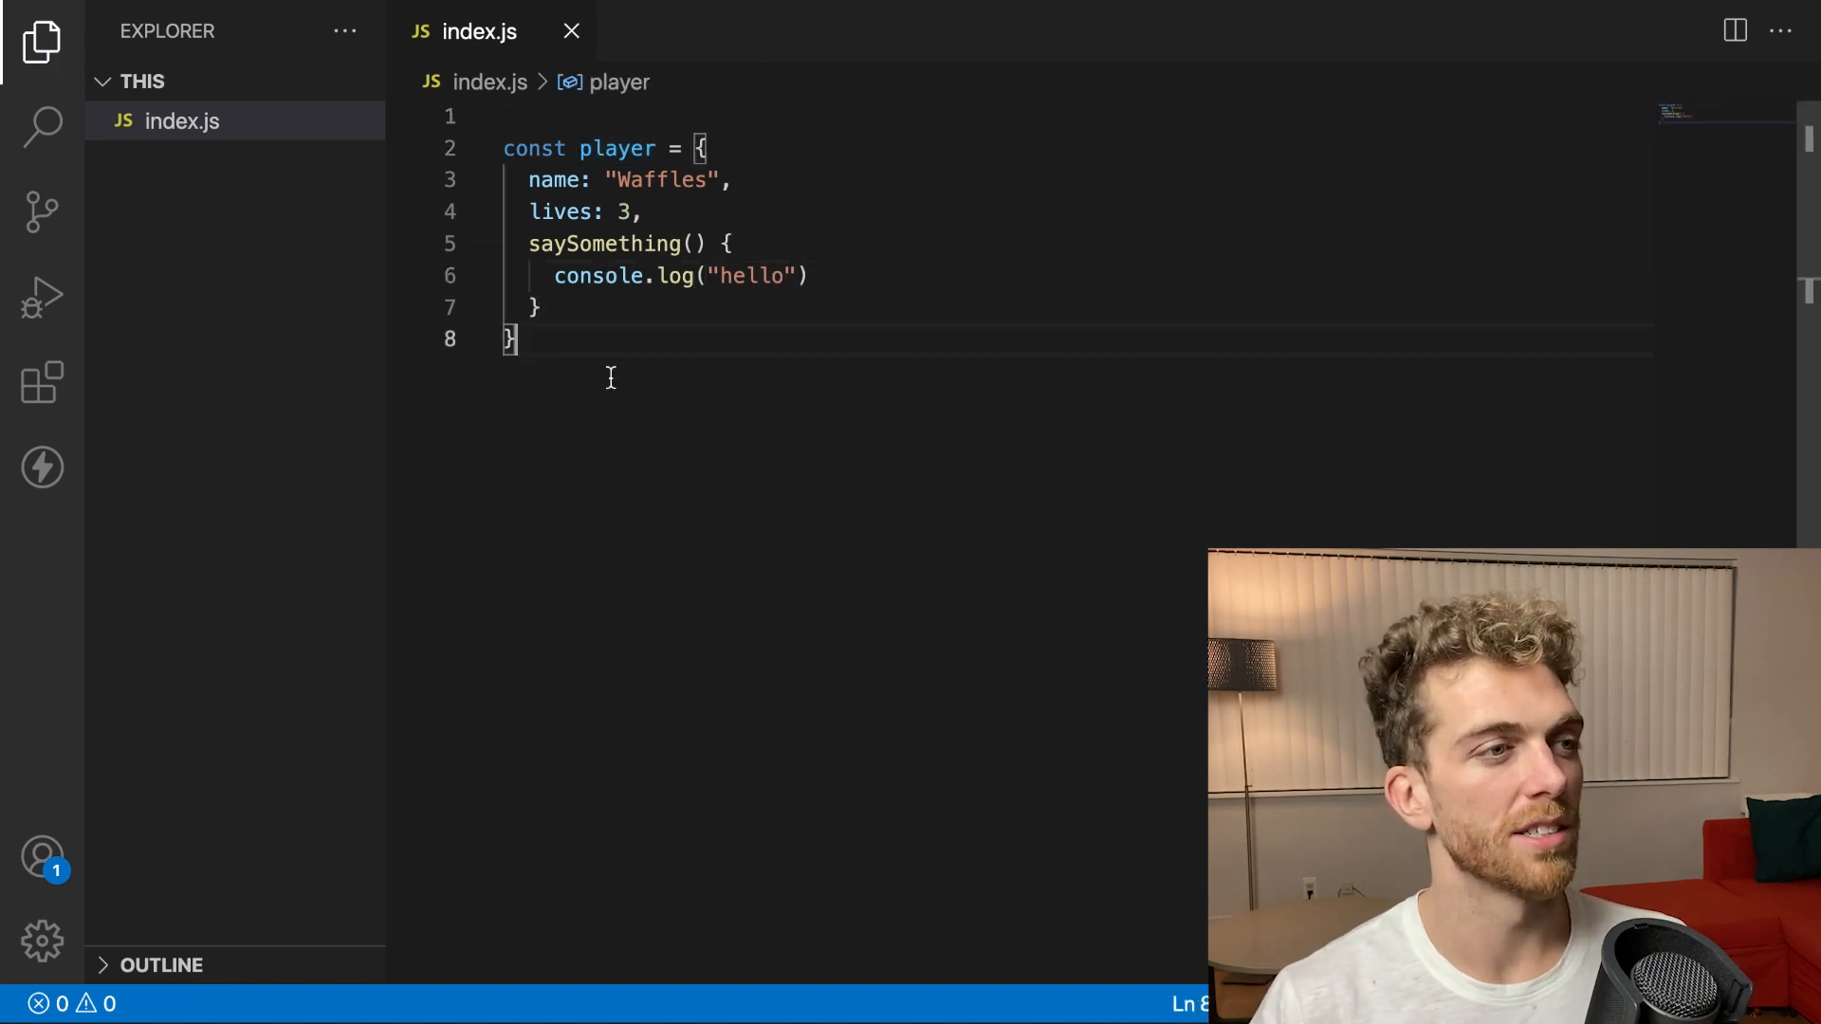
type("player.saySomething(")
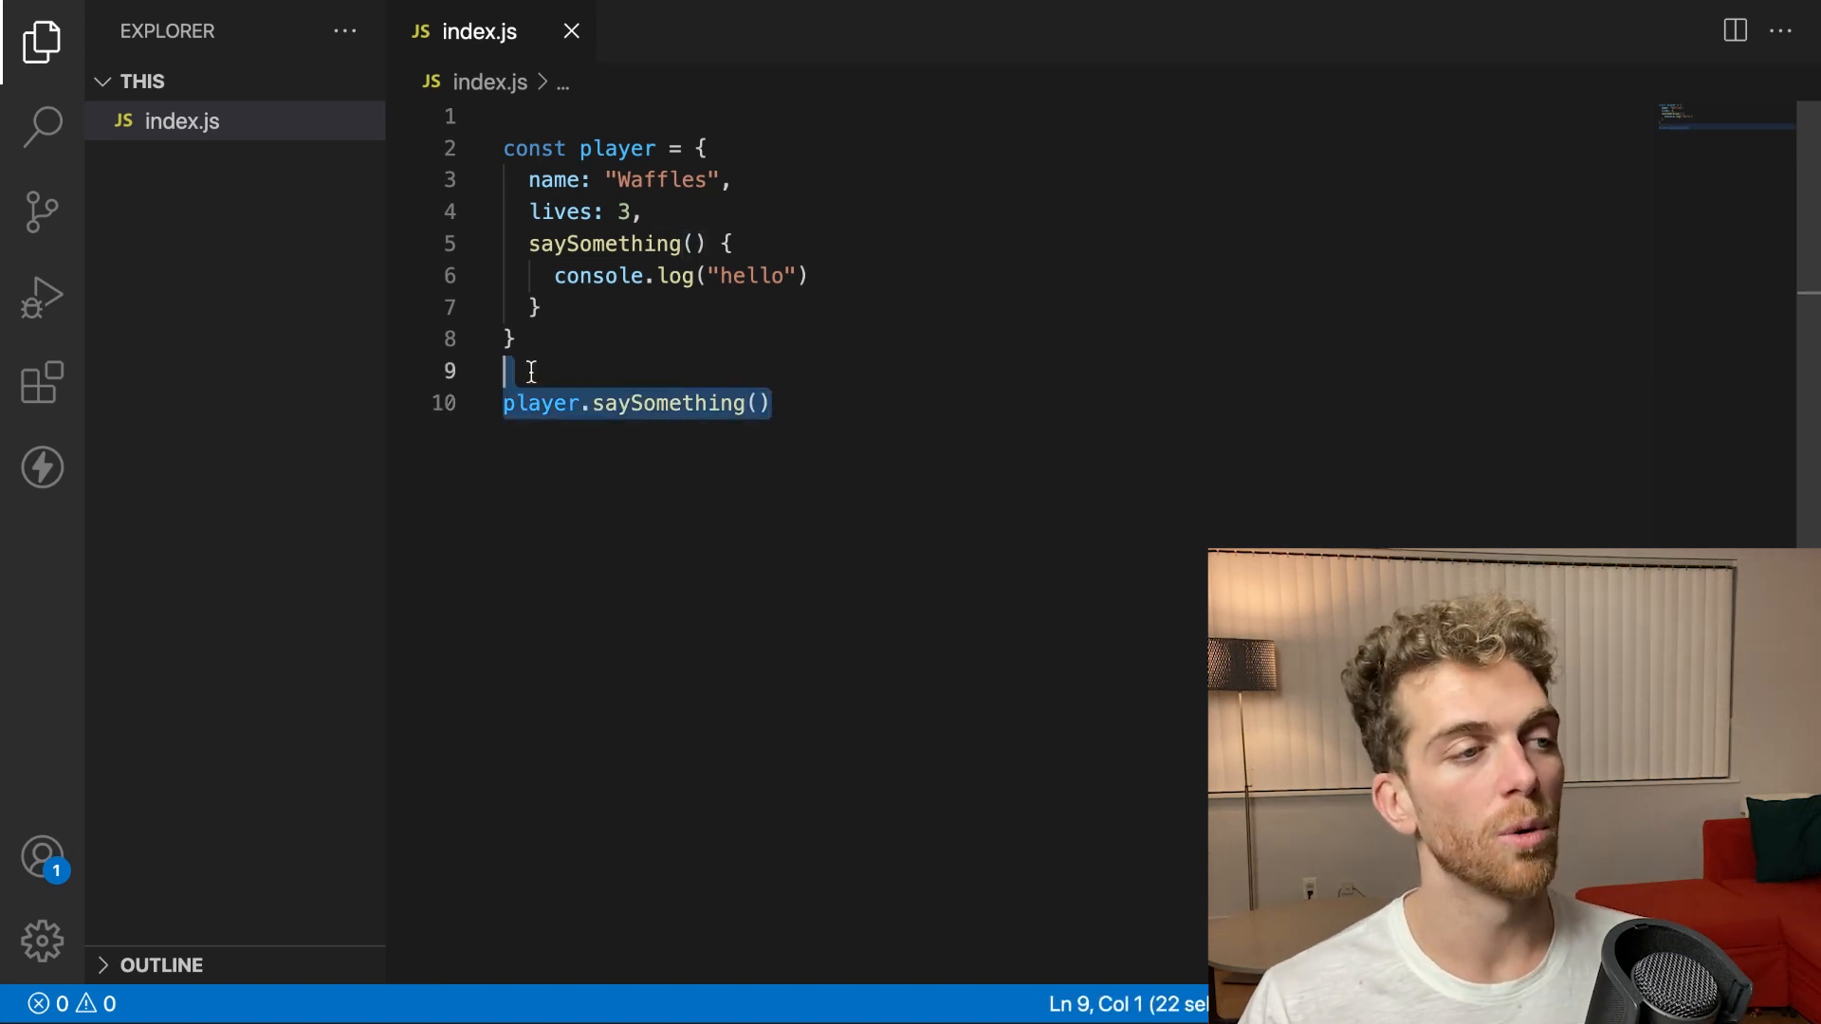
Replace the saySomething call with a die(player) function and begin a die(player) call
key("Delete")
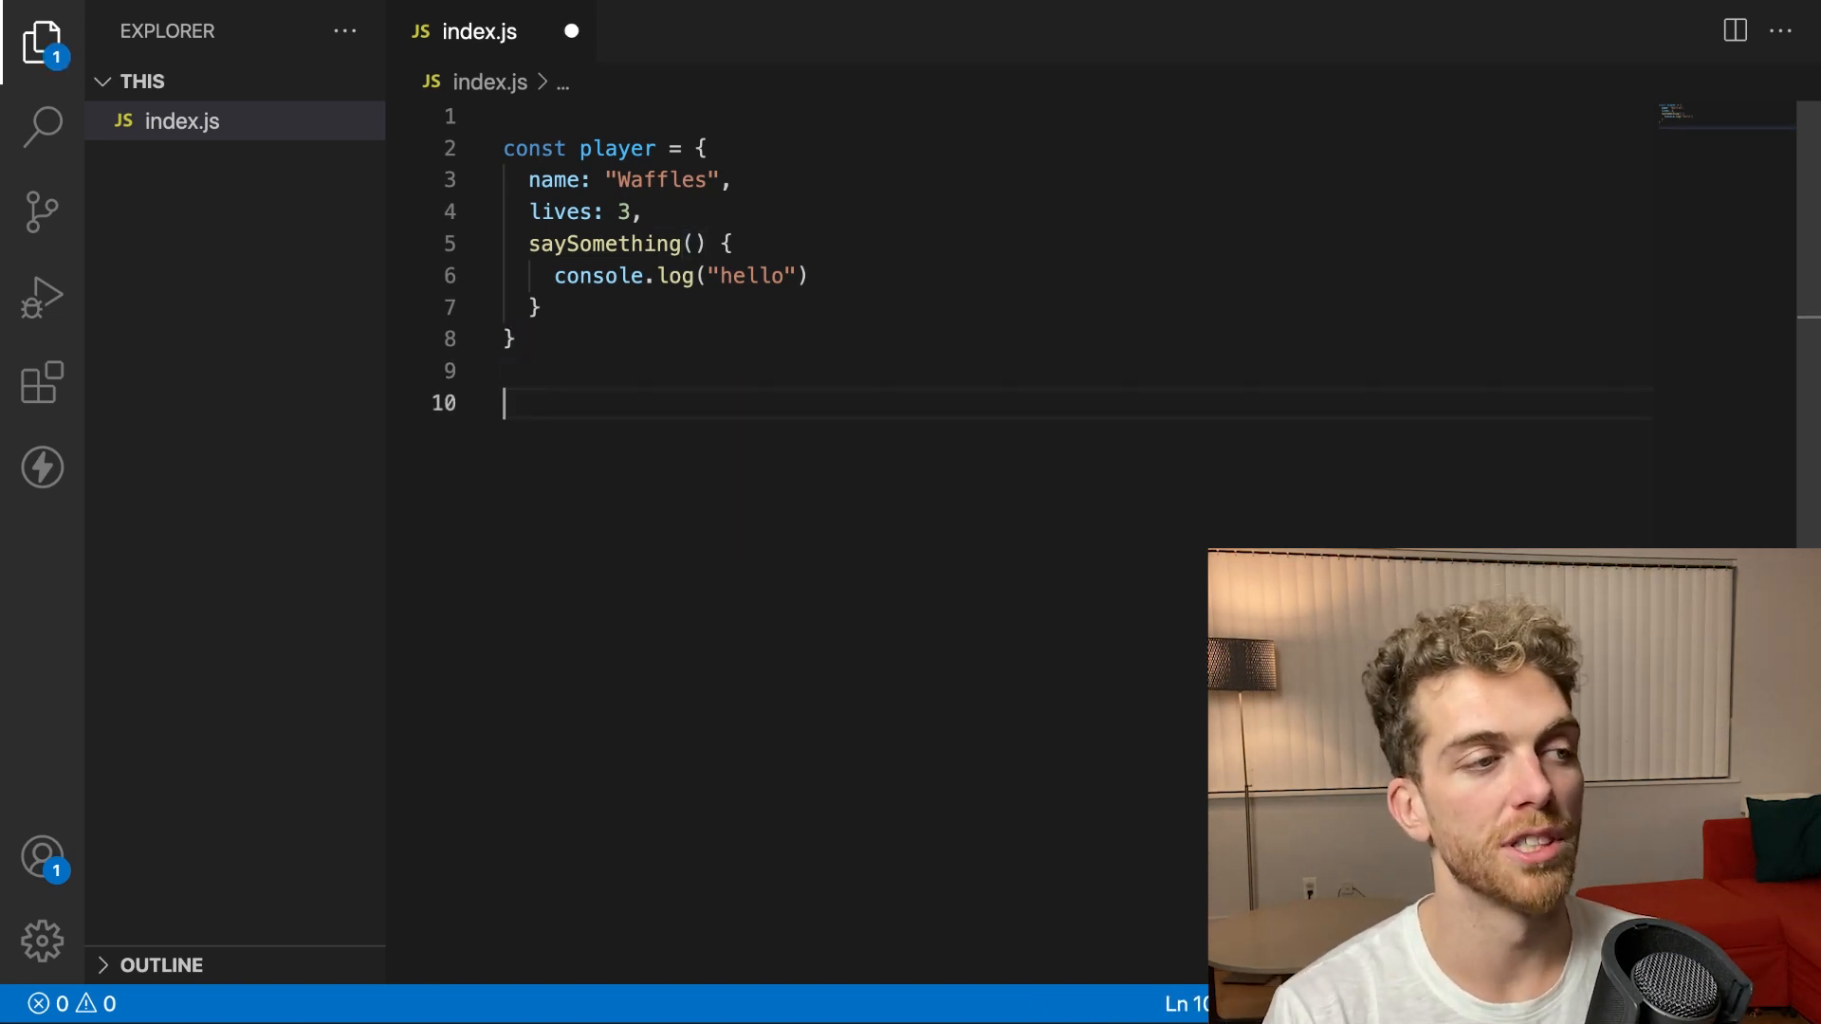
type("function die")
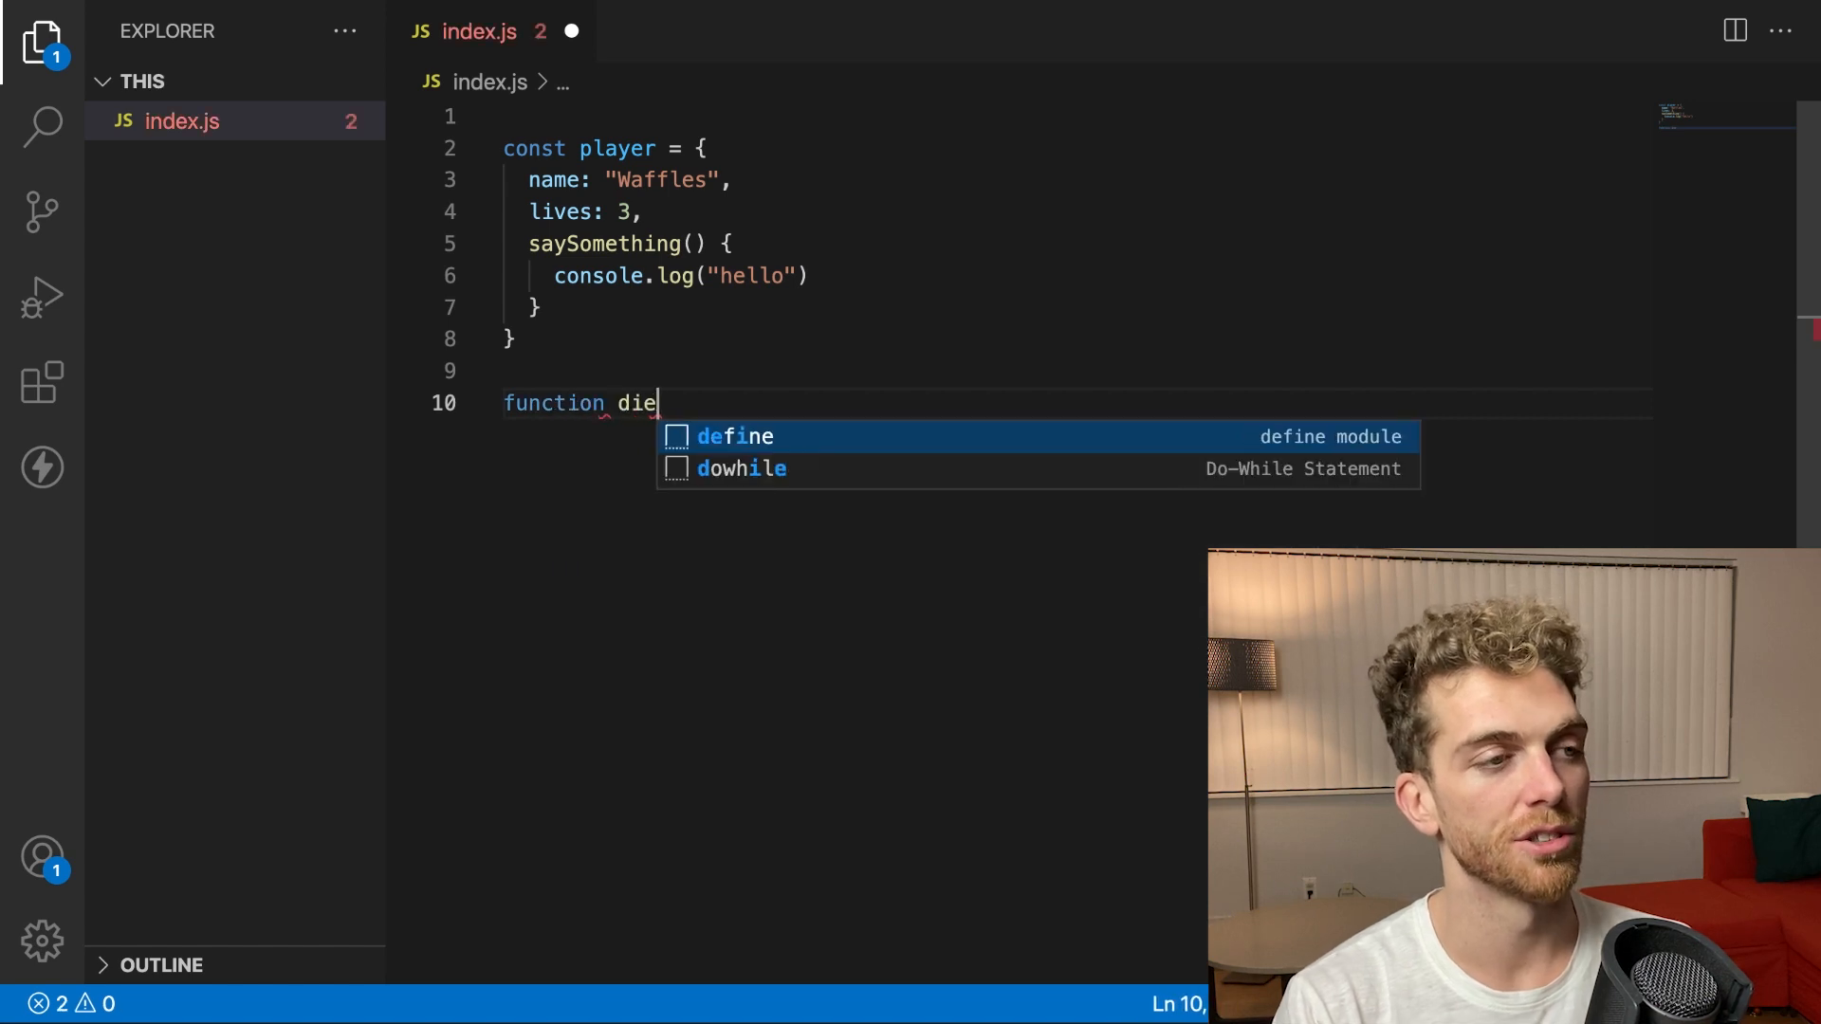
type("()")
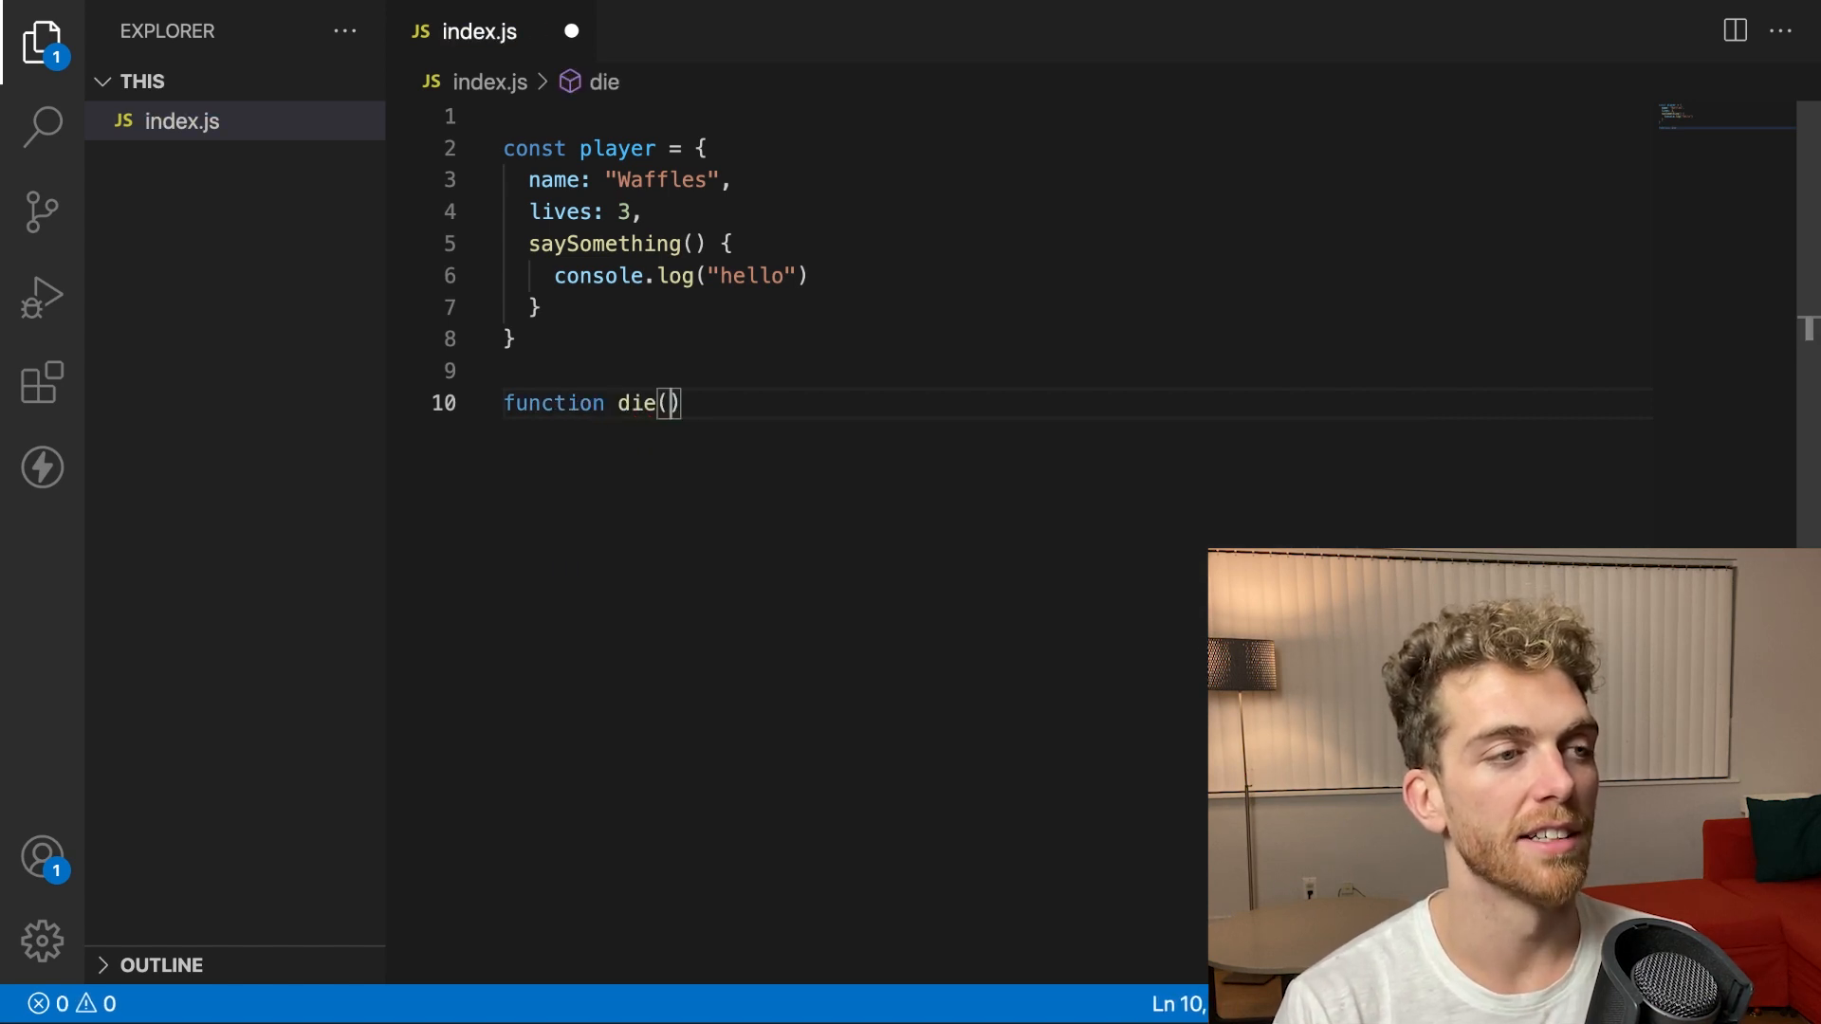
type("player")
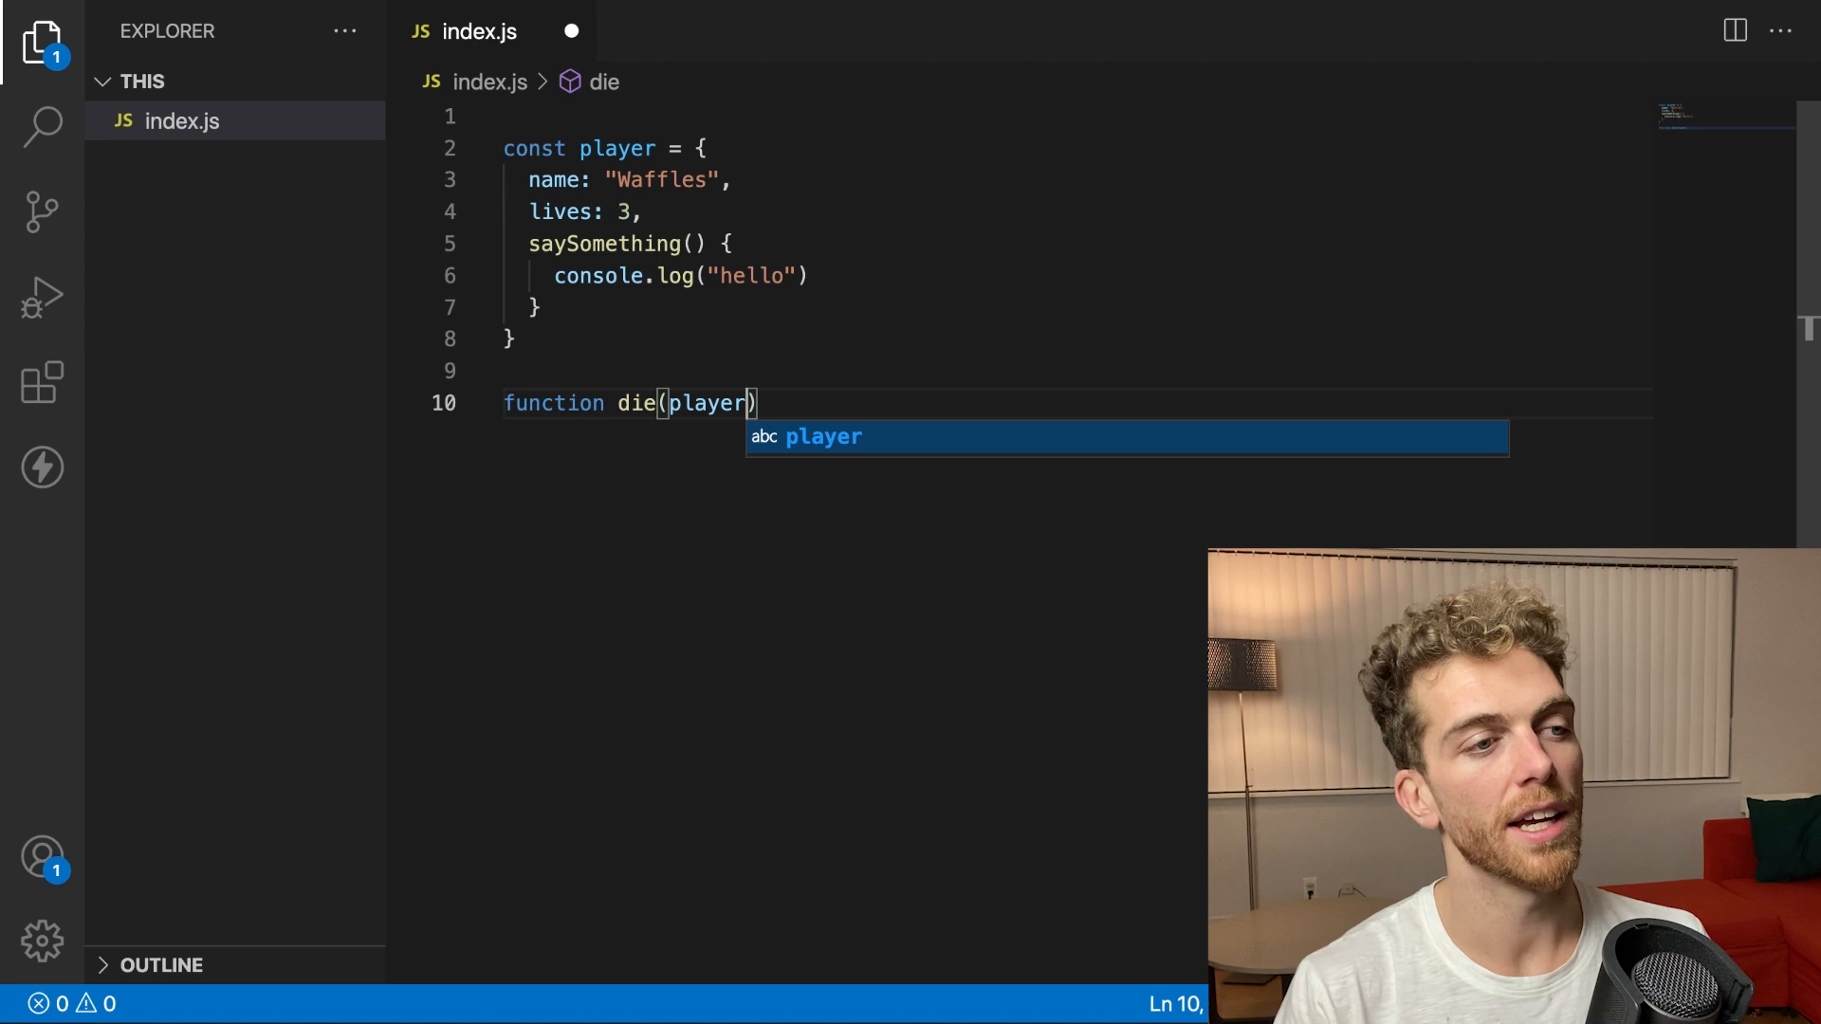
type("{")
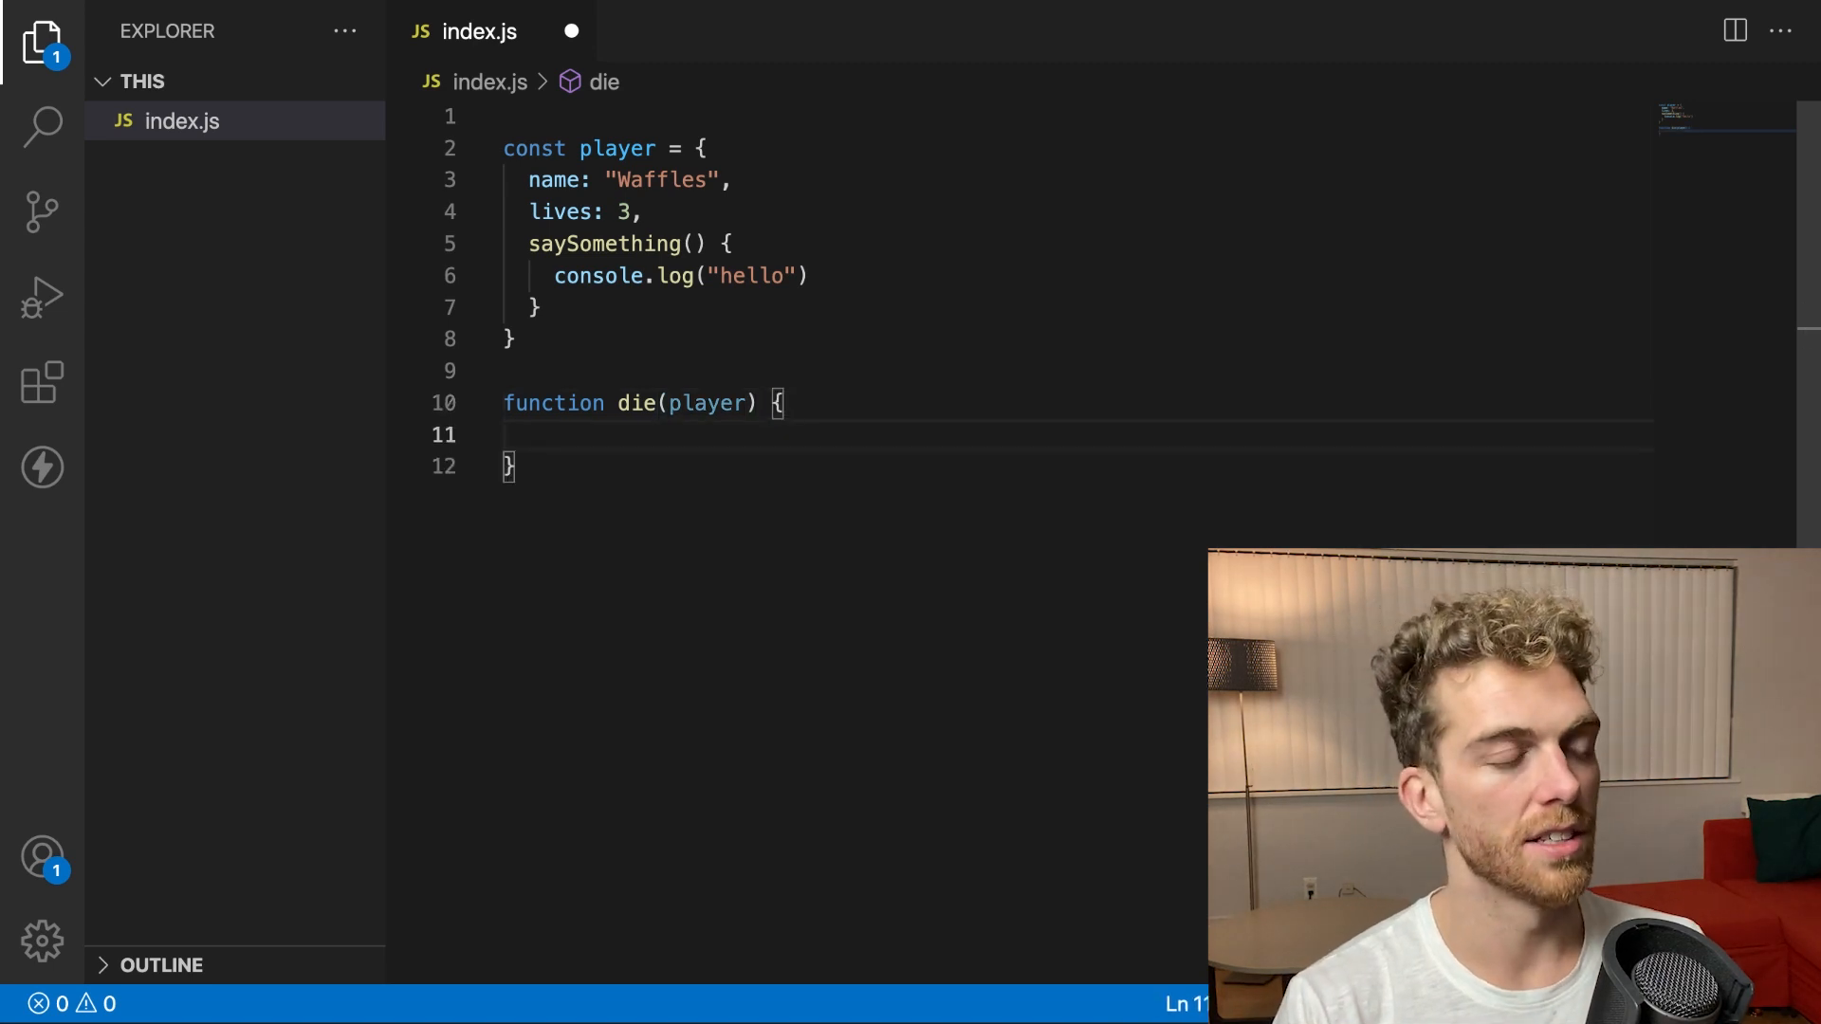
type("player.lives === 0) {")
type("console.log(\"Can't ")
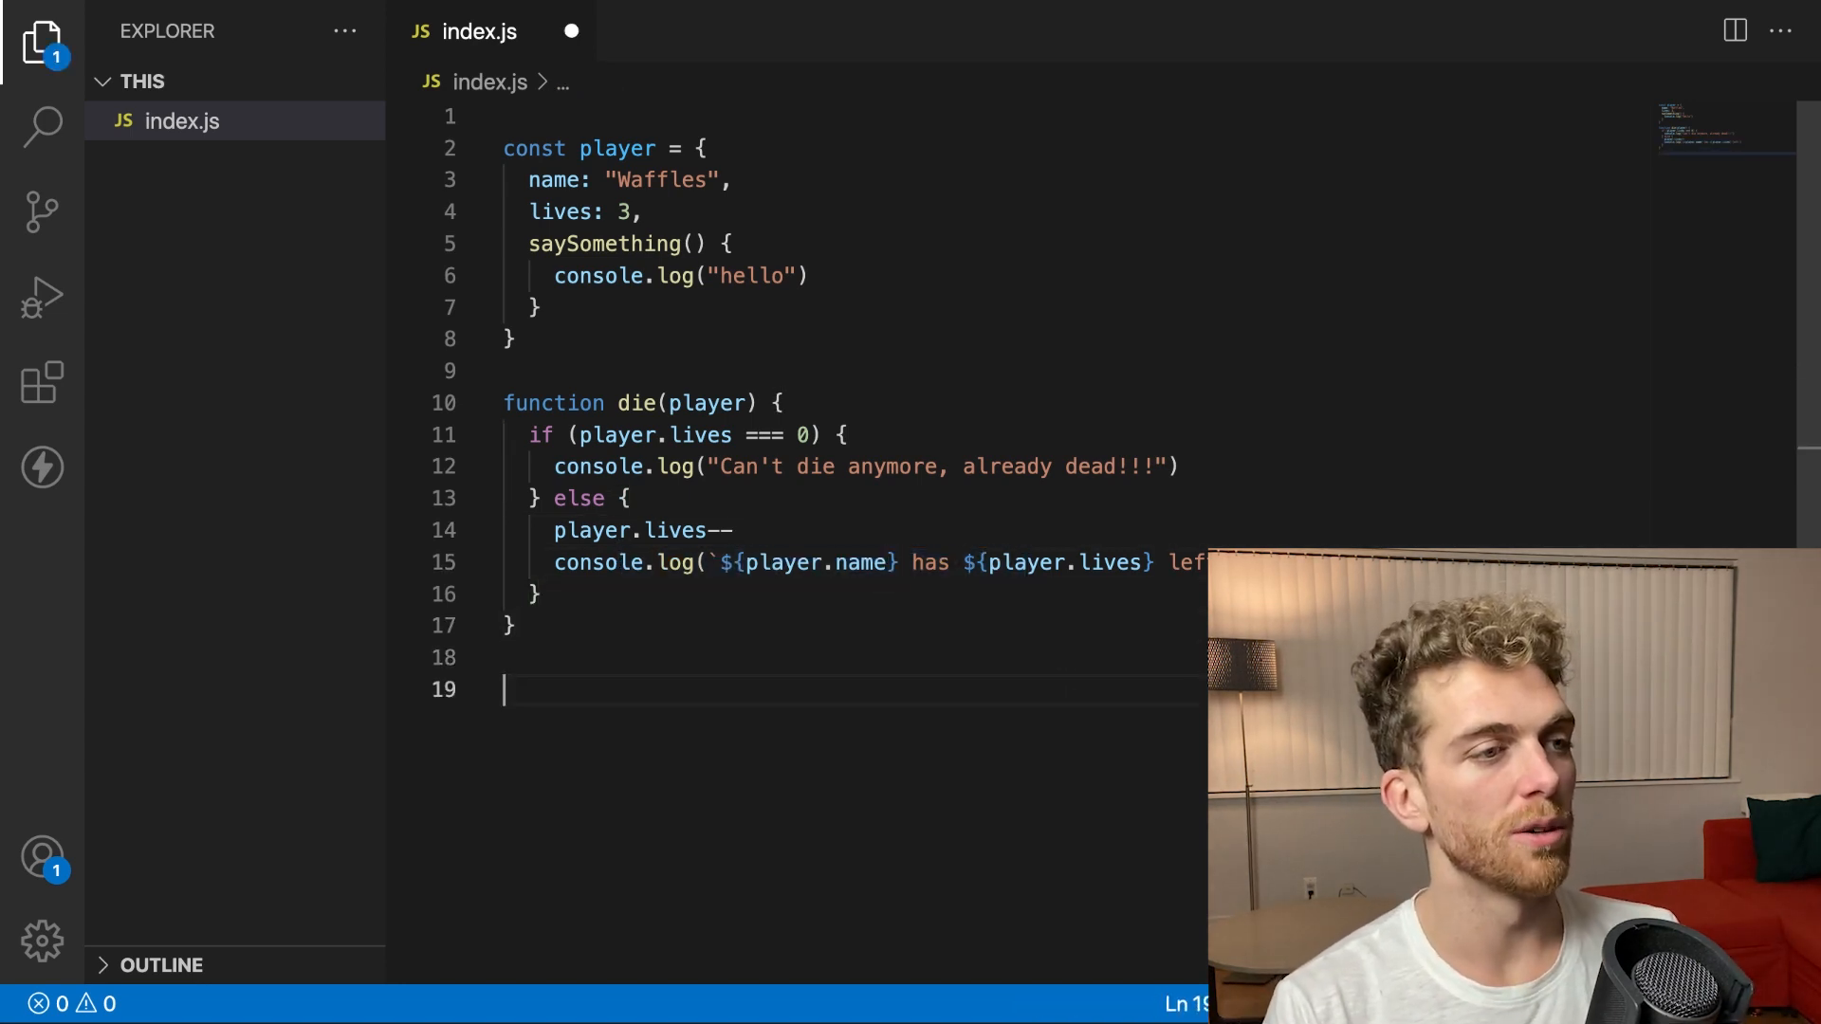
type("die(pal")
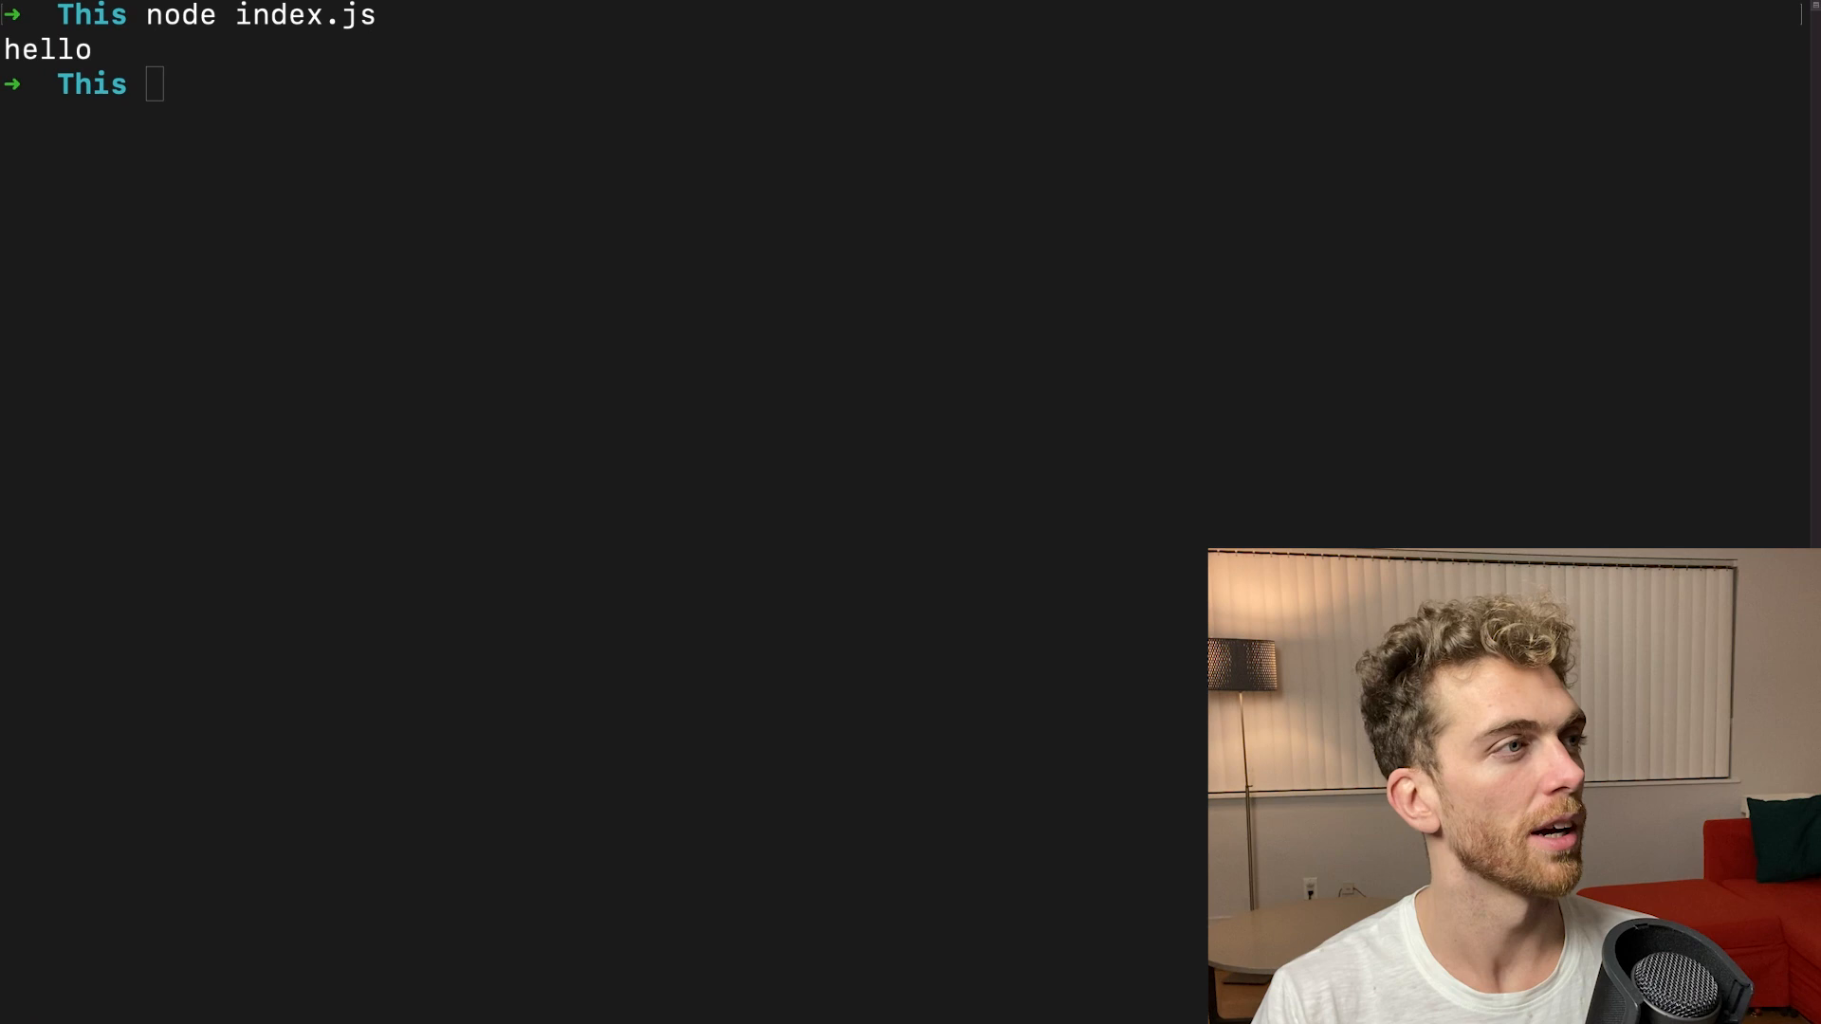
Run node index.js in the terminal to print hello
key("Enter")
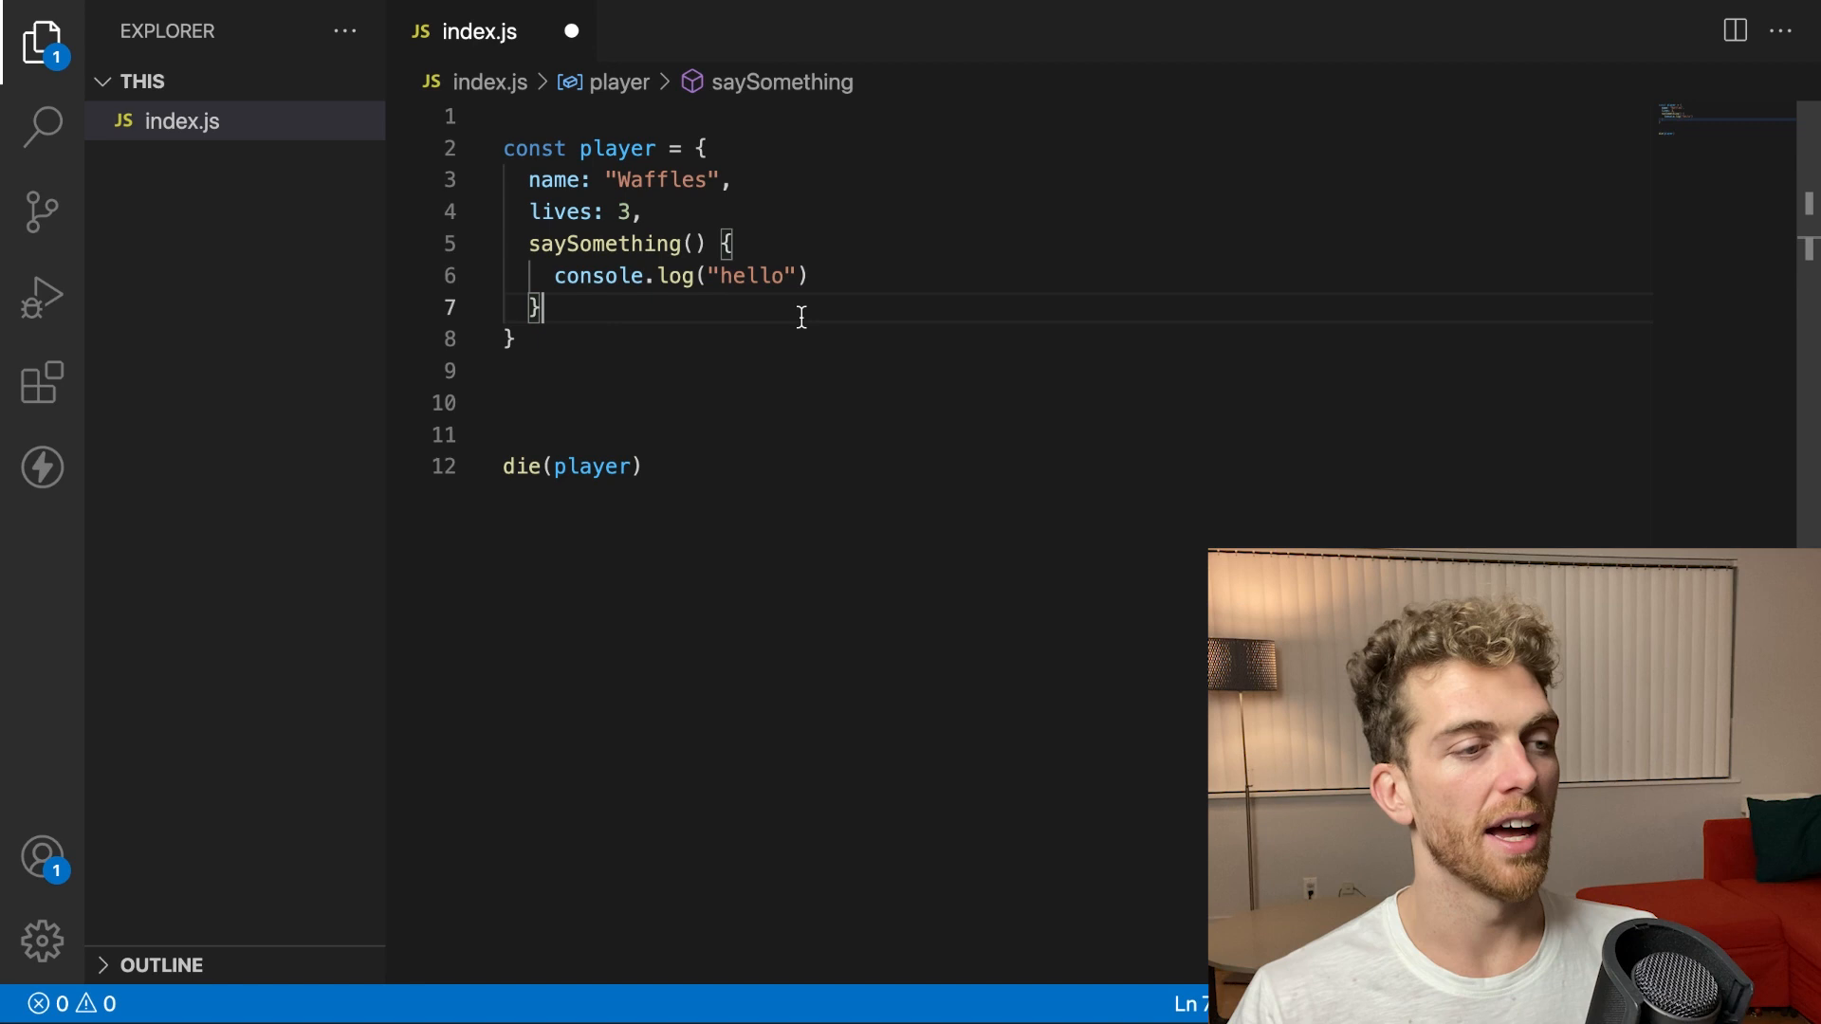
Move die into the player object and rewrite the call as player.die()
type("function die(player) {")
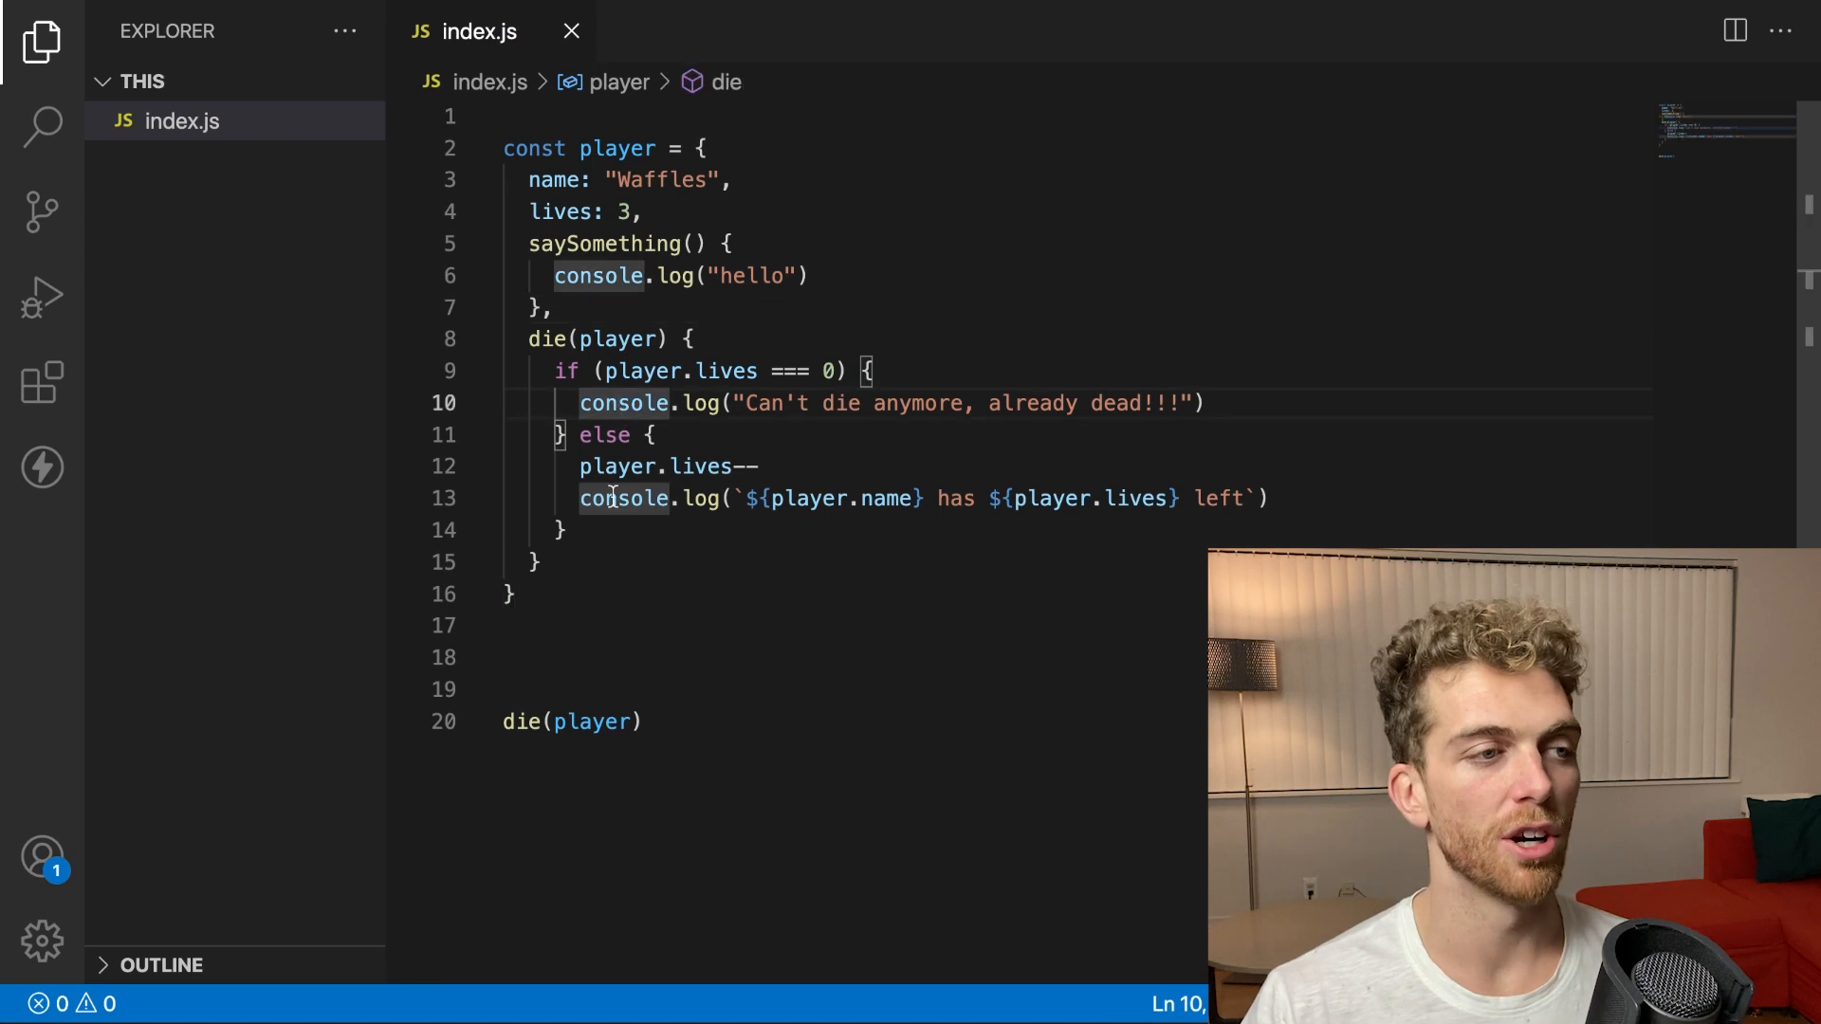
double_click(569, 721)
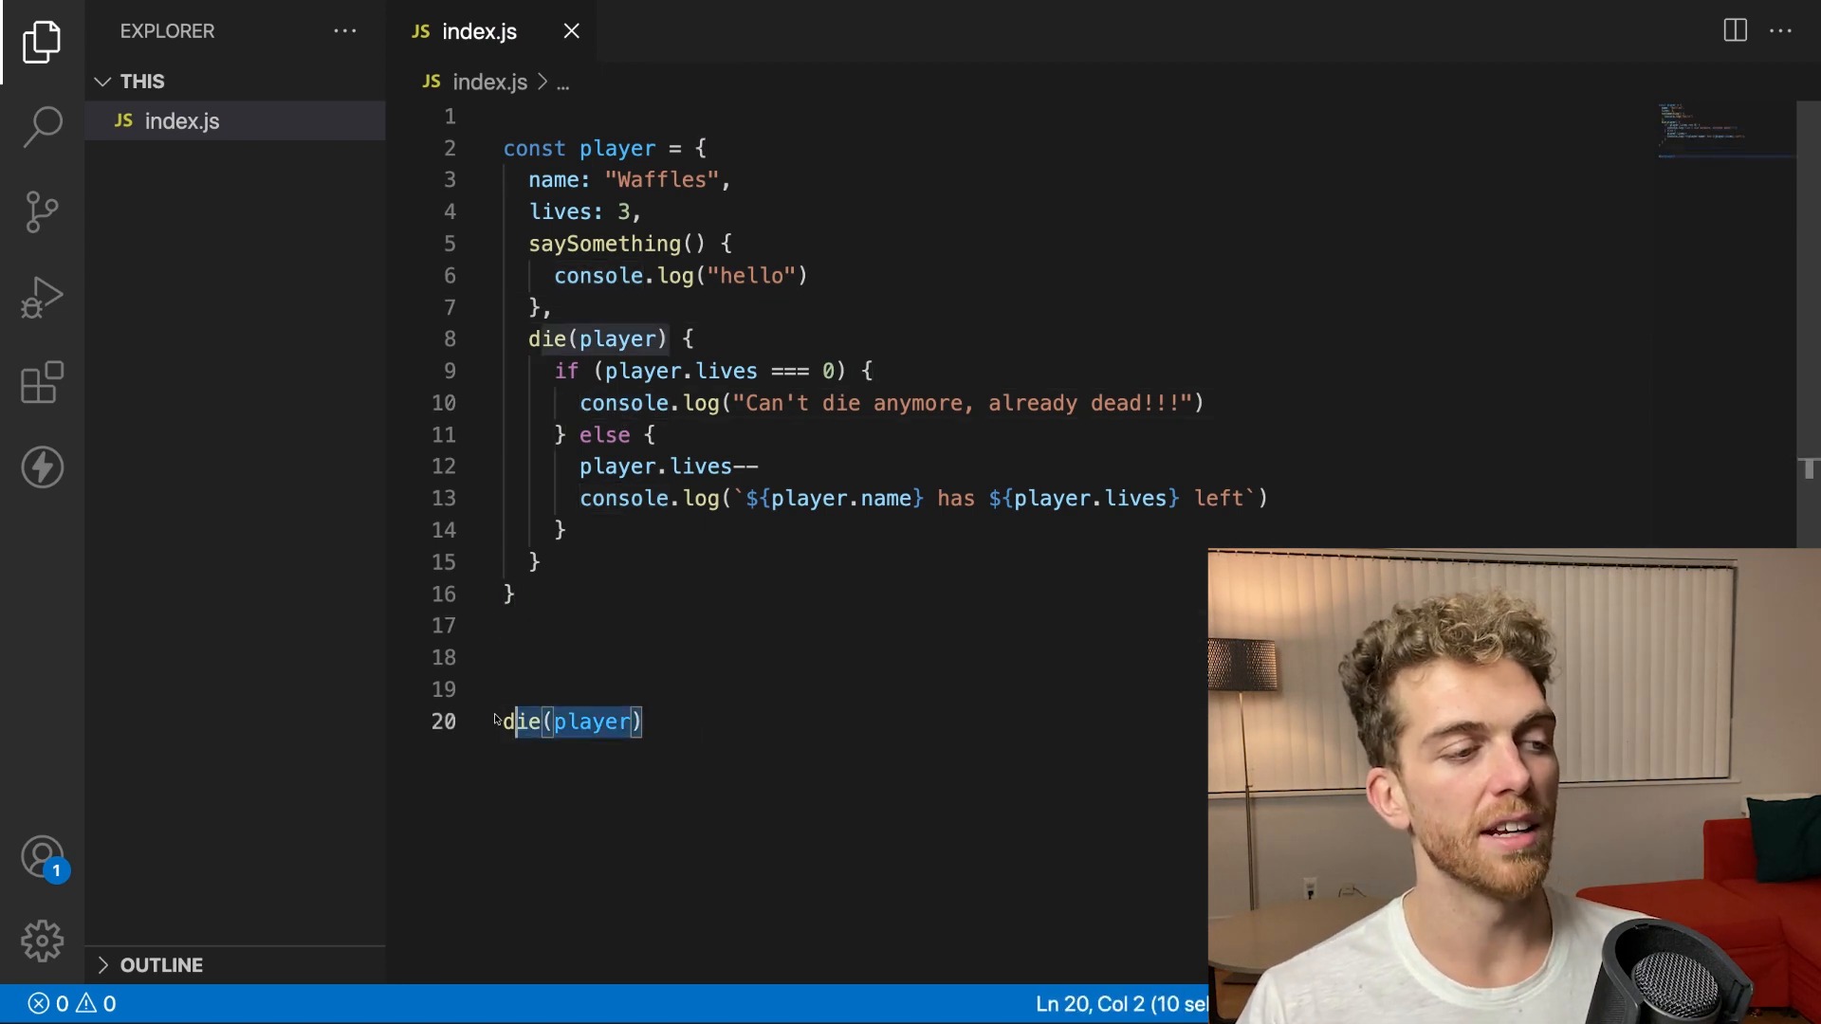
type("player.die(")
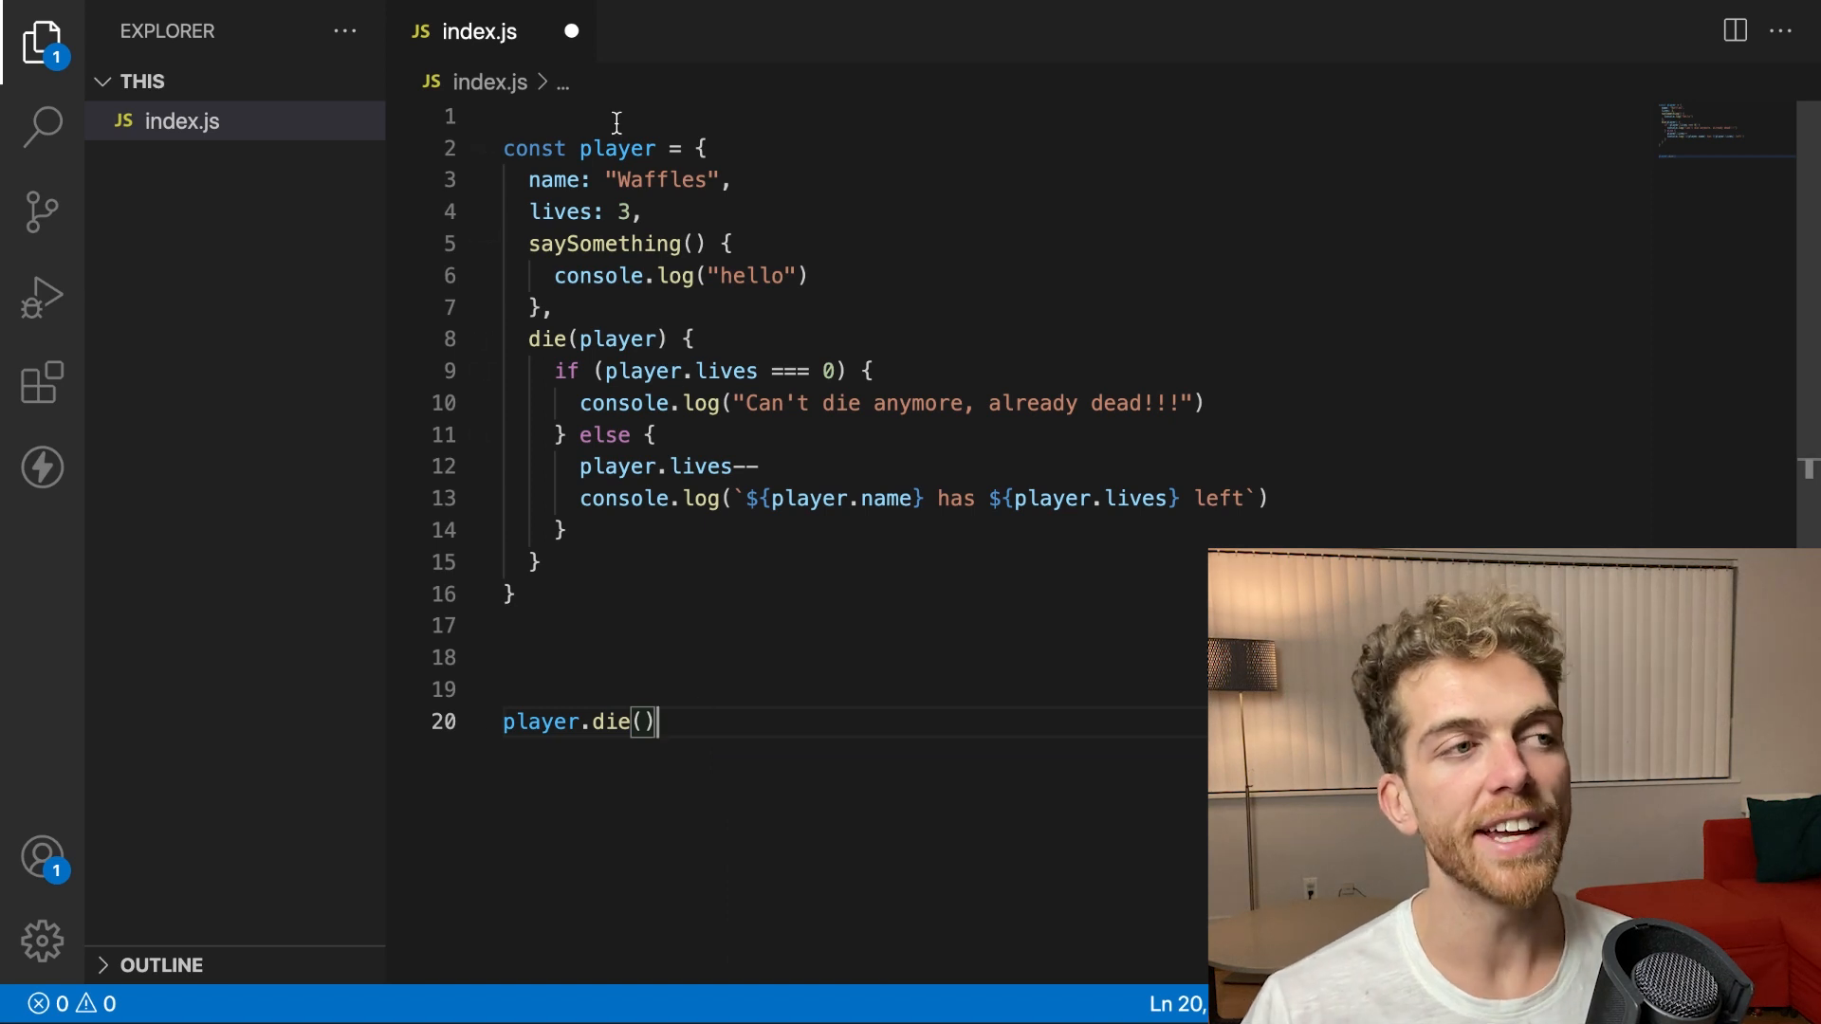
double_click(617, 148)
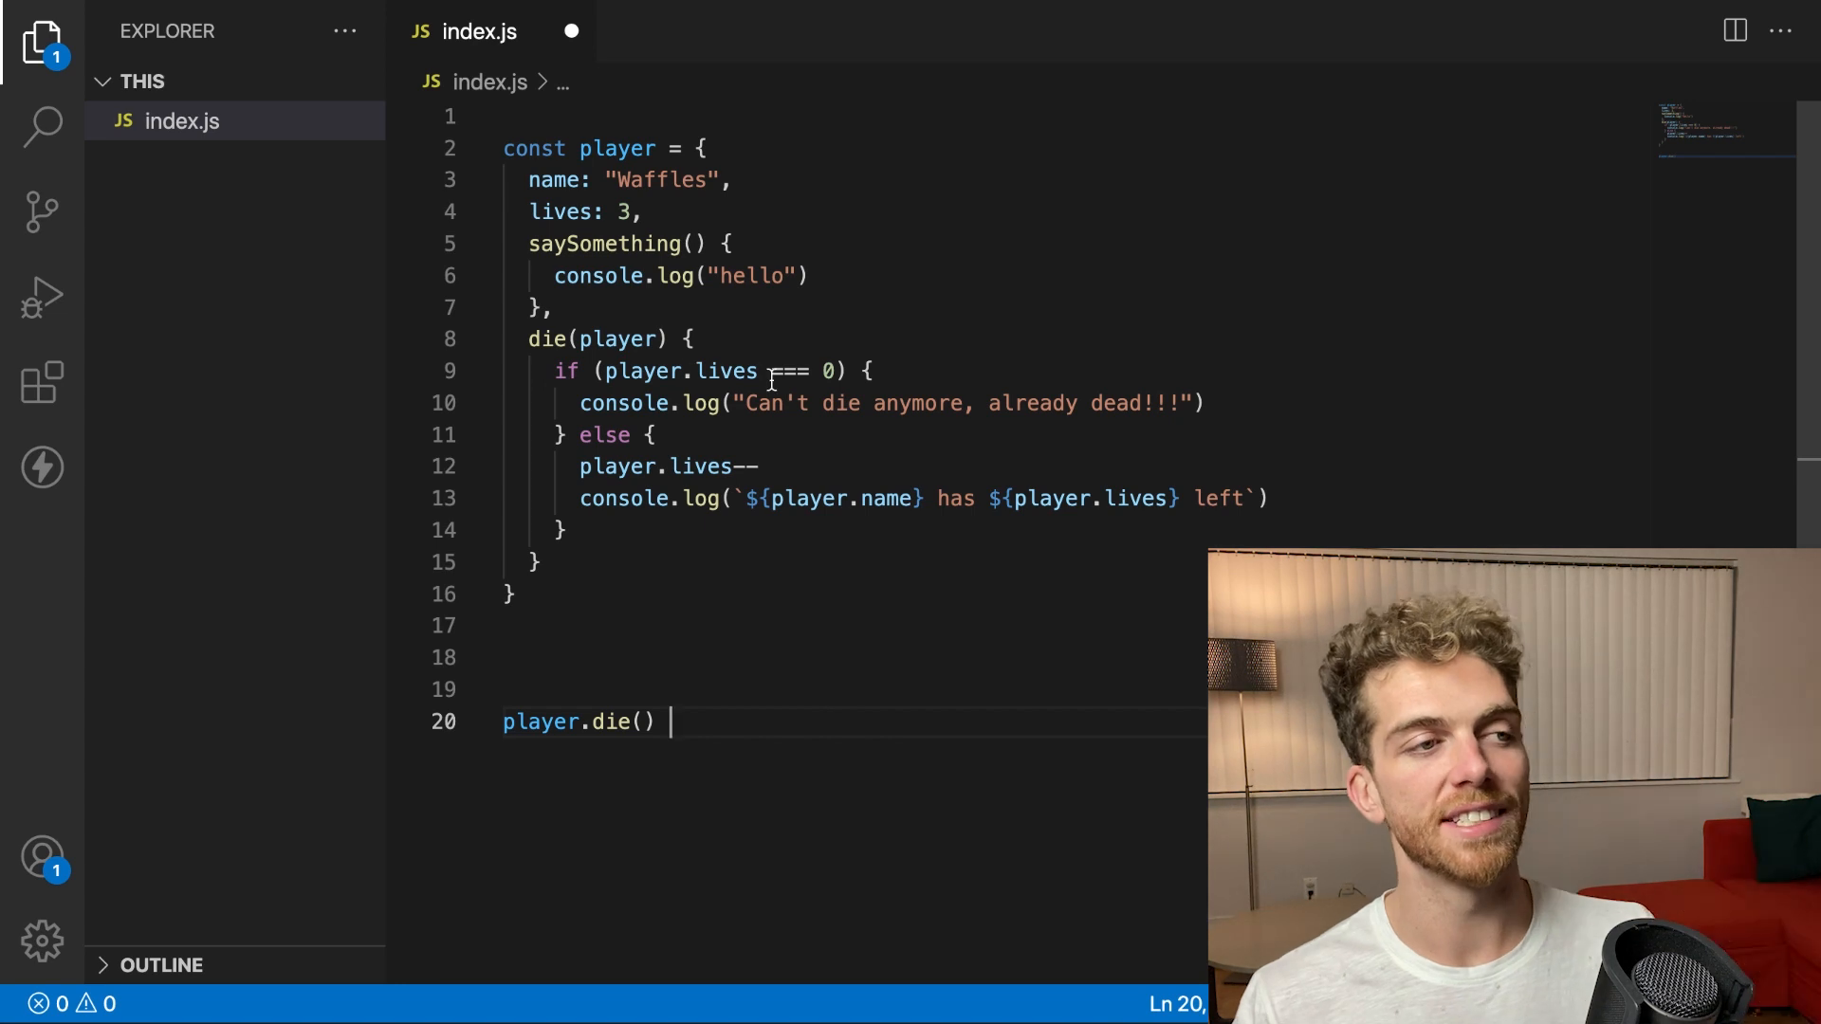
mouse_move(806, 594)
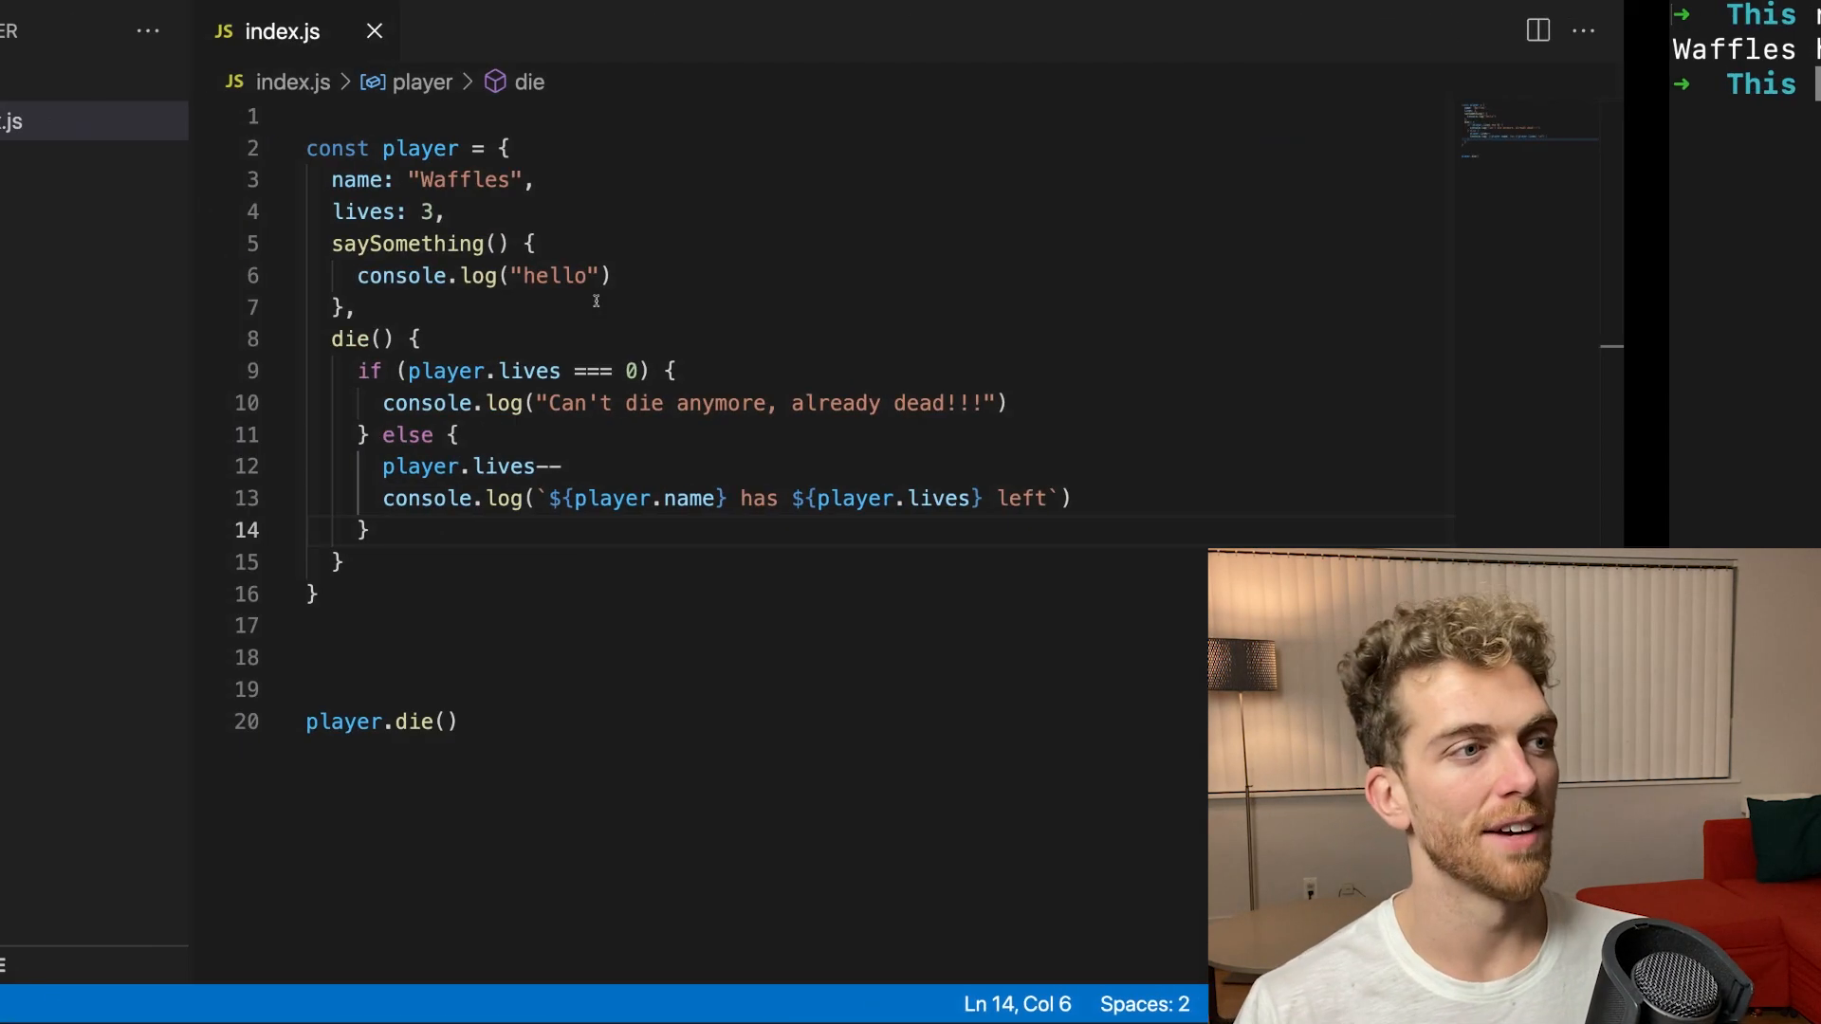
Replace every player reference inside die with this
double_click(641, 371)
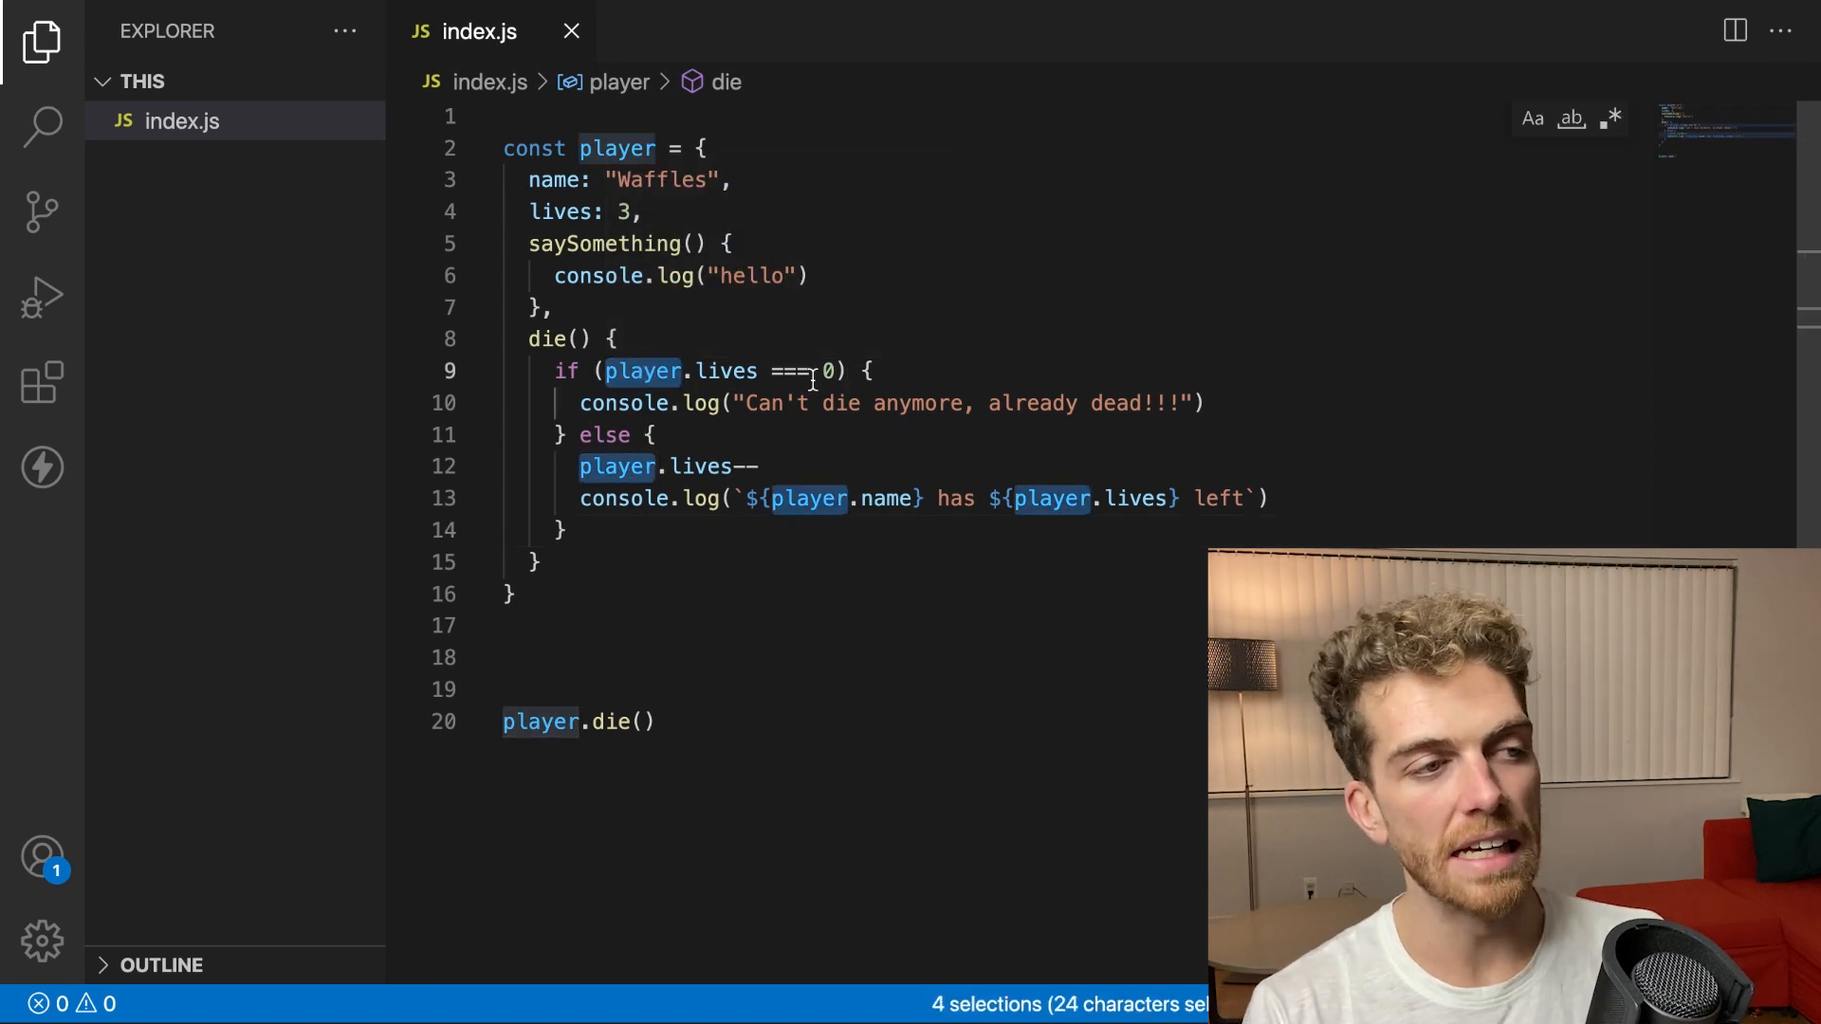
type("this")
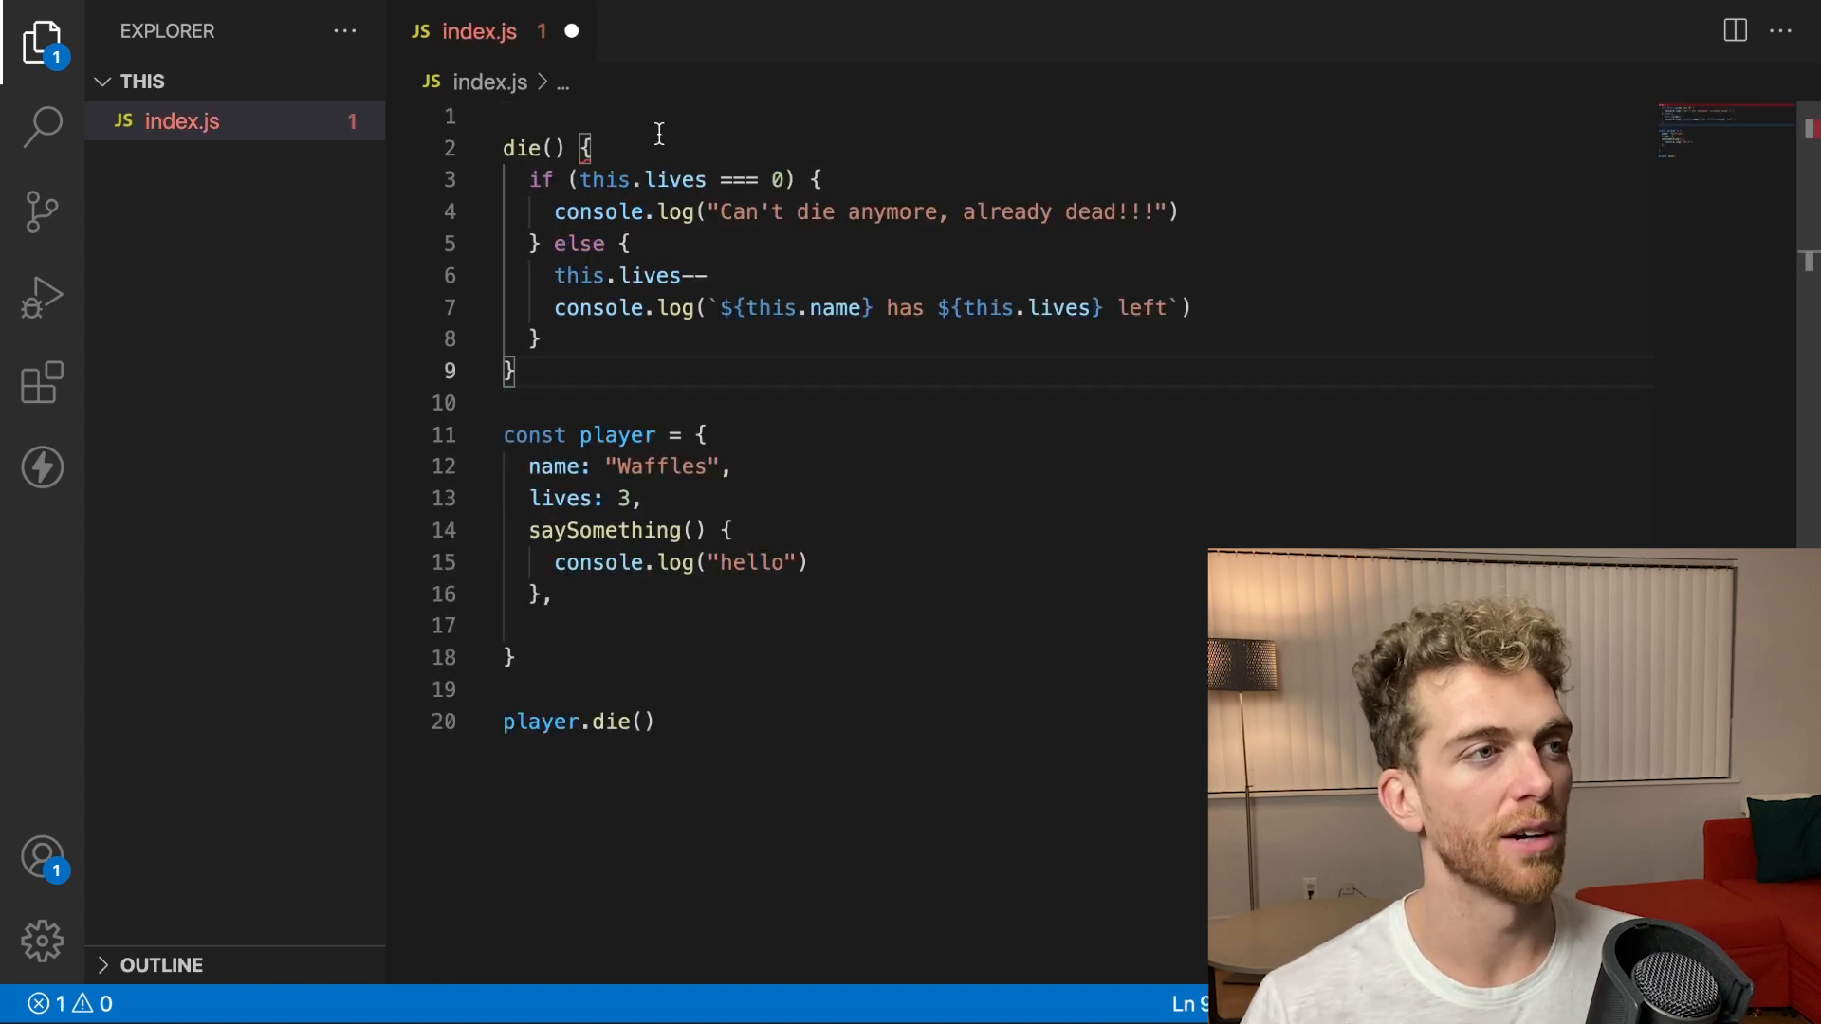
Declare the standalone die above the player object with the function keyword
type("function")
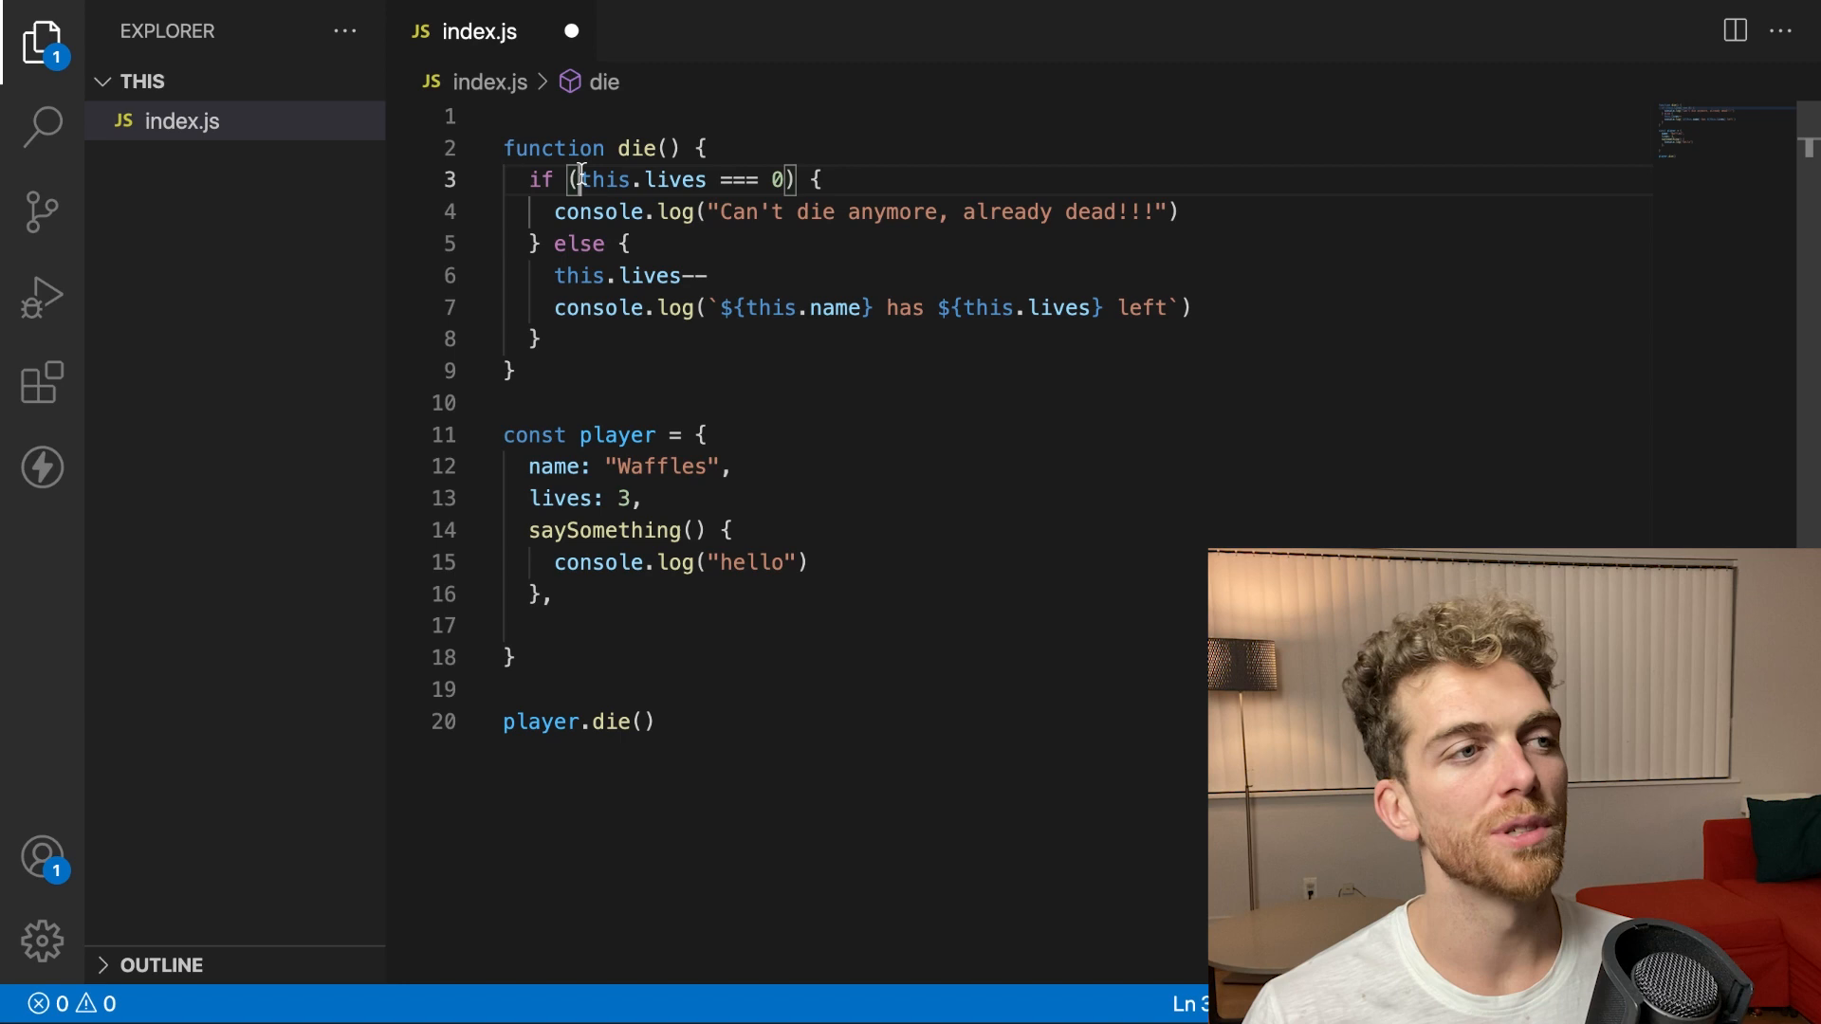
double_click(603, 179)
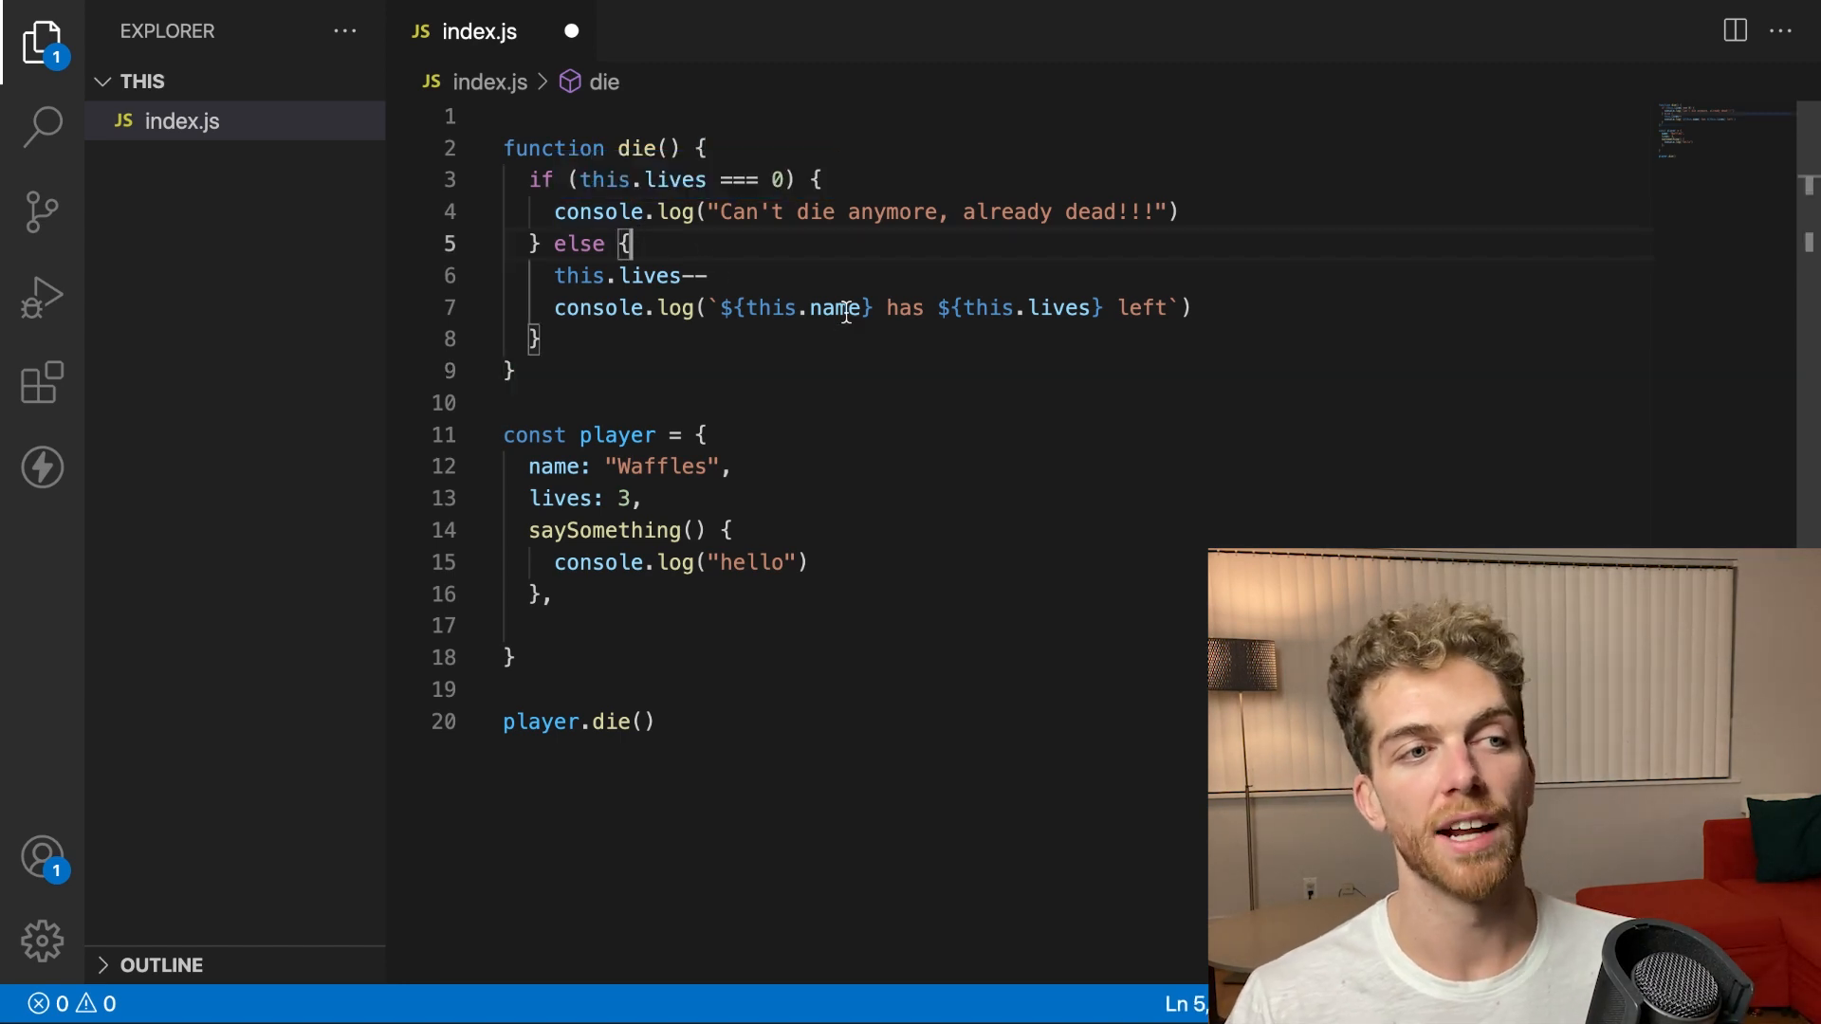
double_click(1056, 307)
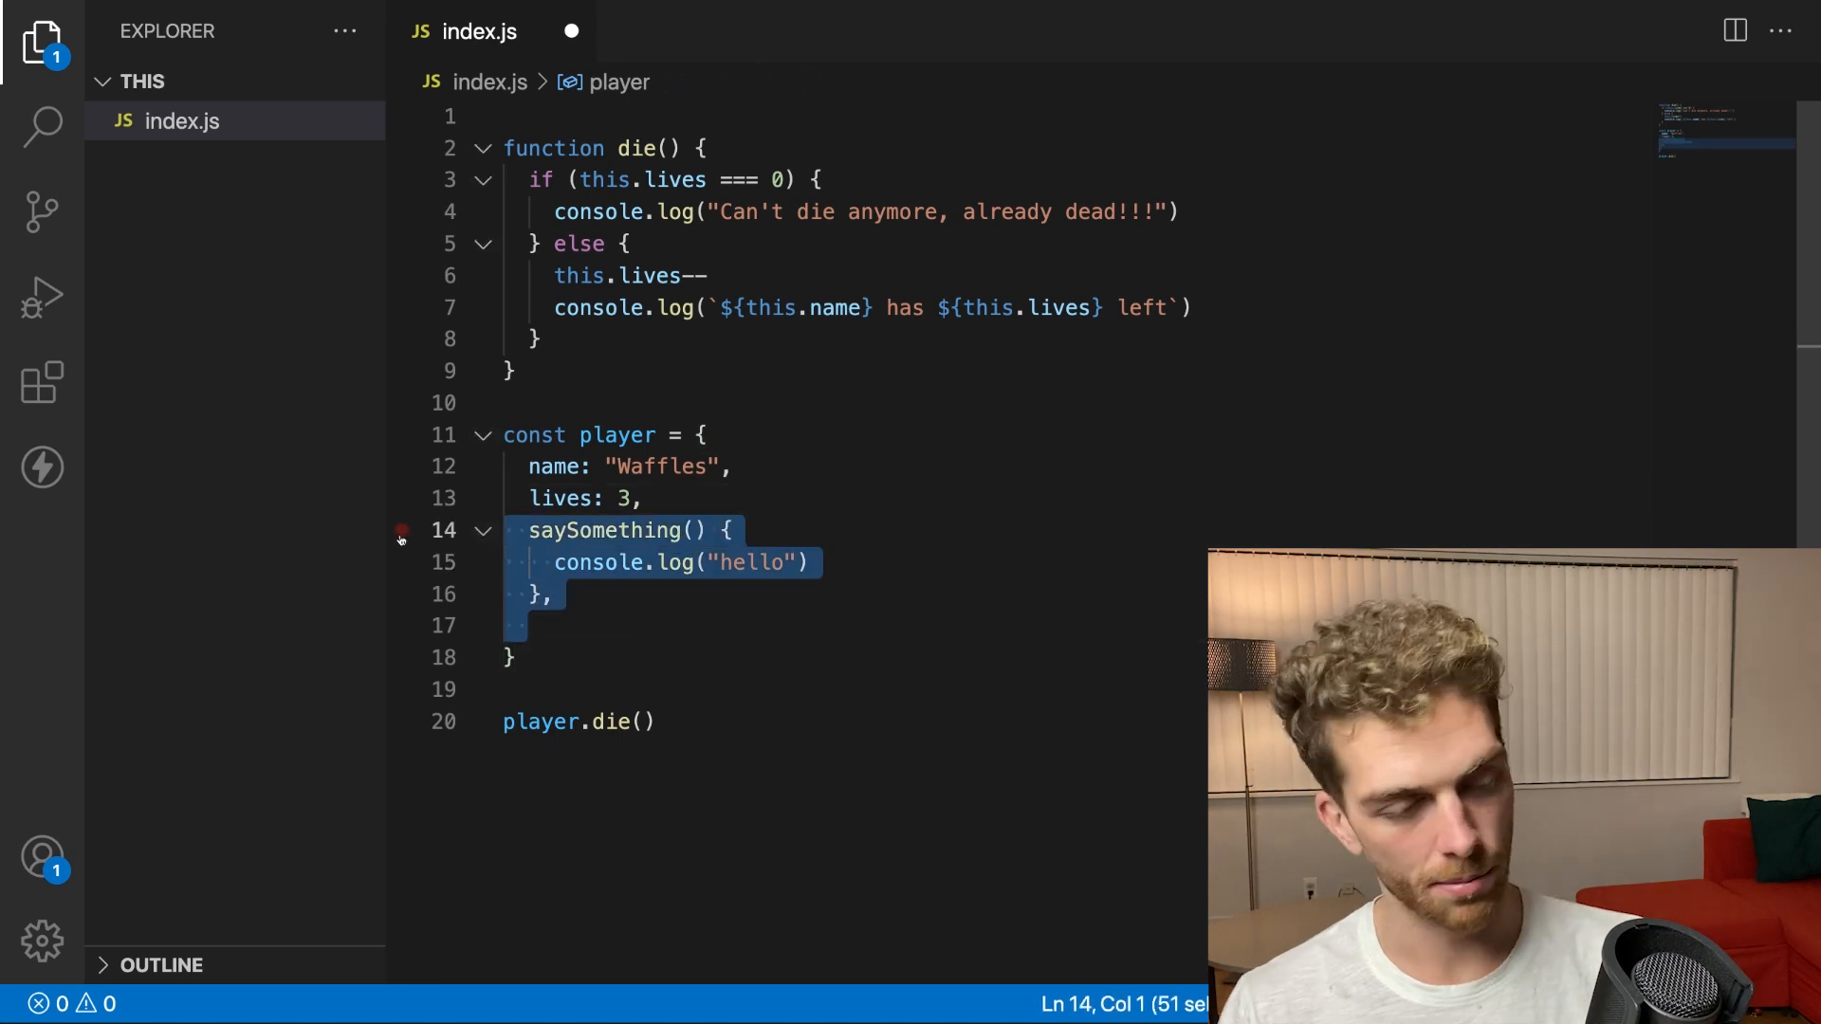
Remove saySomething, name player2 "Pancakes", and give both objects a die property
key("Delete")
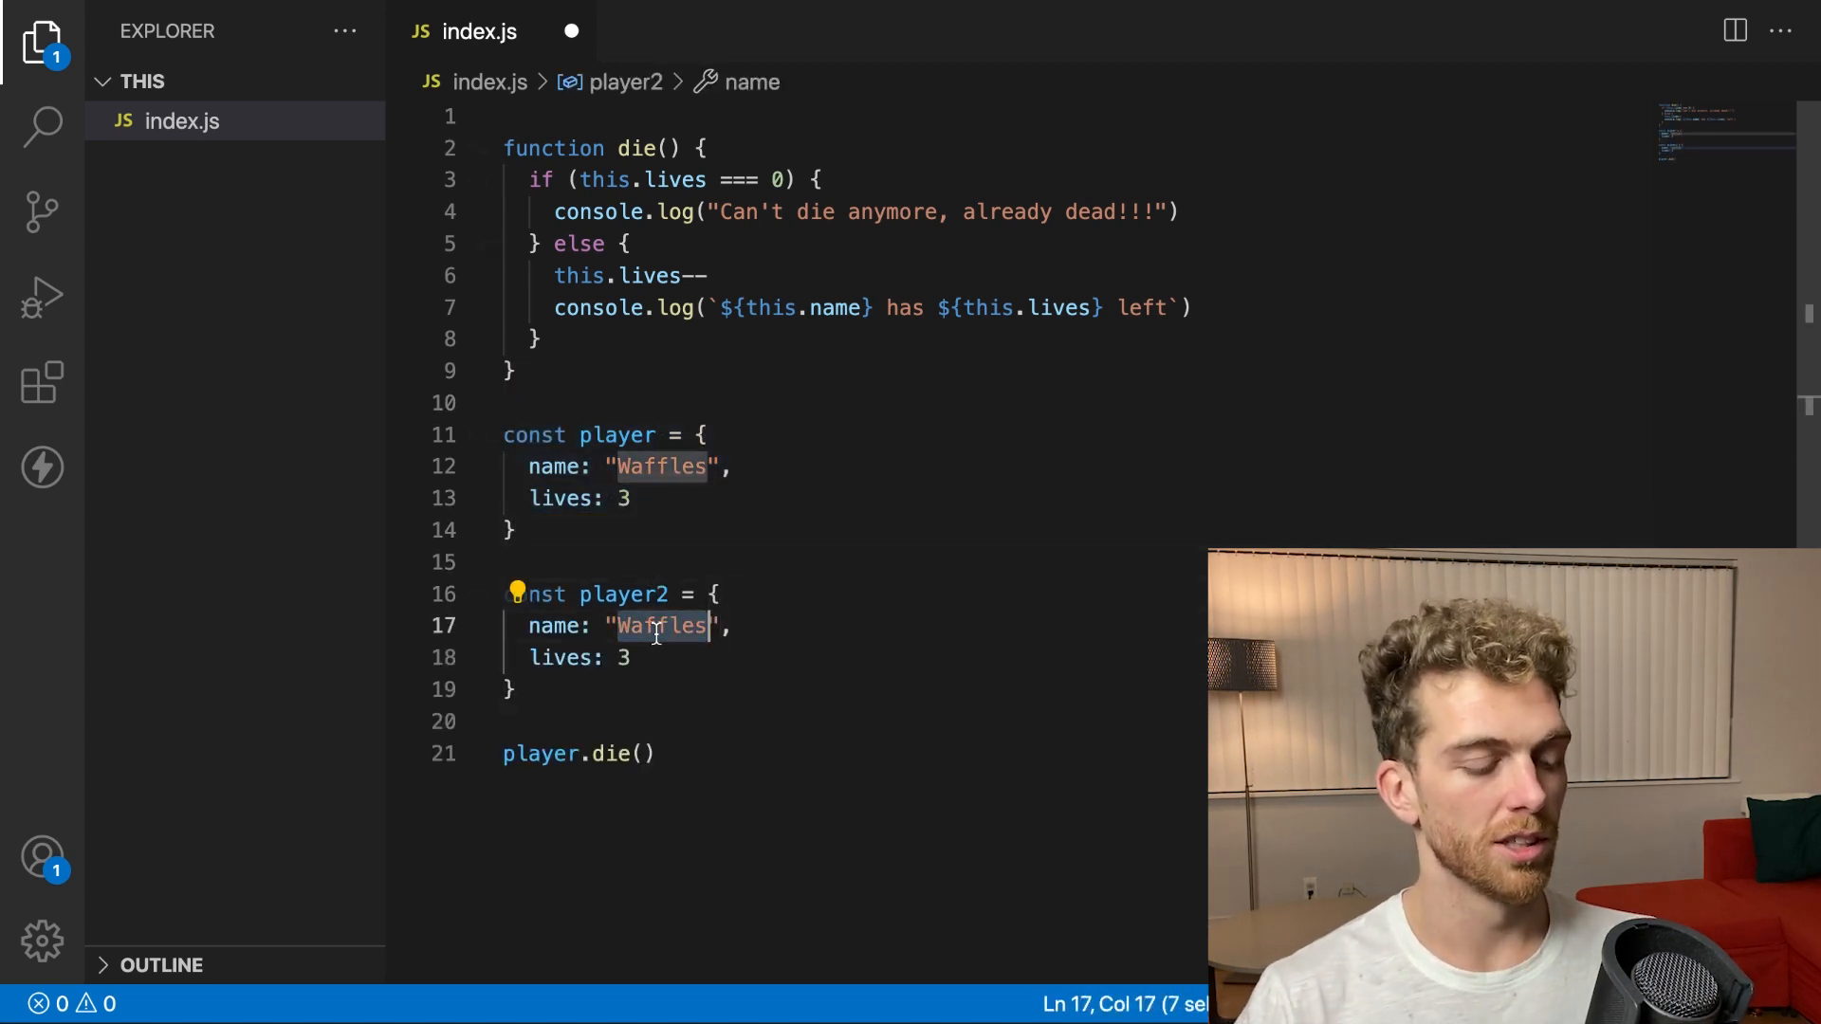
type("Pancake")
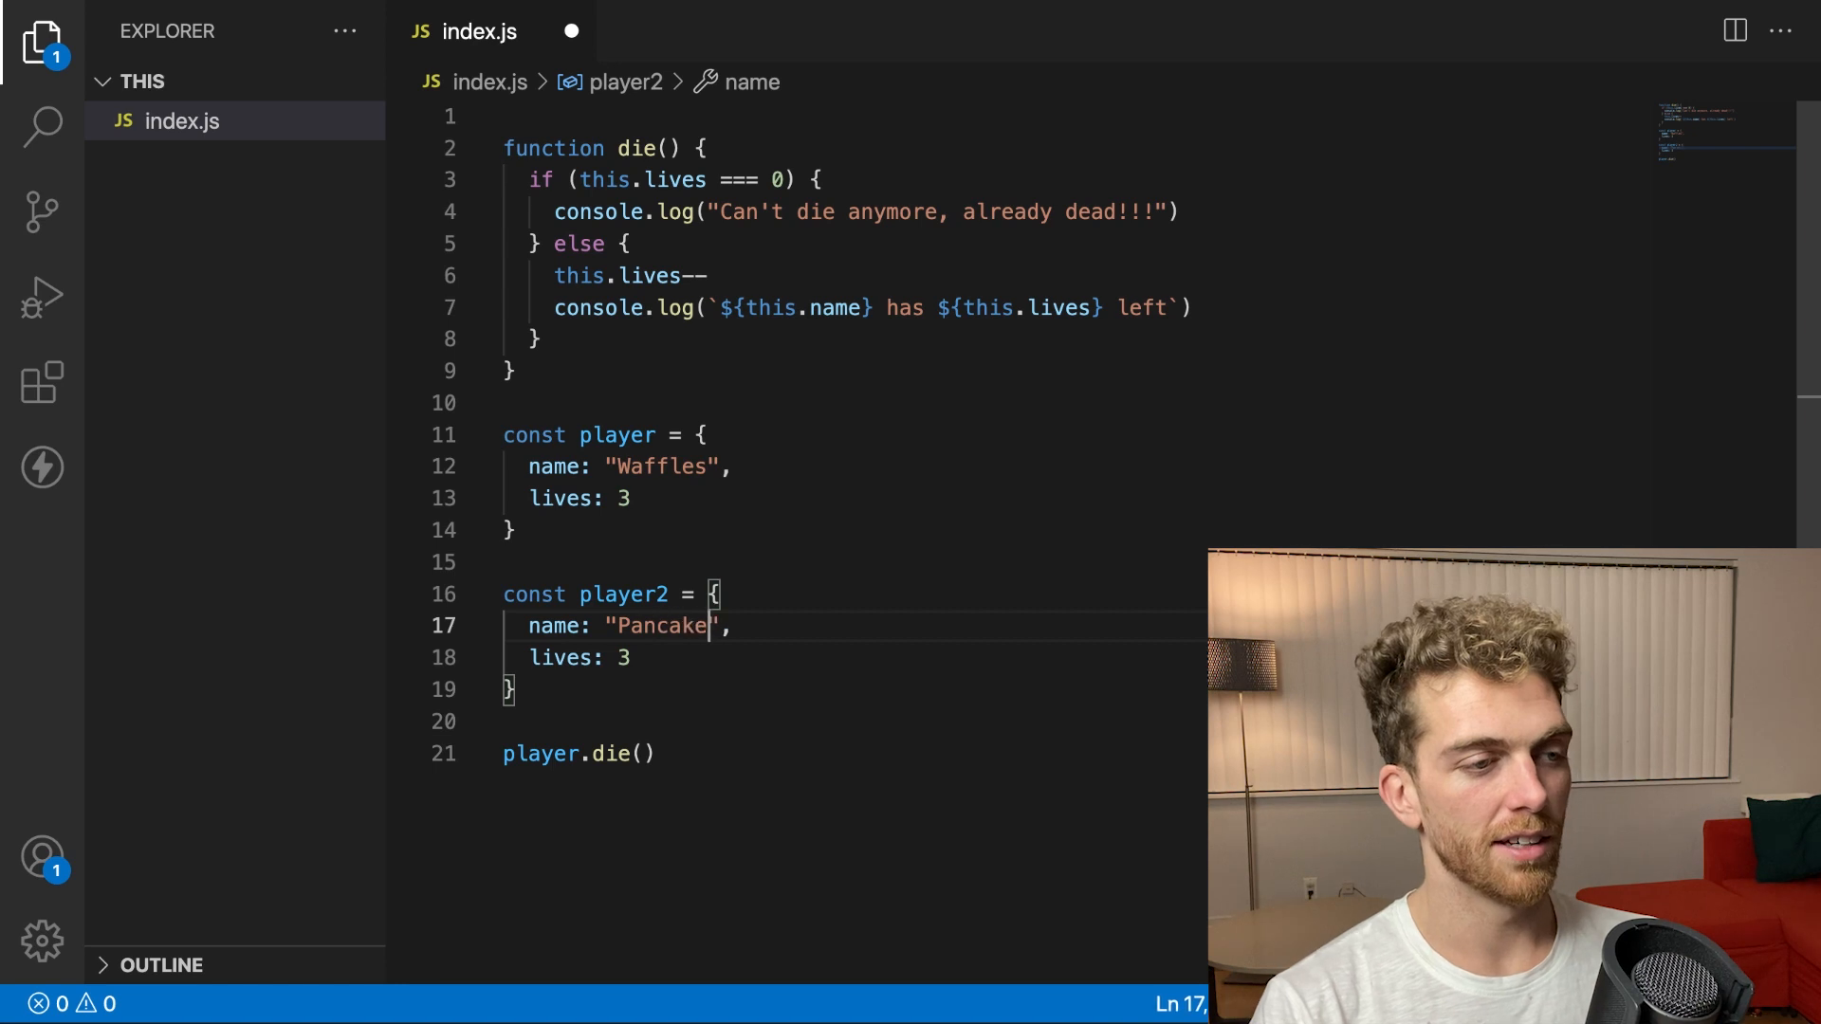
type("s")
left_click(856, 499)
type(",")
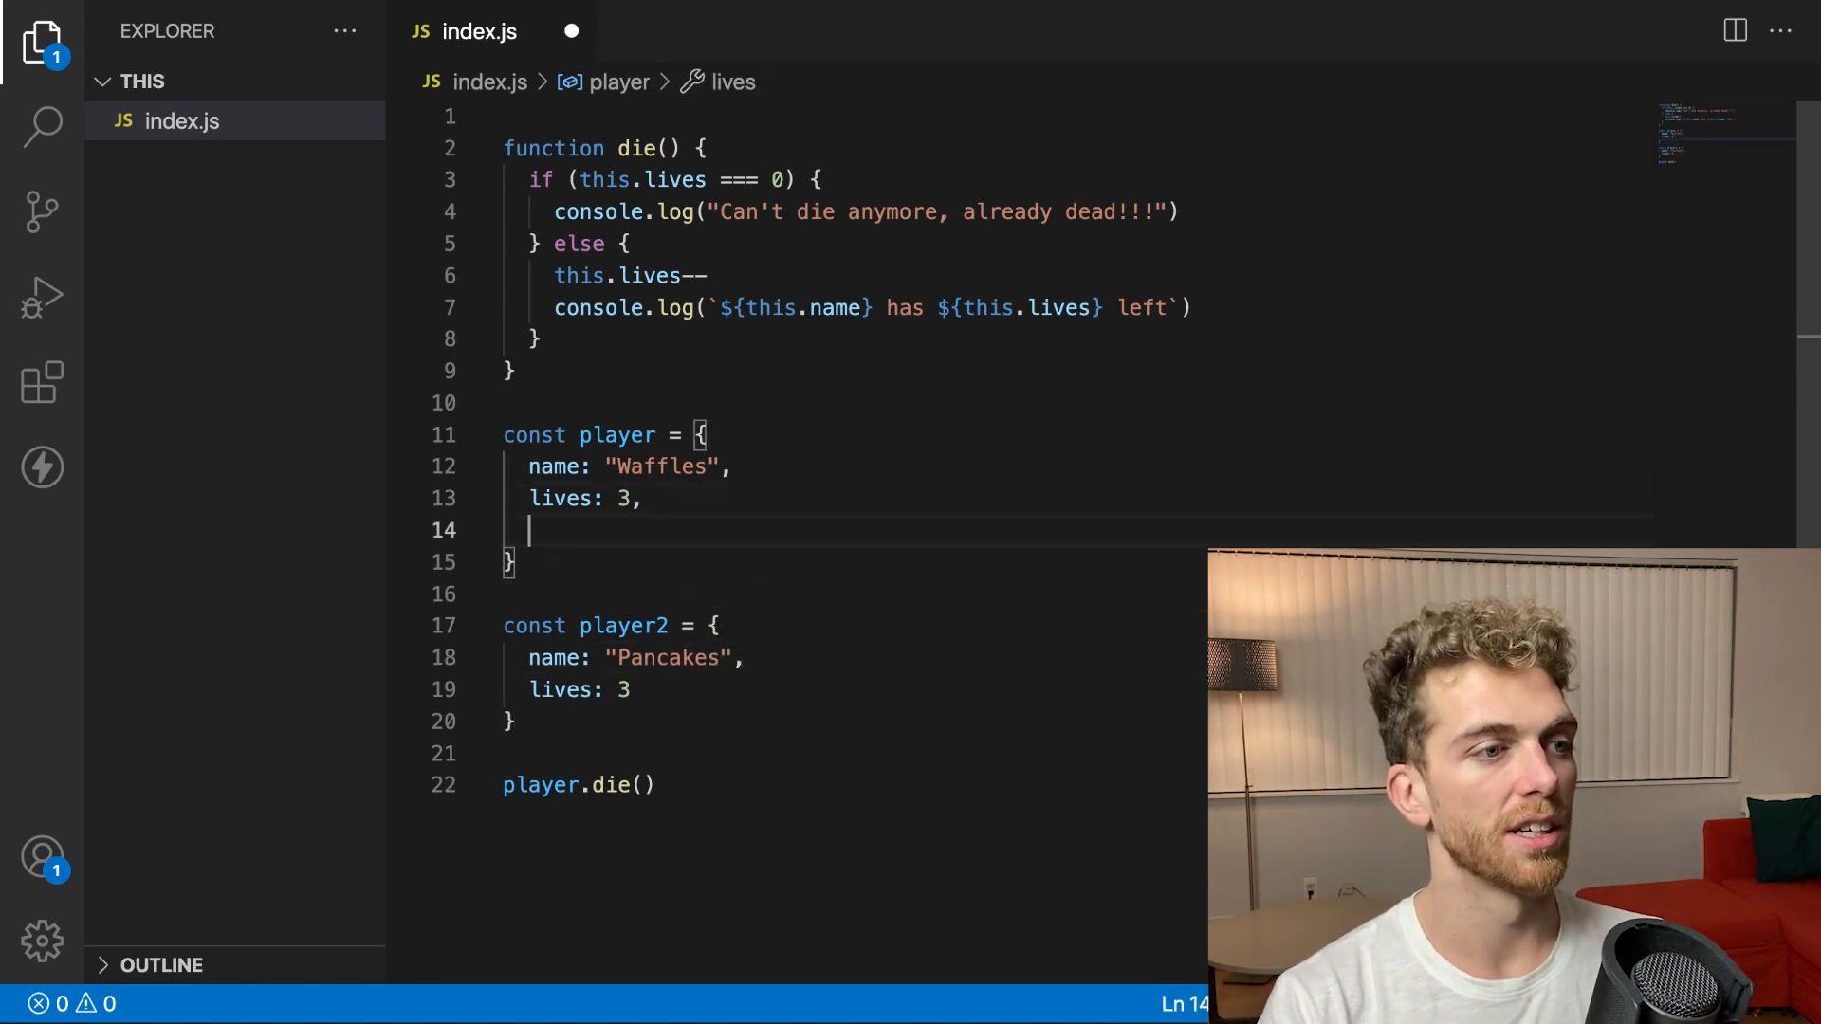
type("die")
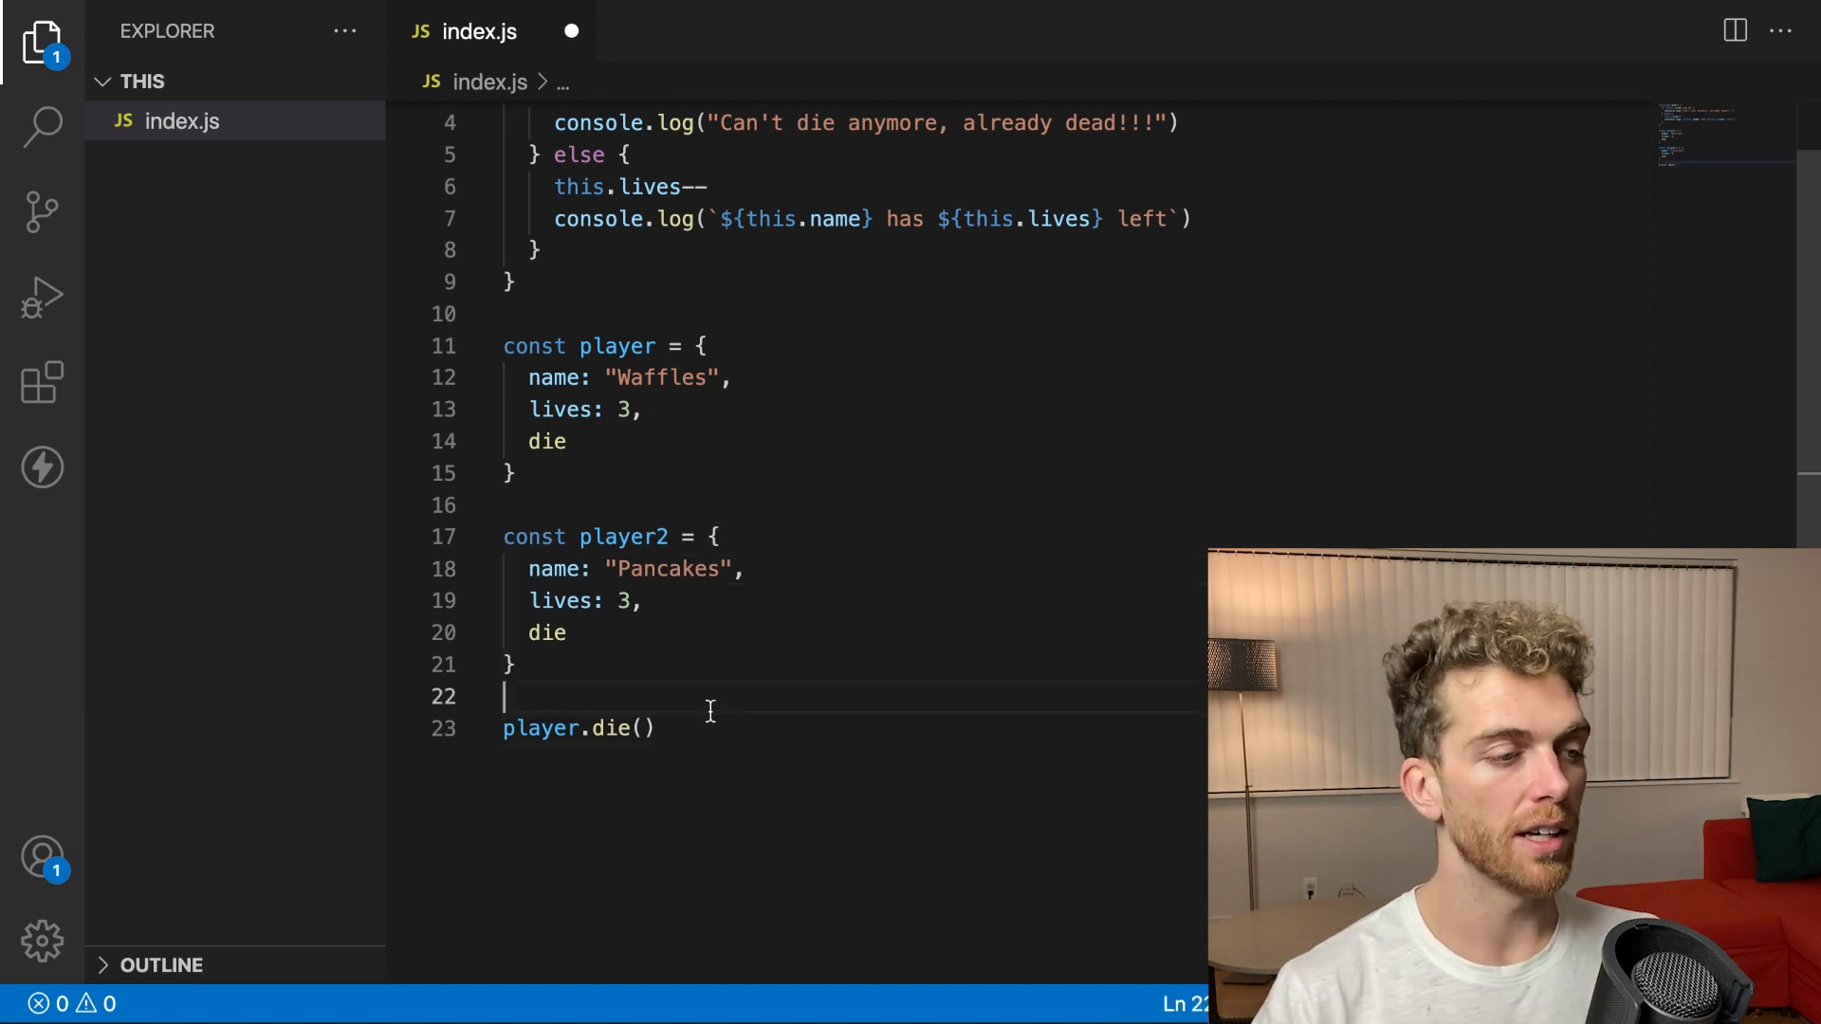
Log each player's name and lives with console.log below player.die()
type("console.log(")
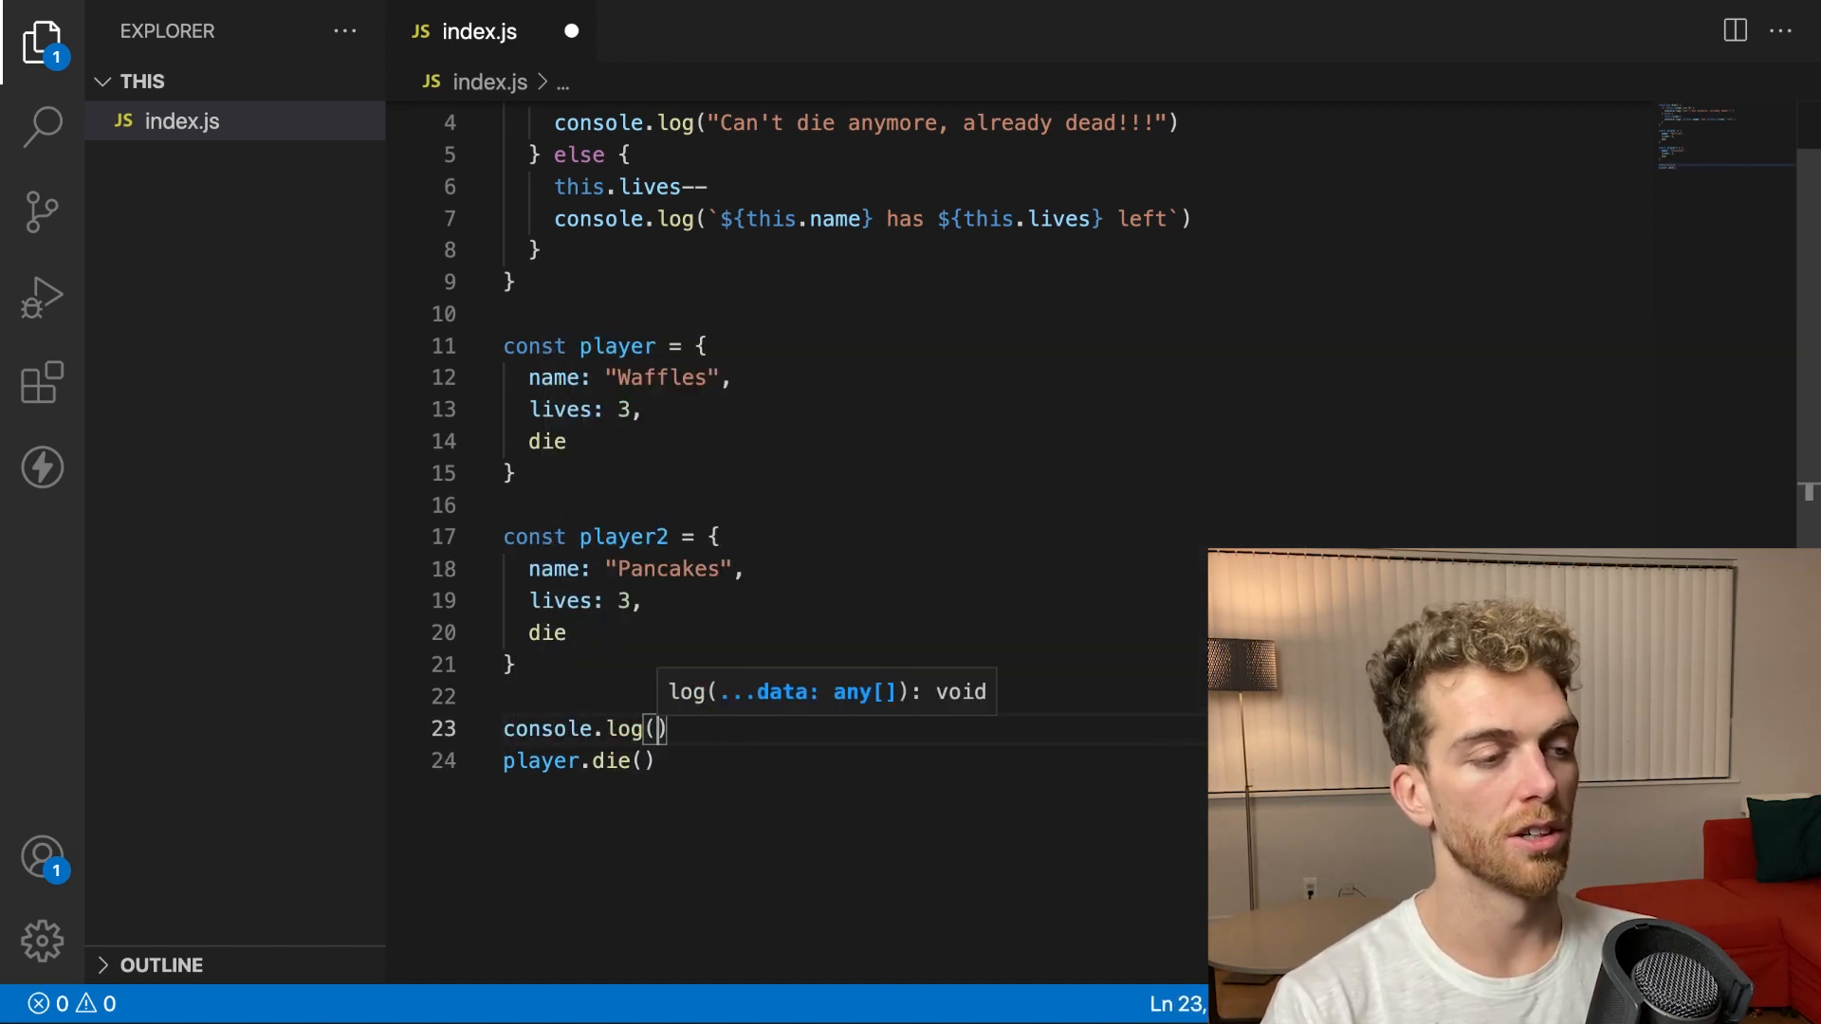
type("player1")
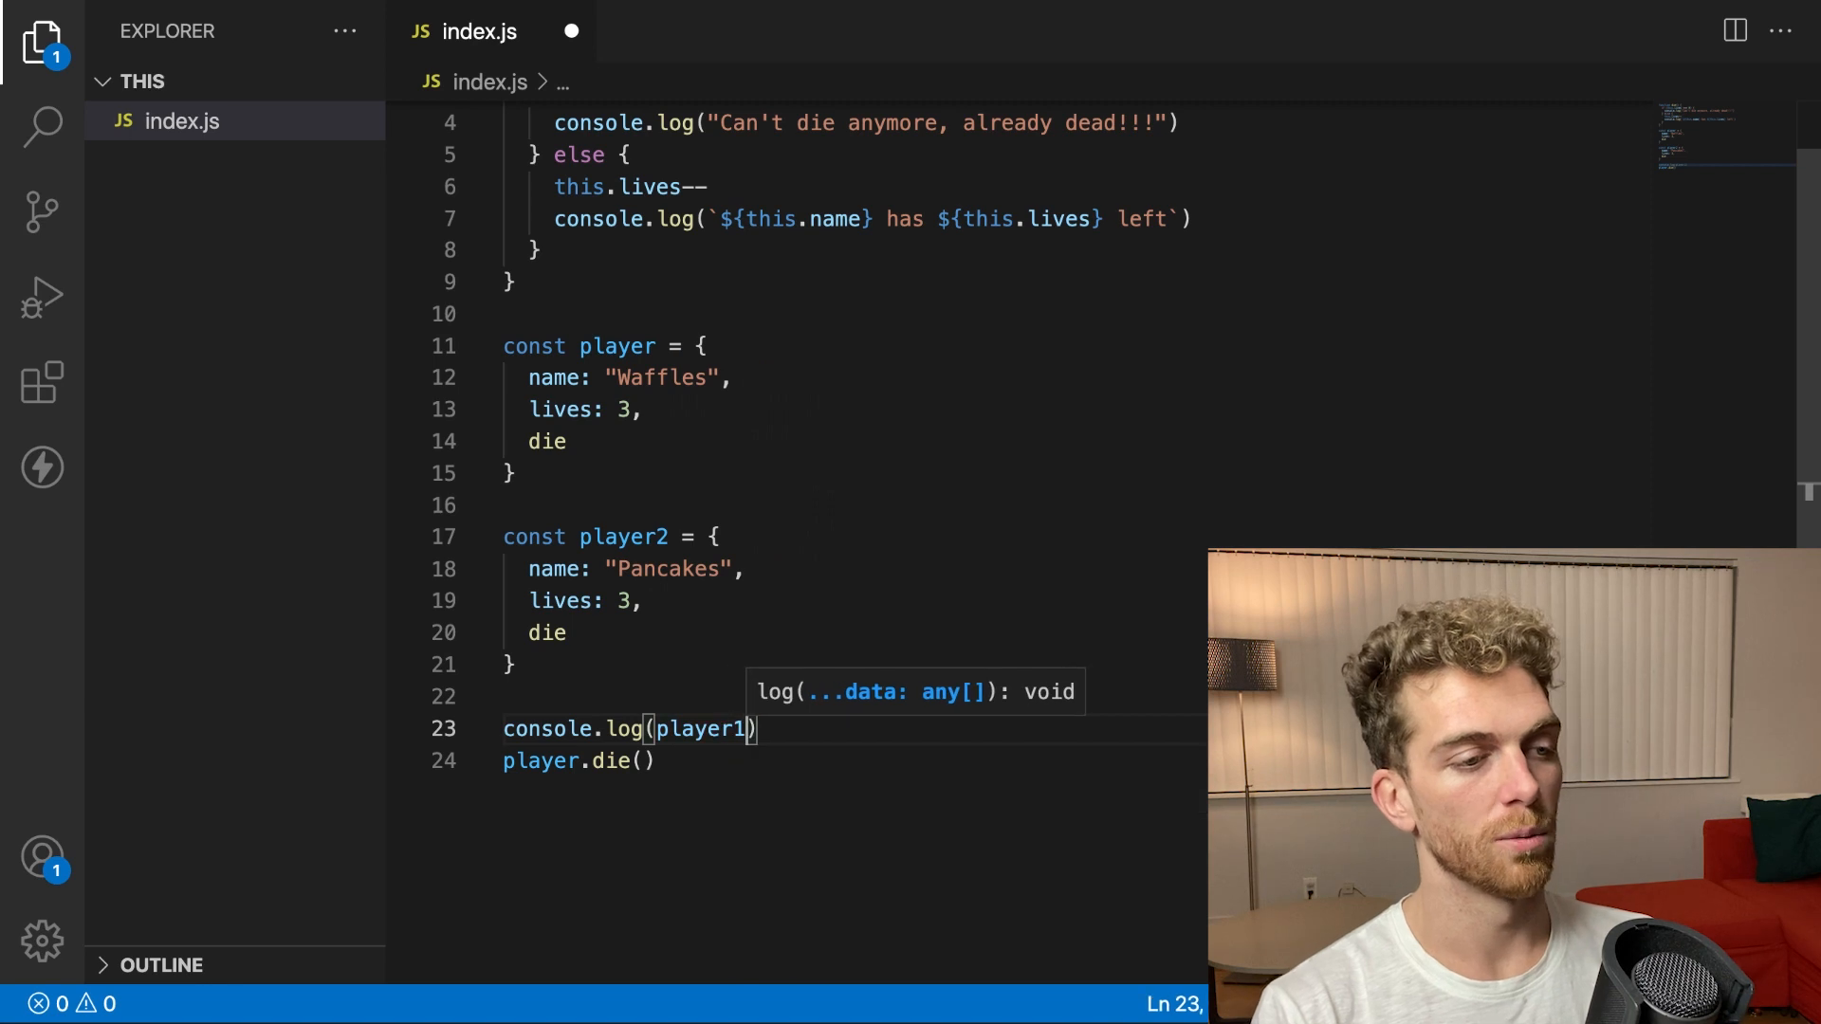
type(".name, playe")
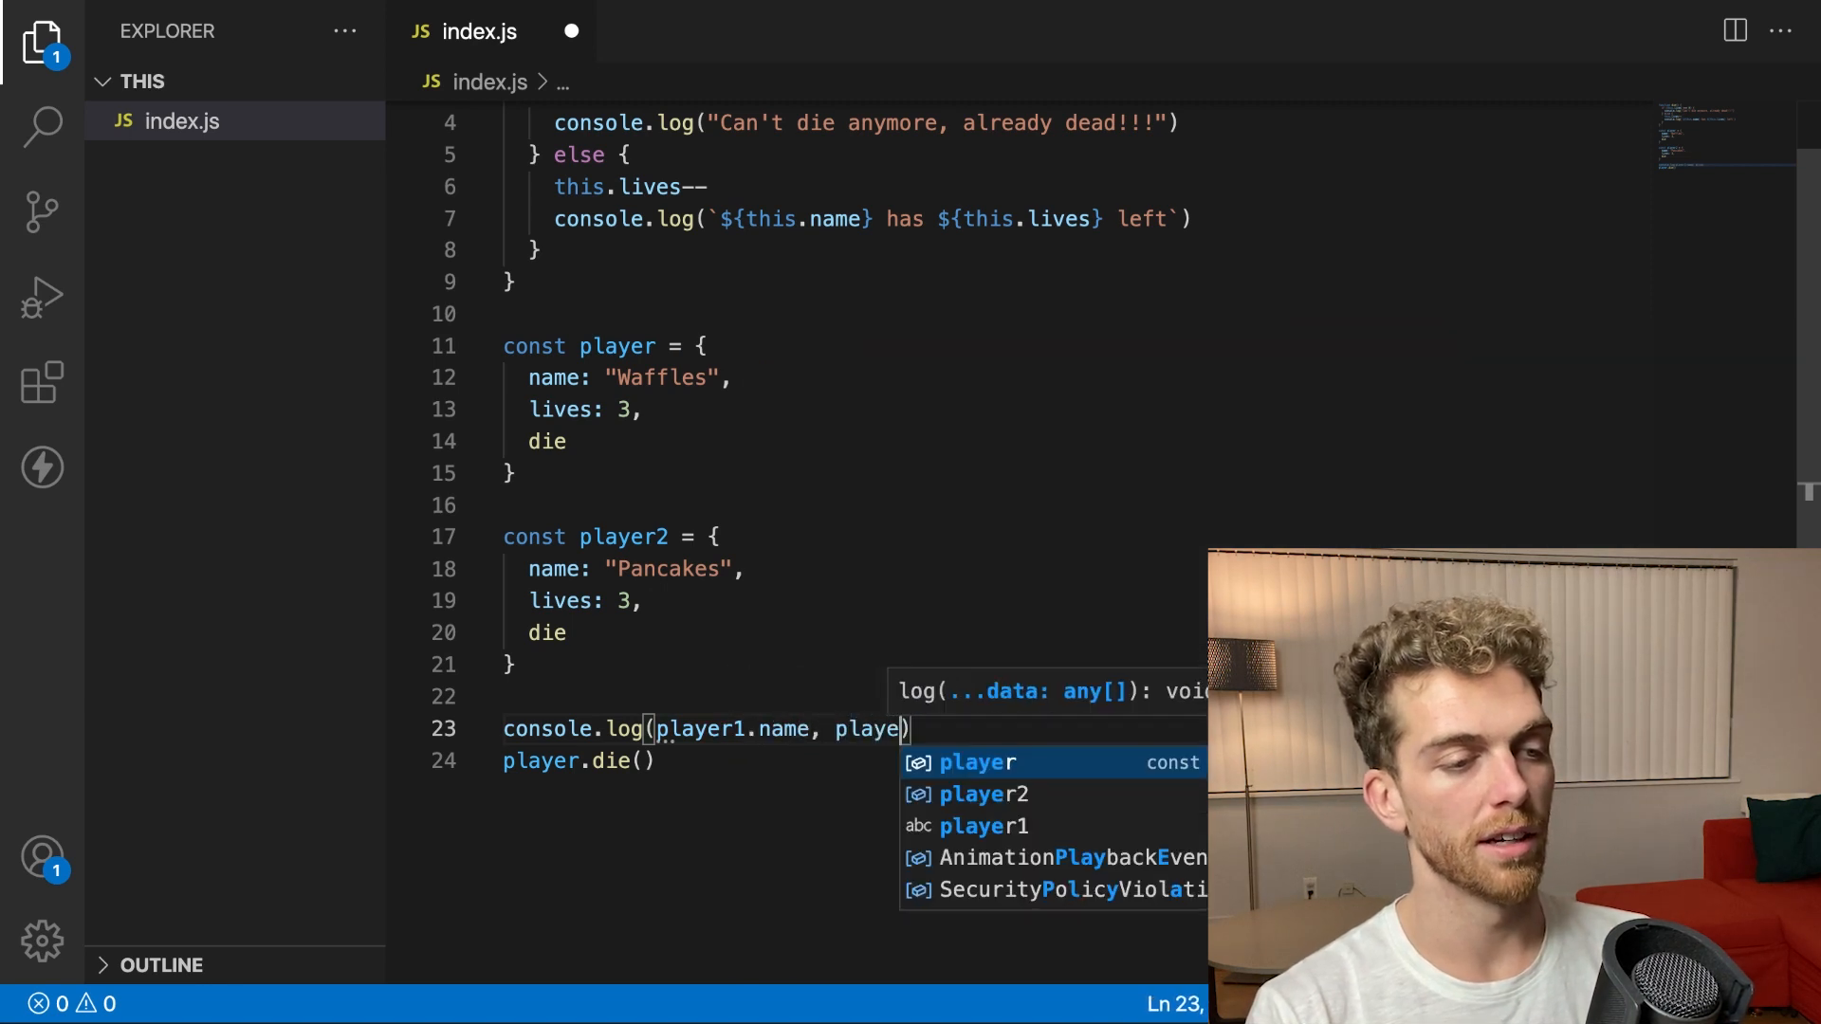
type(".lives")
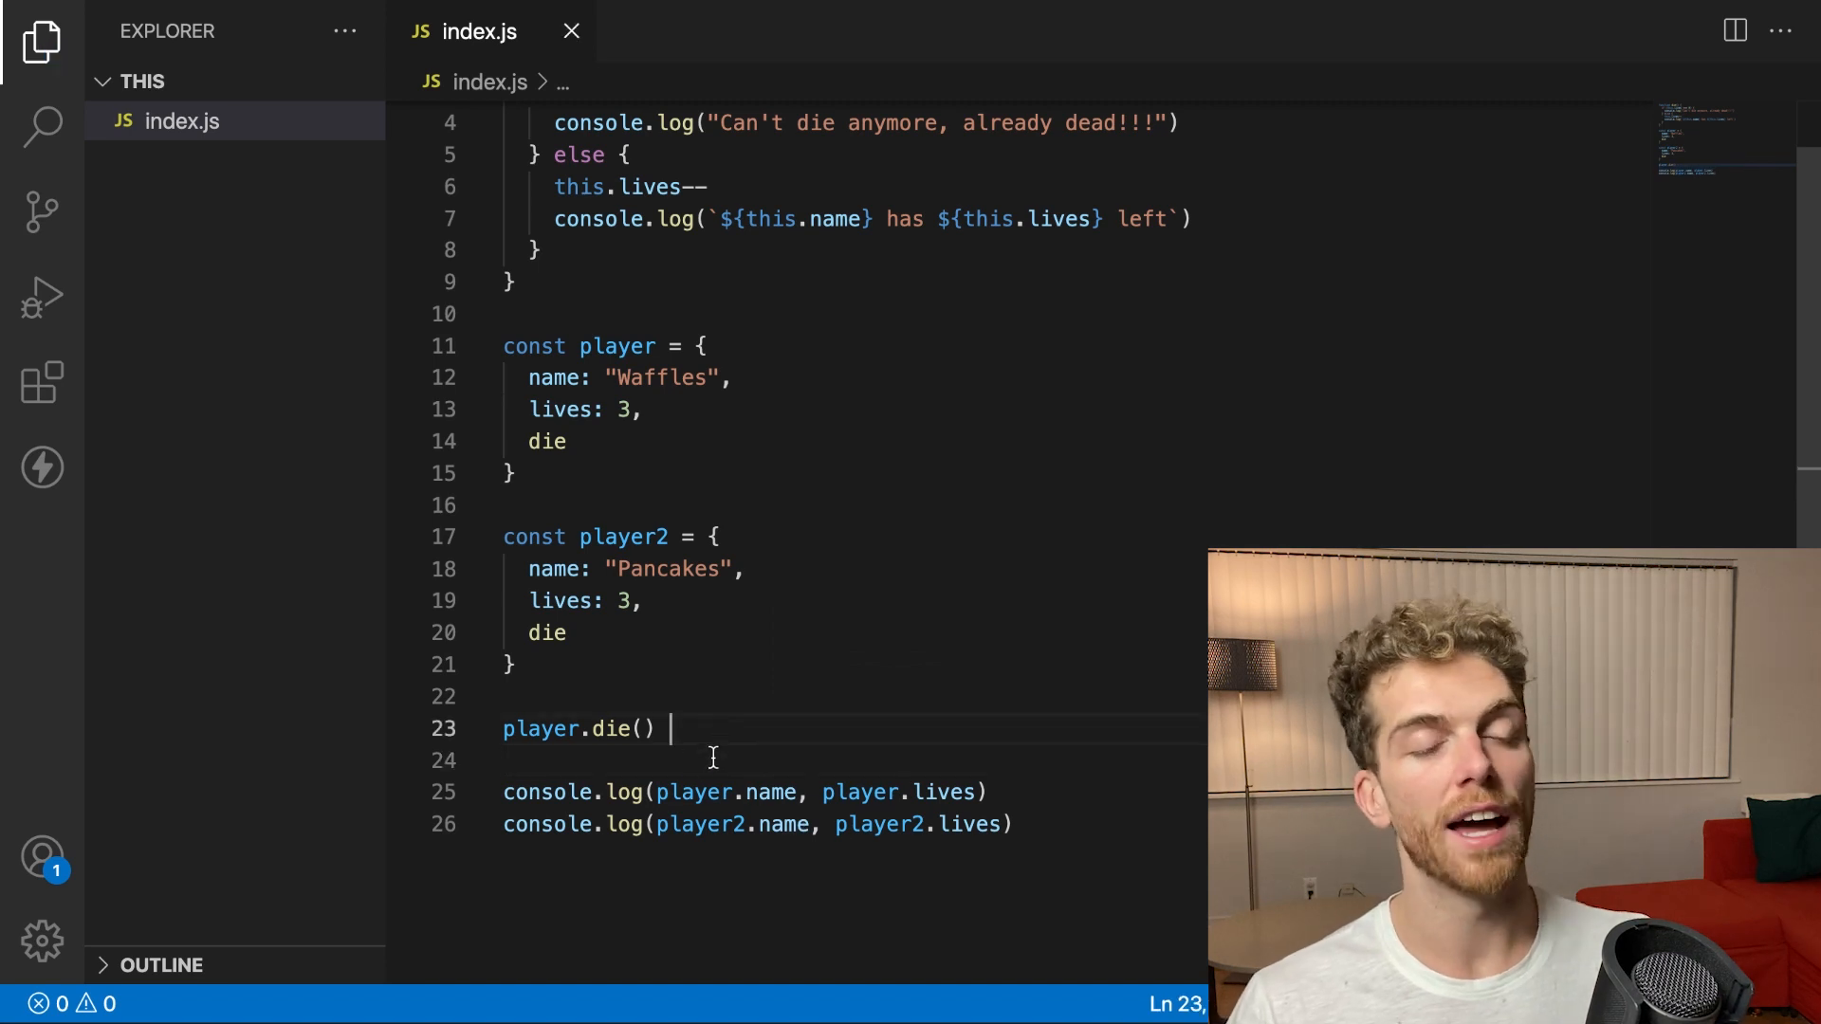
mouse_move(614, 729)
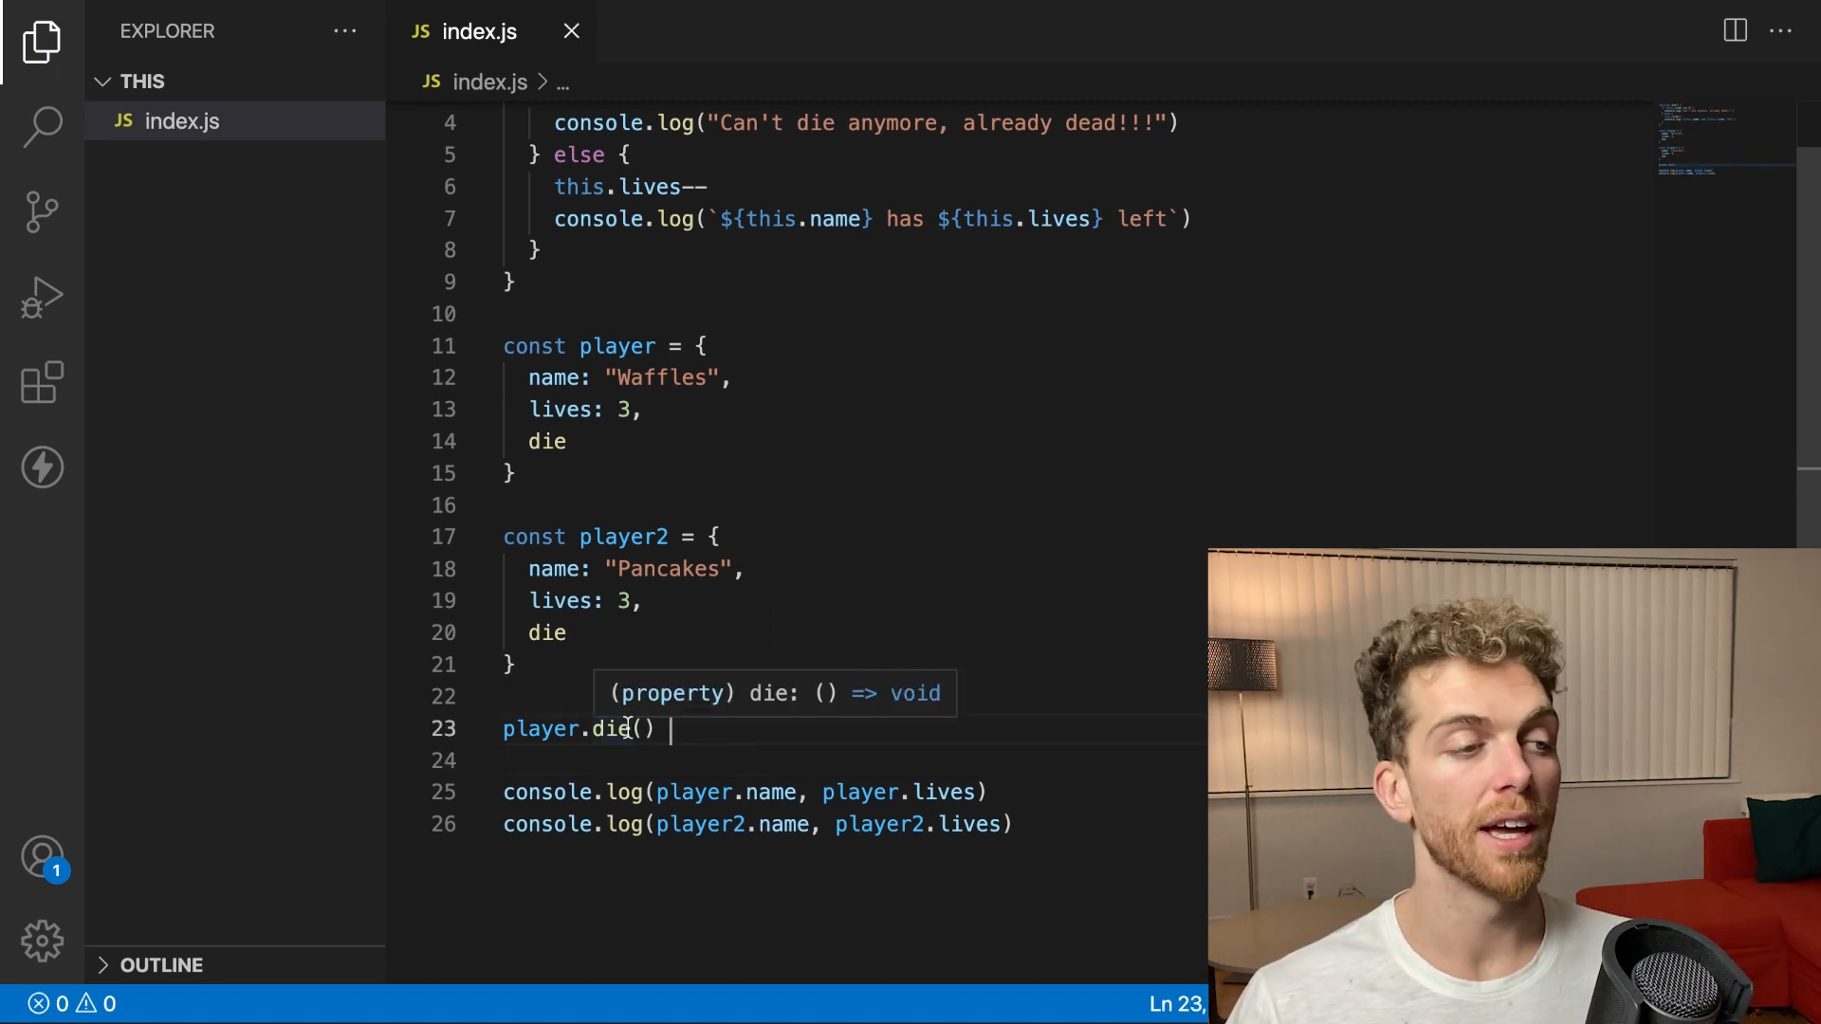
mouse_move(648, 883)
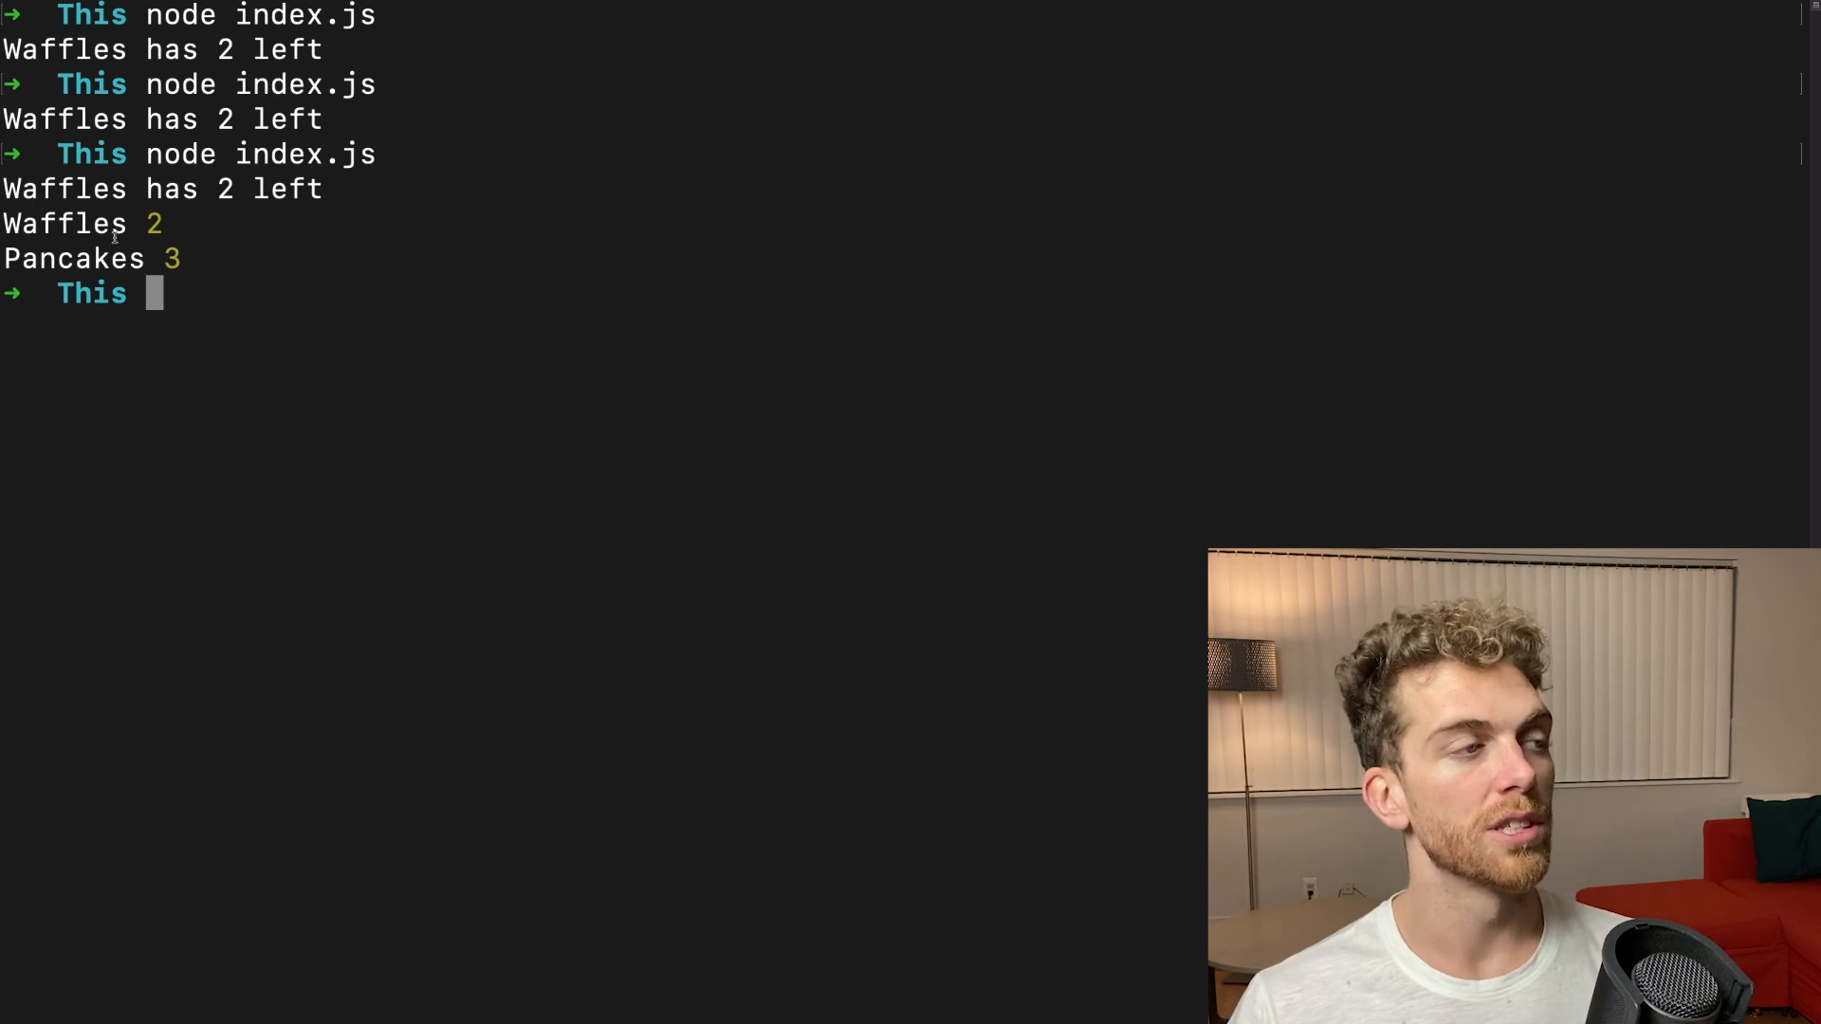
mouse_move(400, 336)
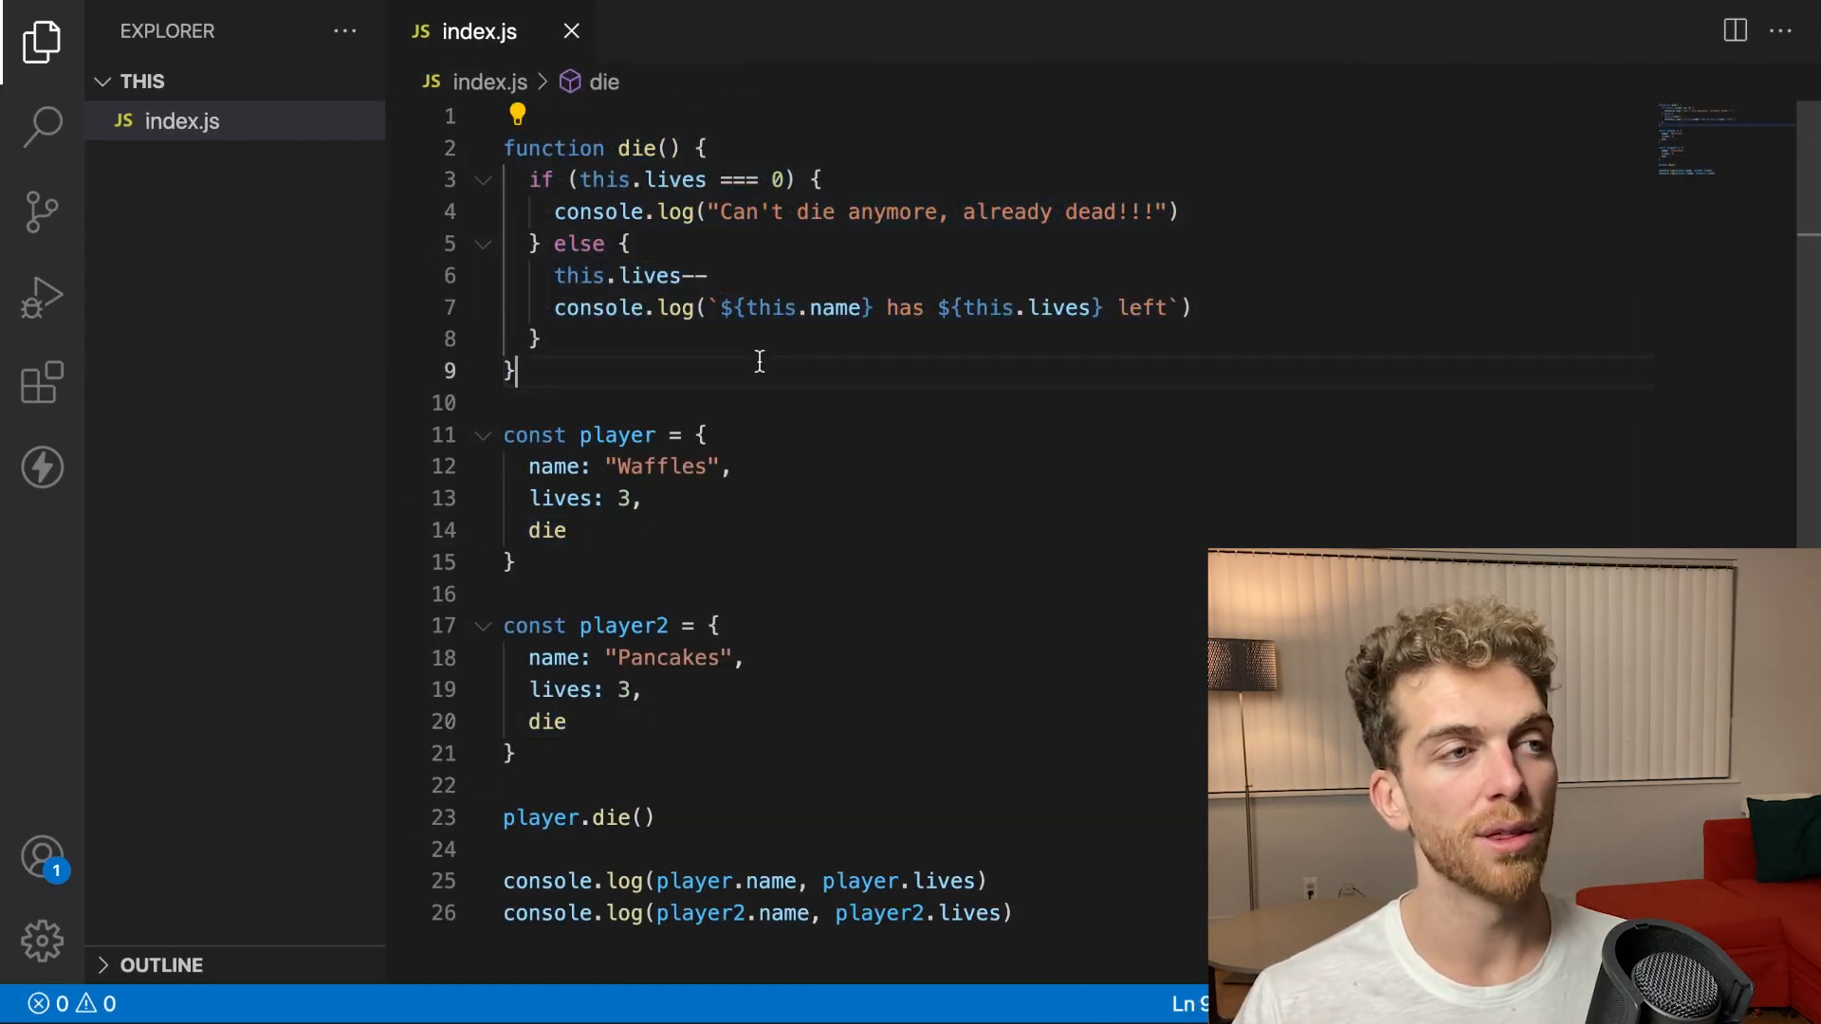
double_click(673, 179)
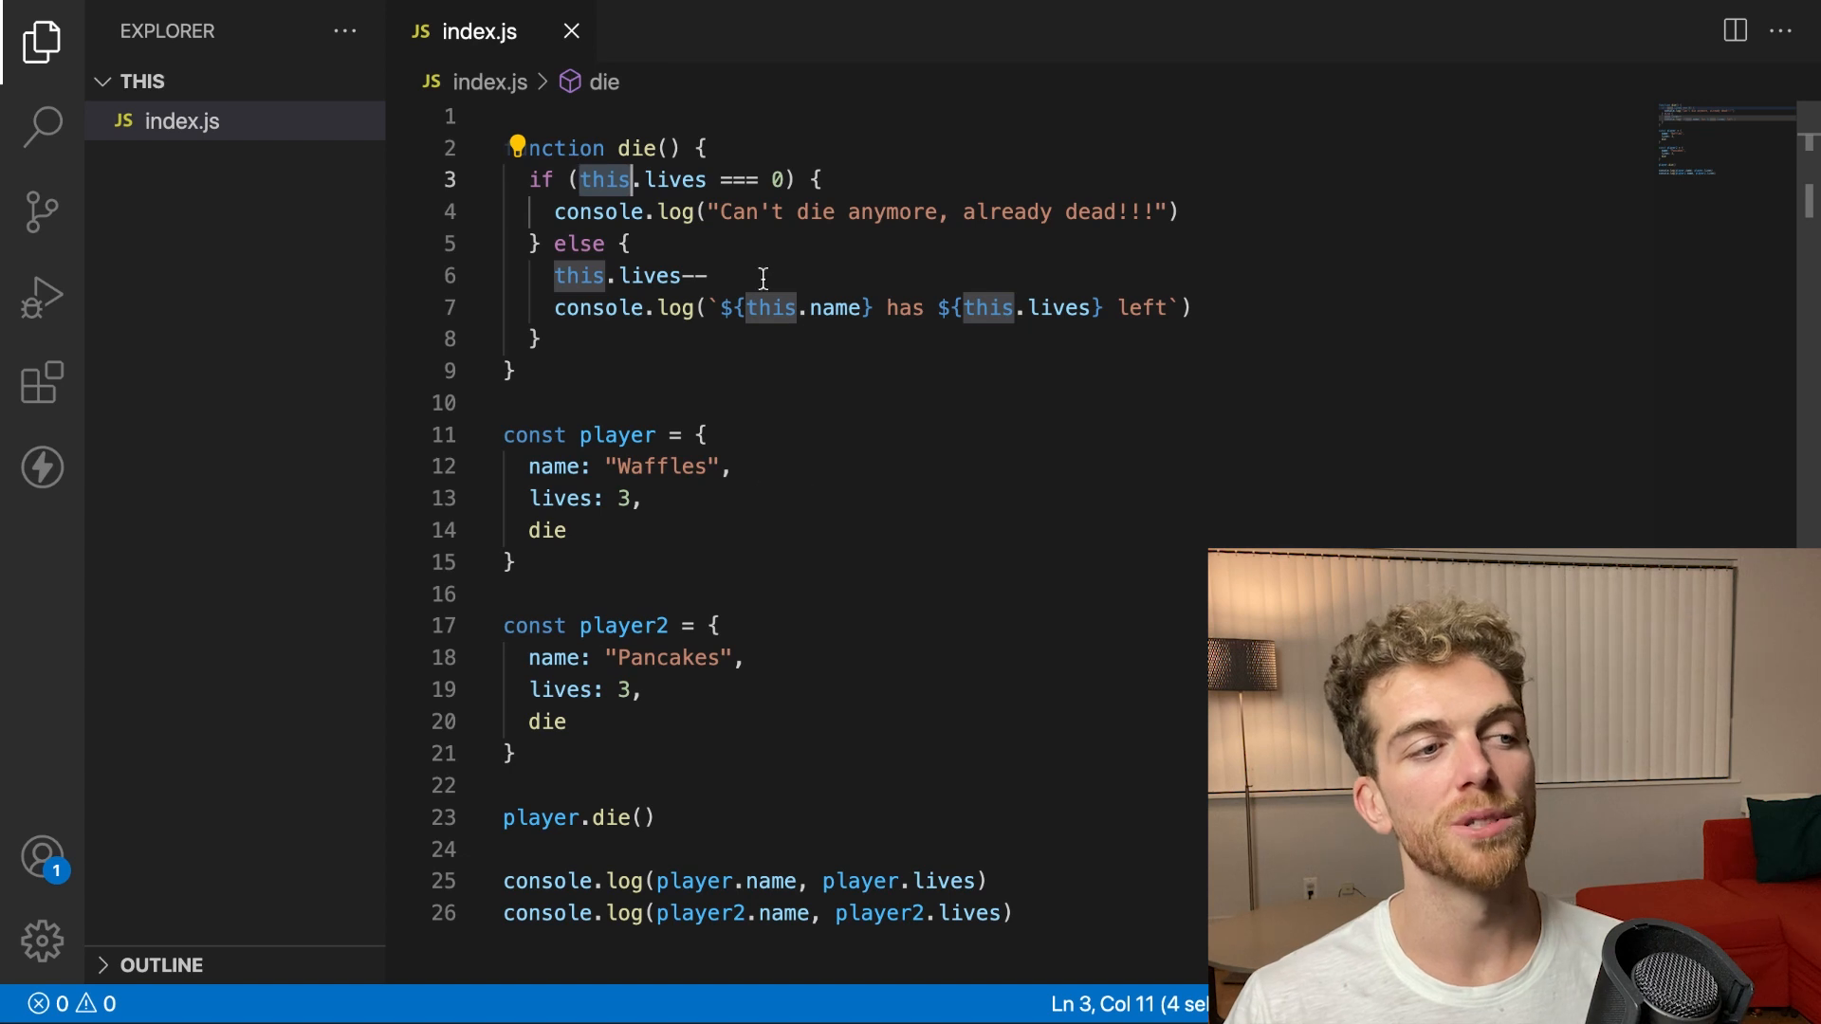
mouse_move(959, 634)
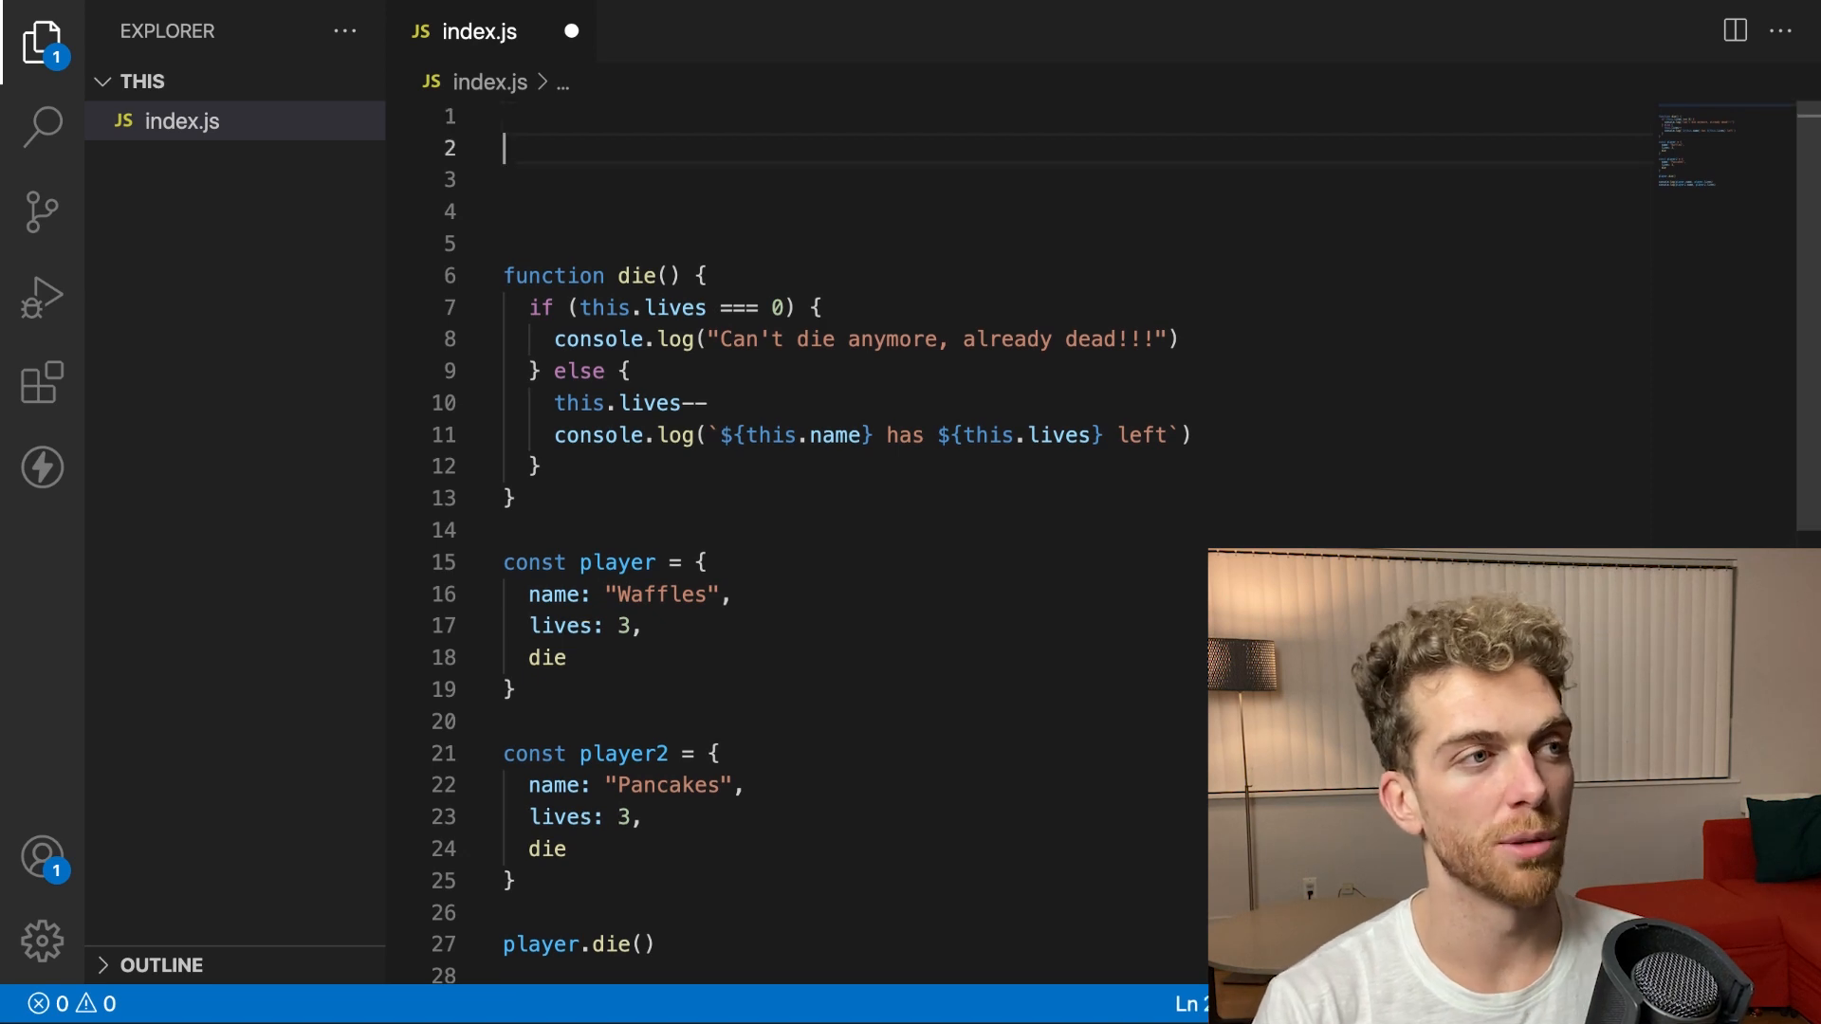
Declare const array1 = [1,2,3] and const array2 = ["a", "b", "c"]
type("const")
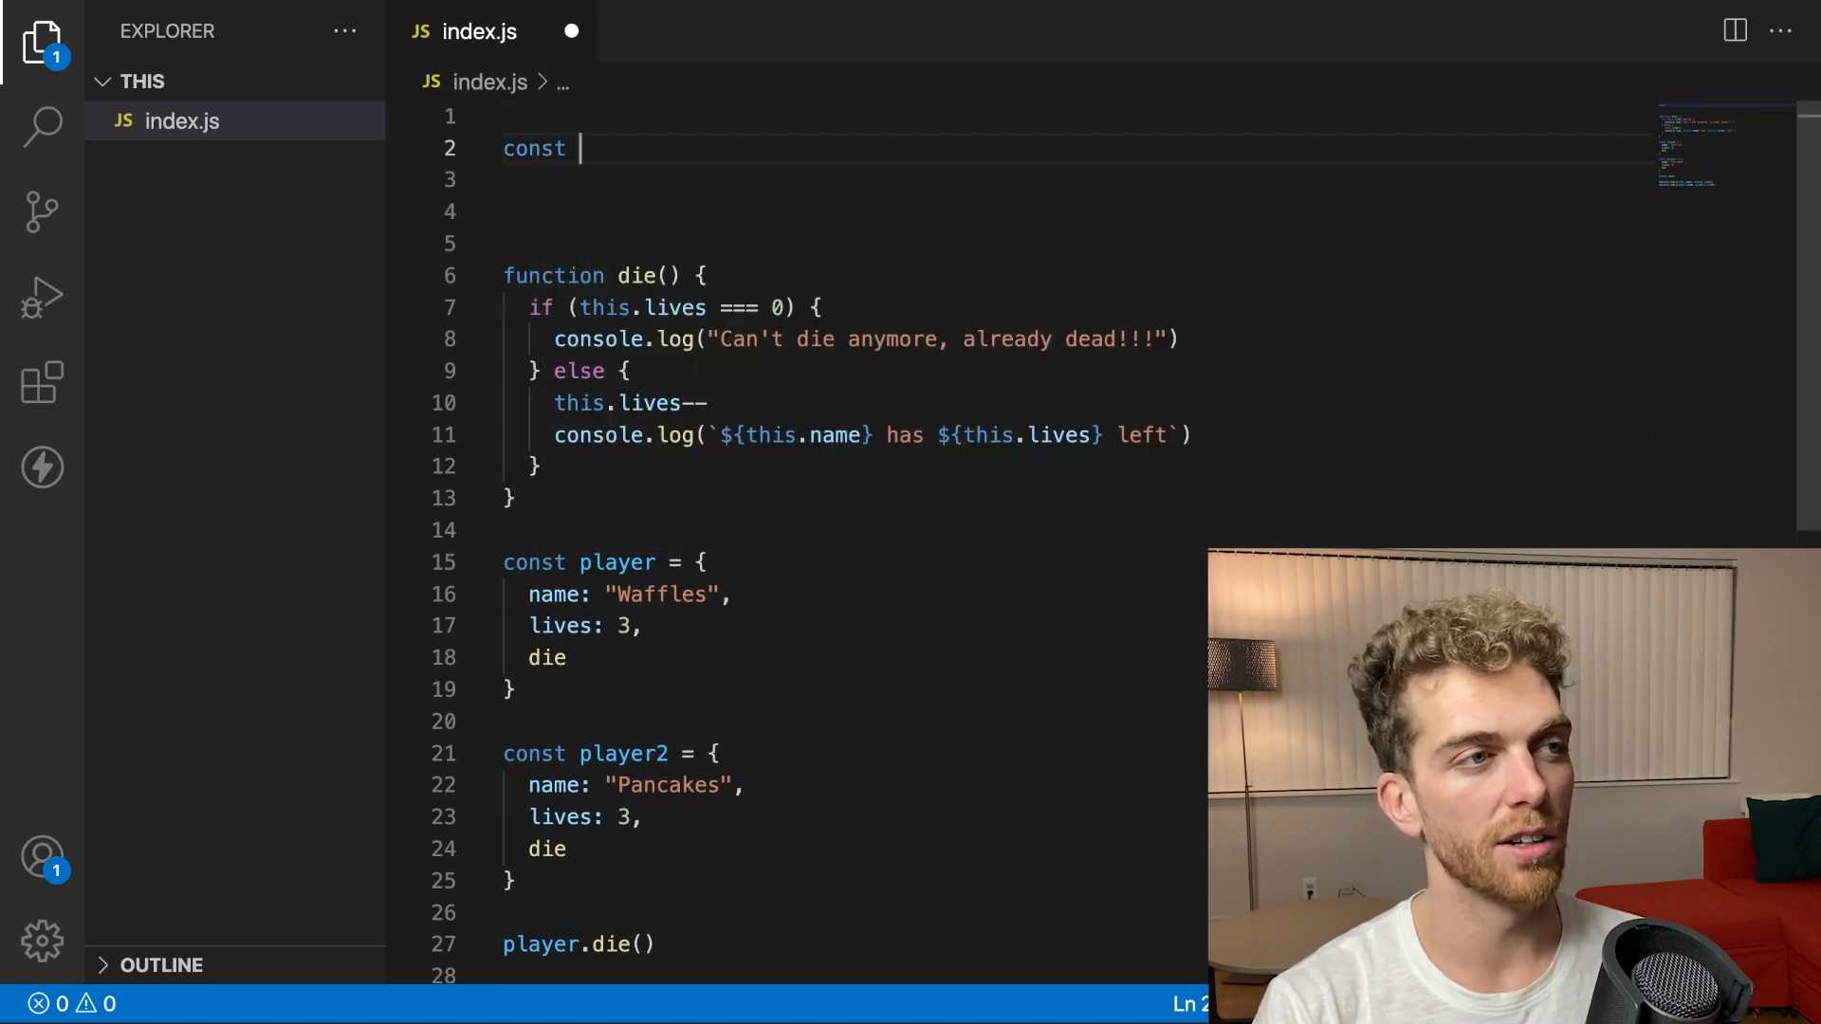
type("array1 =")
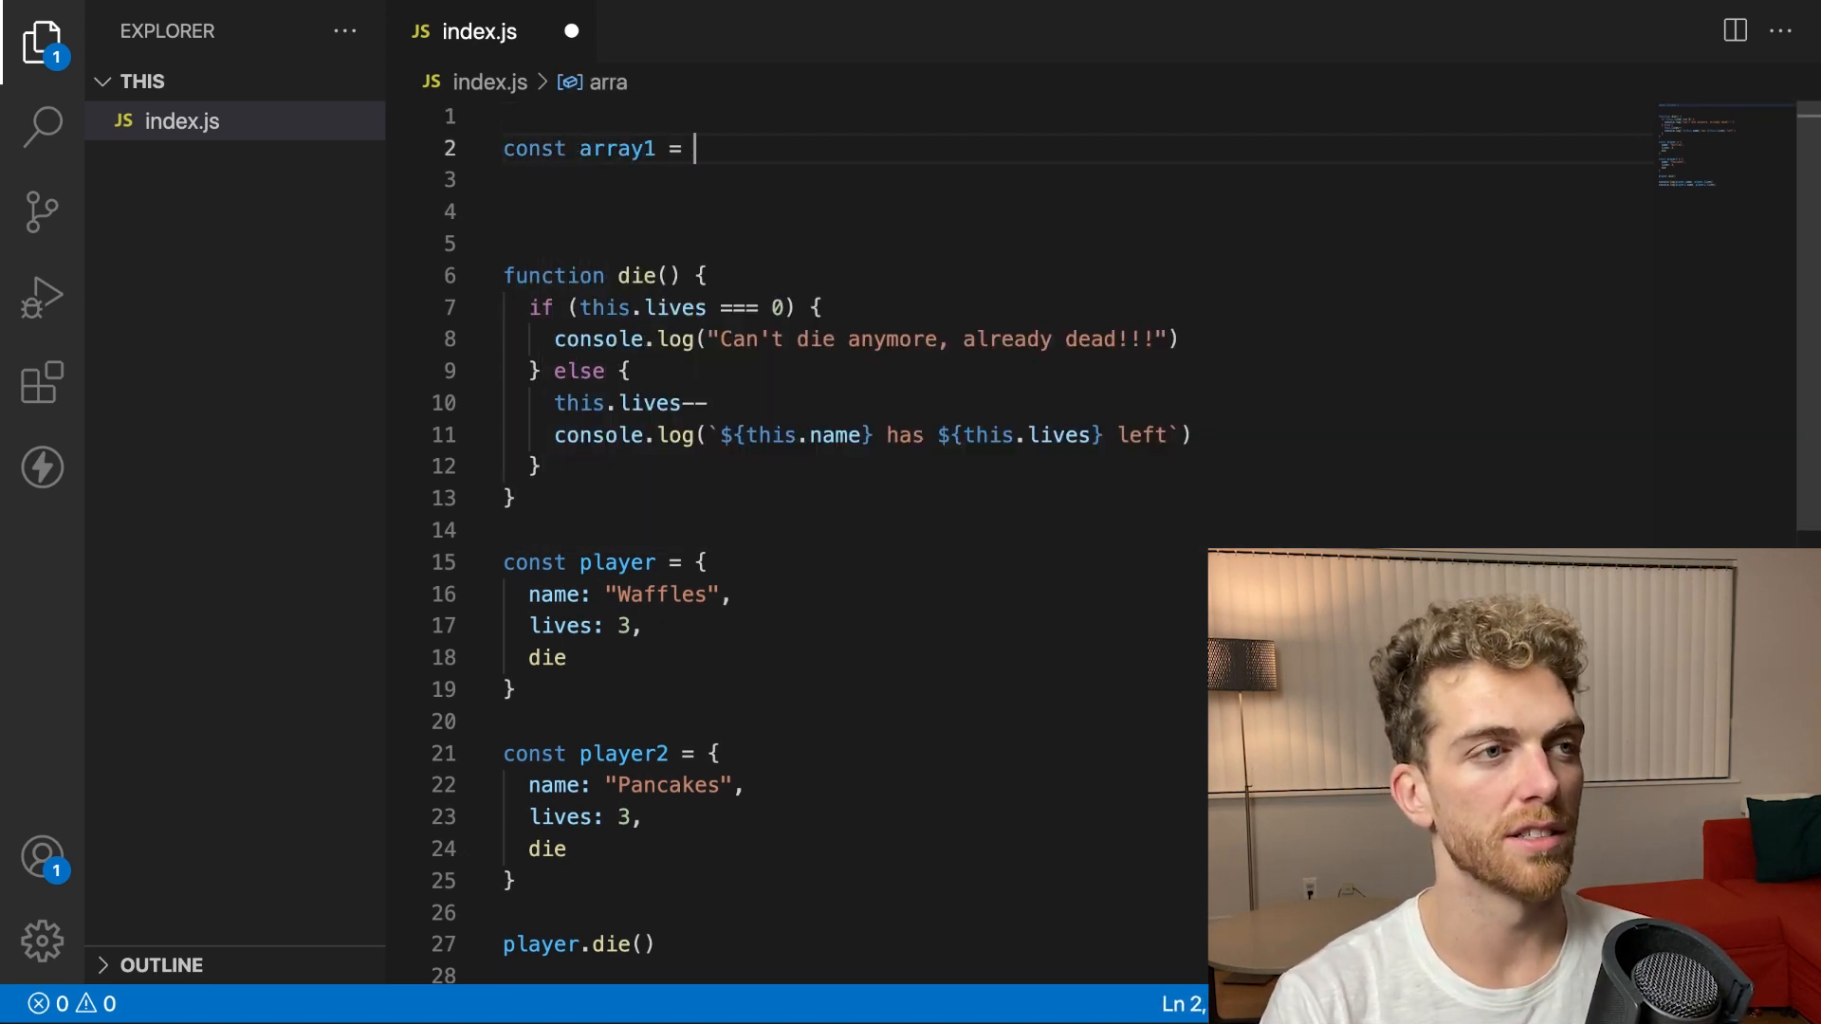
type("[1,2,3]")
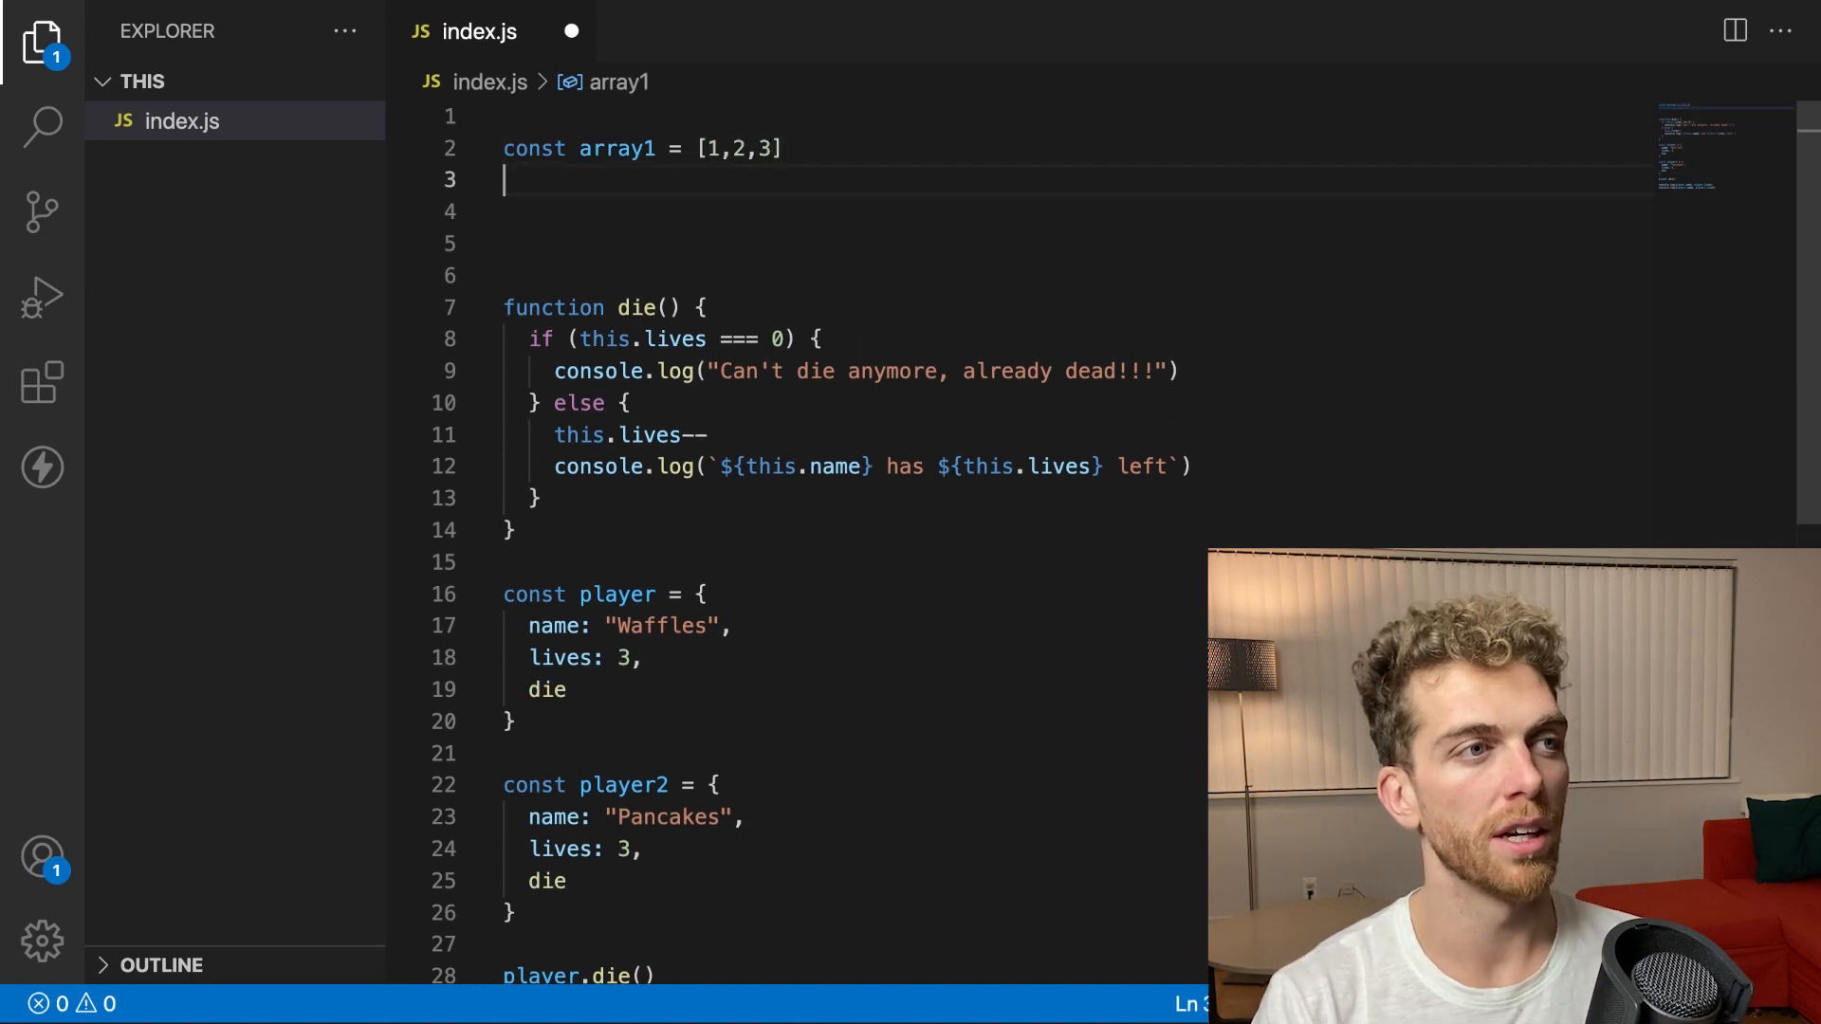
type("const array")
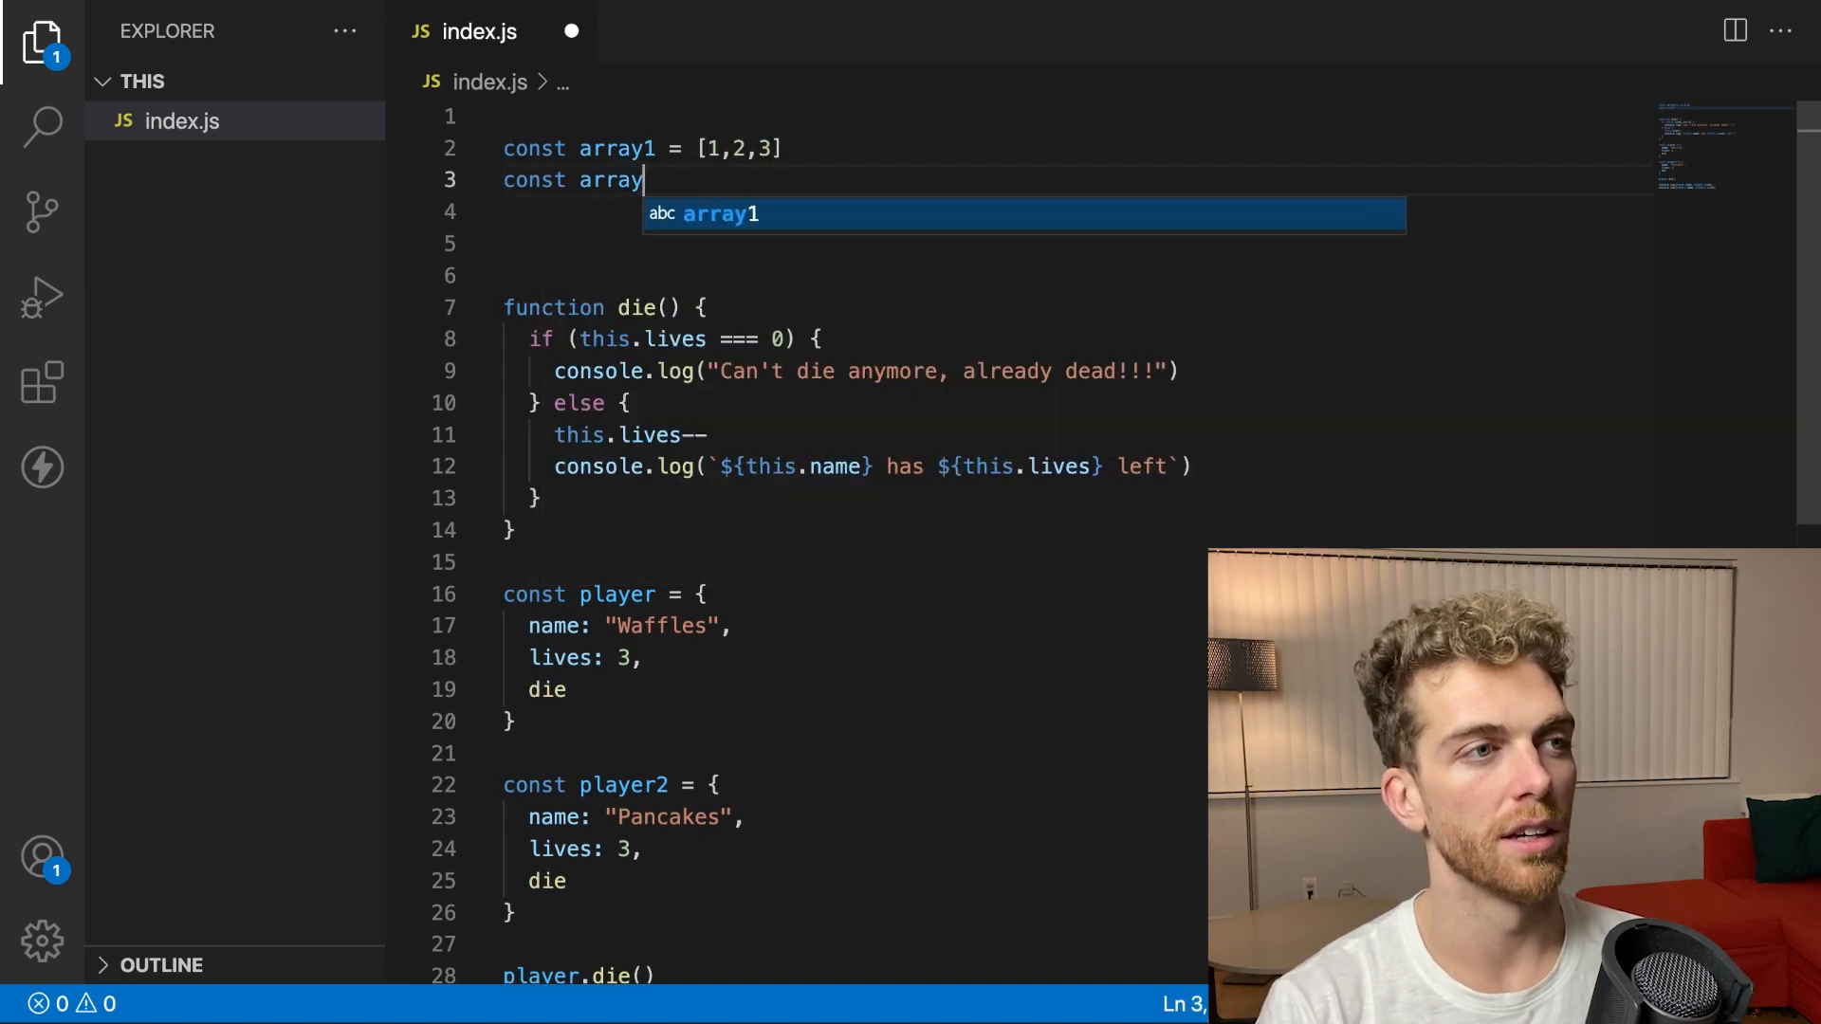
type("2 = [\"a\"]")
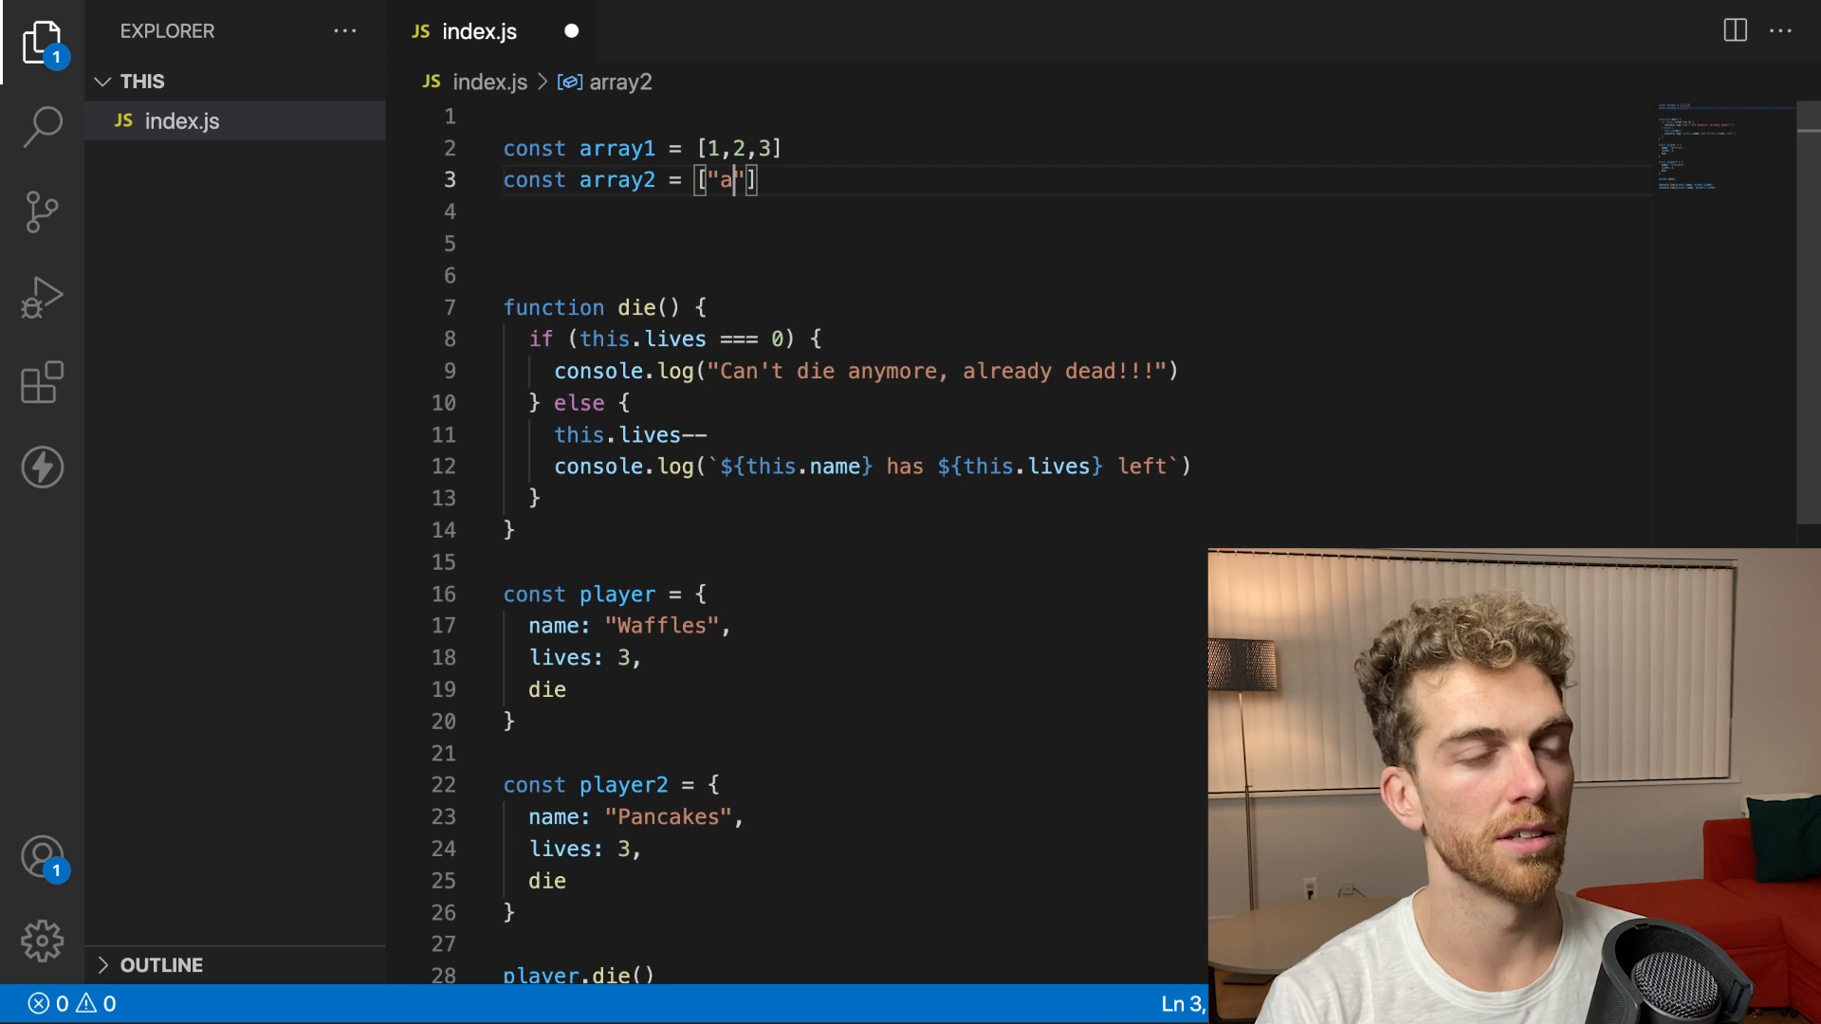
type(", \"b\"")
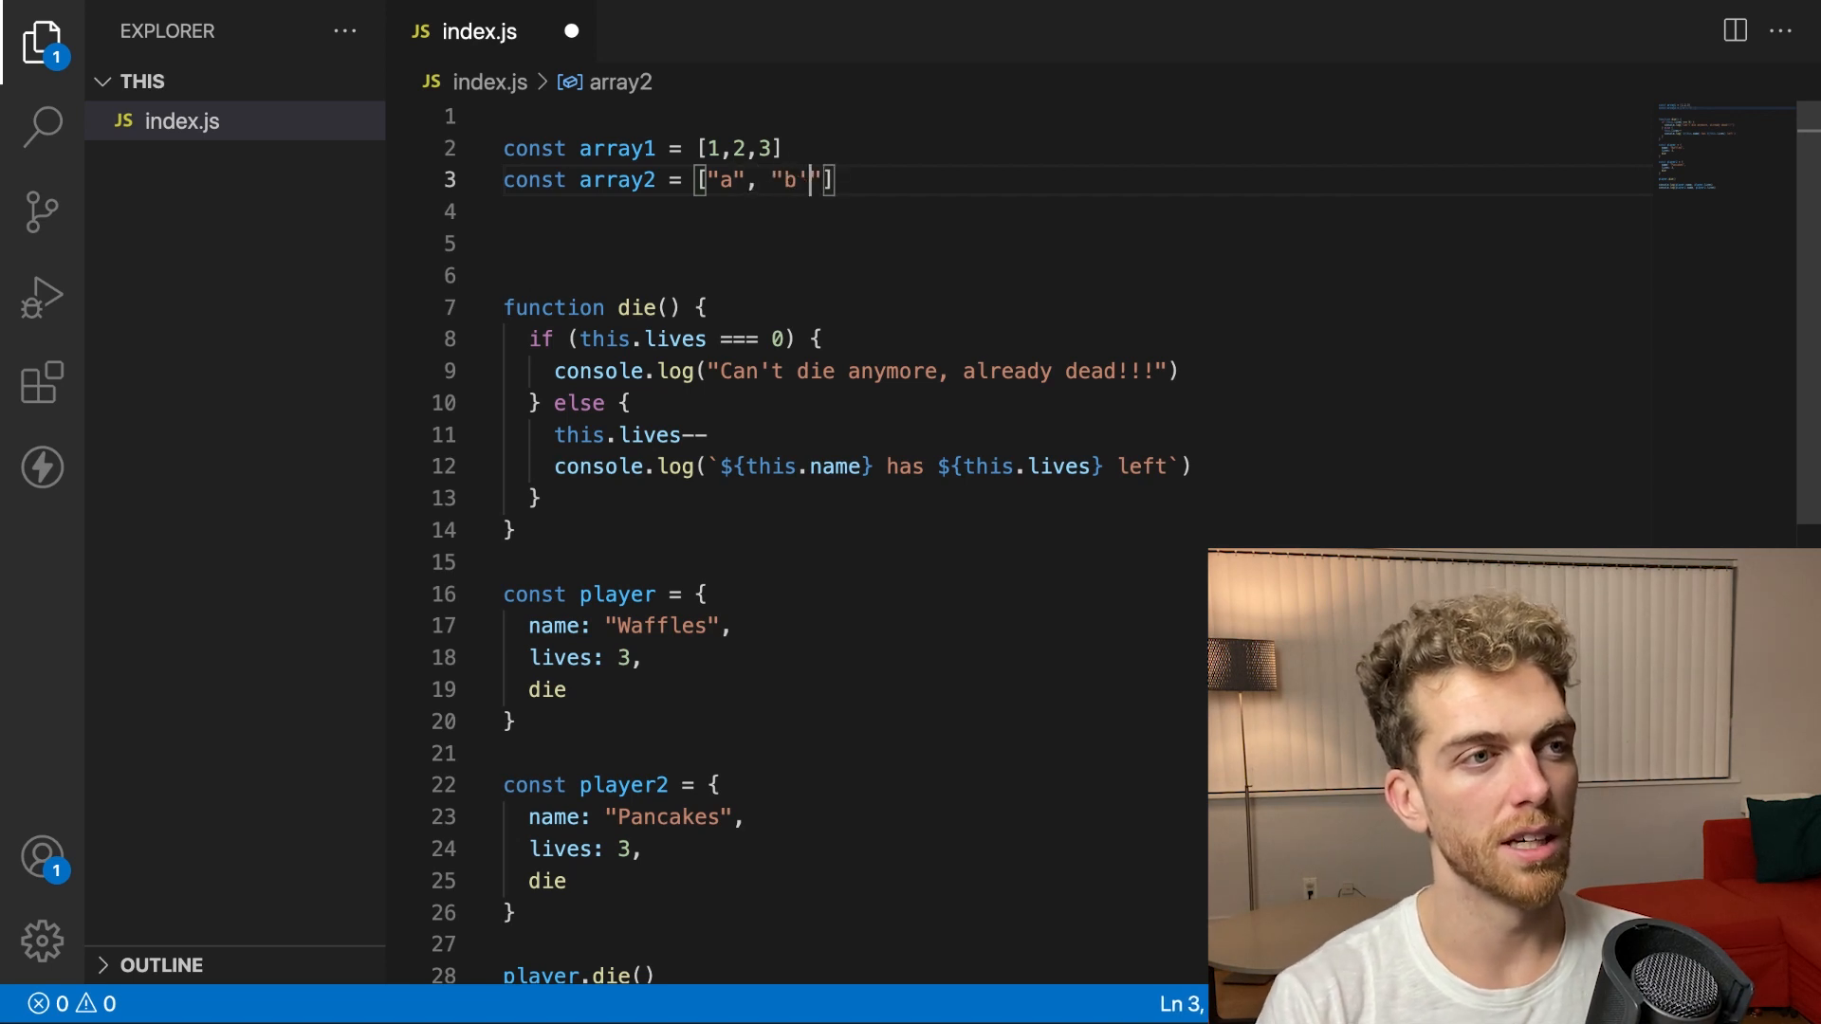
type(", \"c\"")
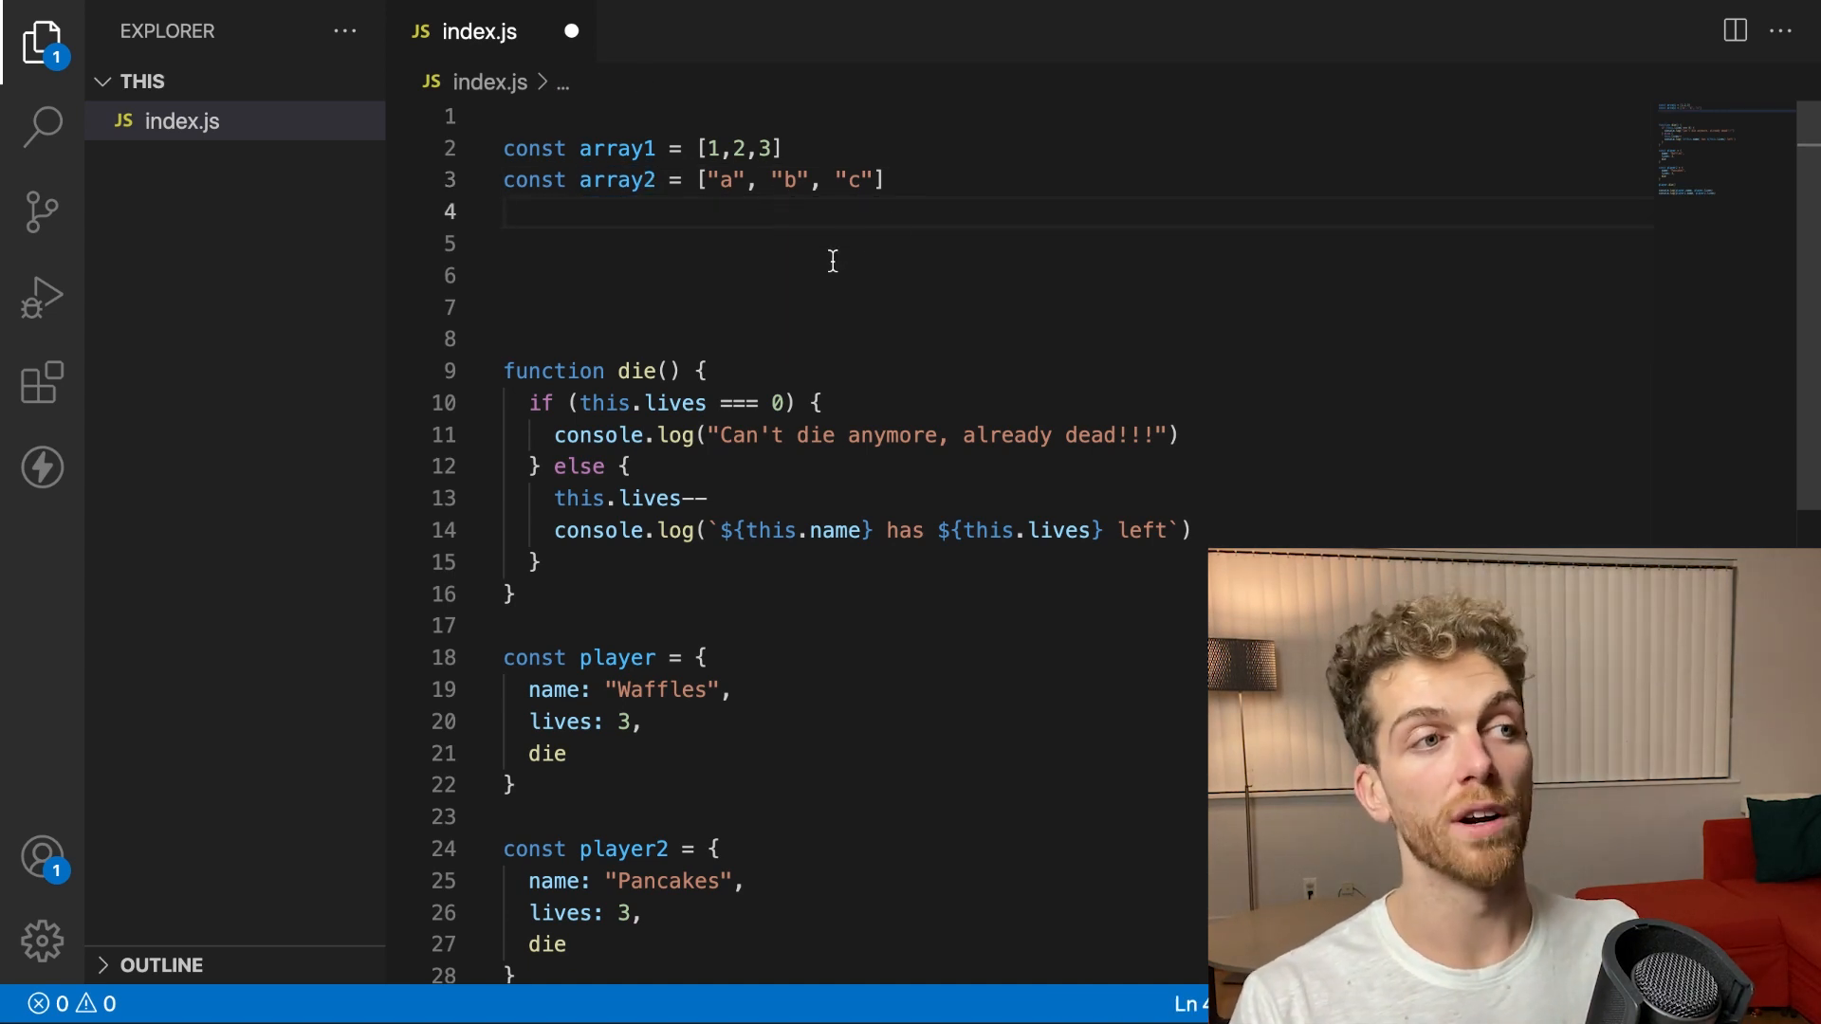
Add array1.push(4) on a new line below the arrays
key("Enter")
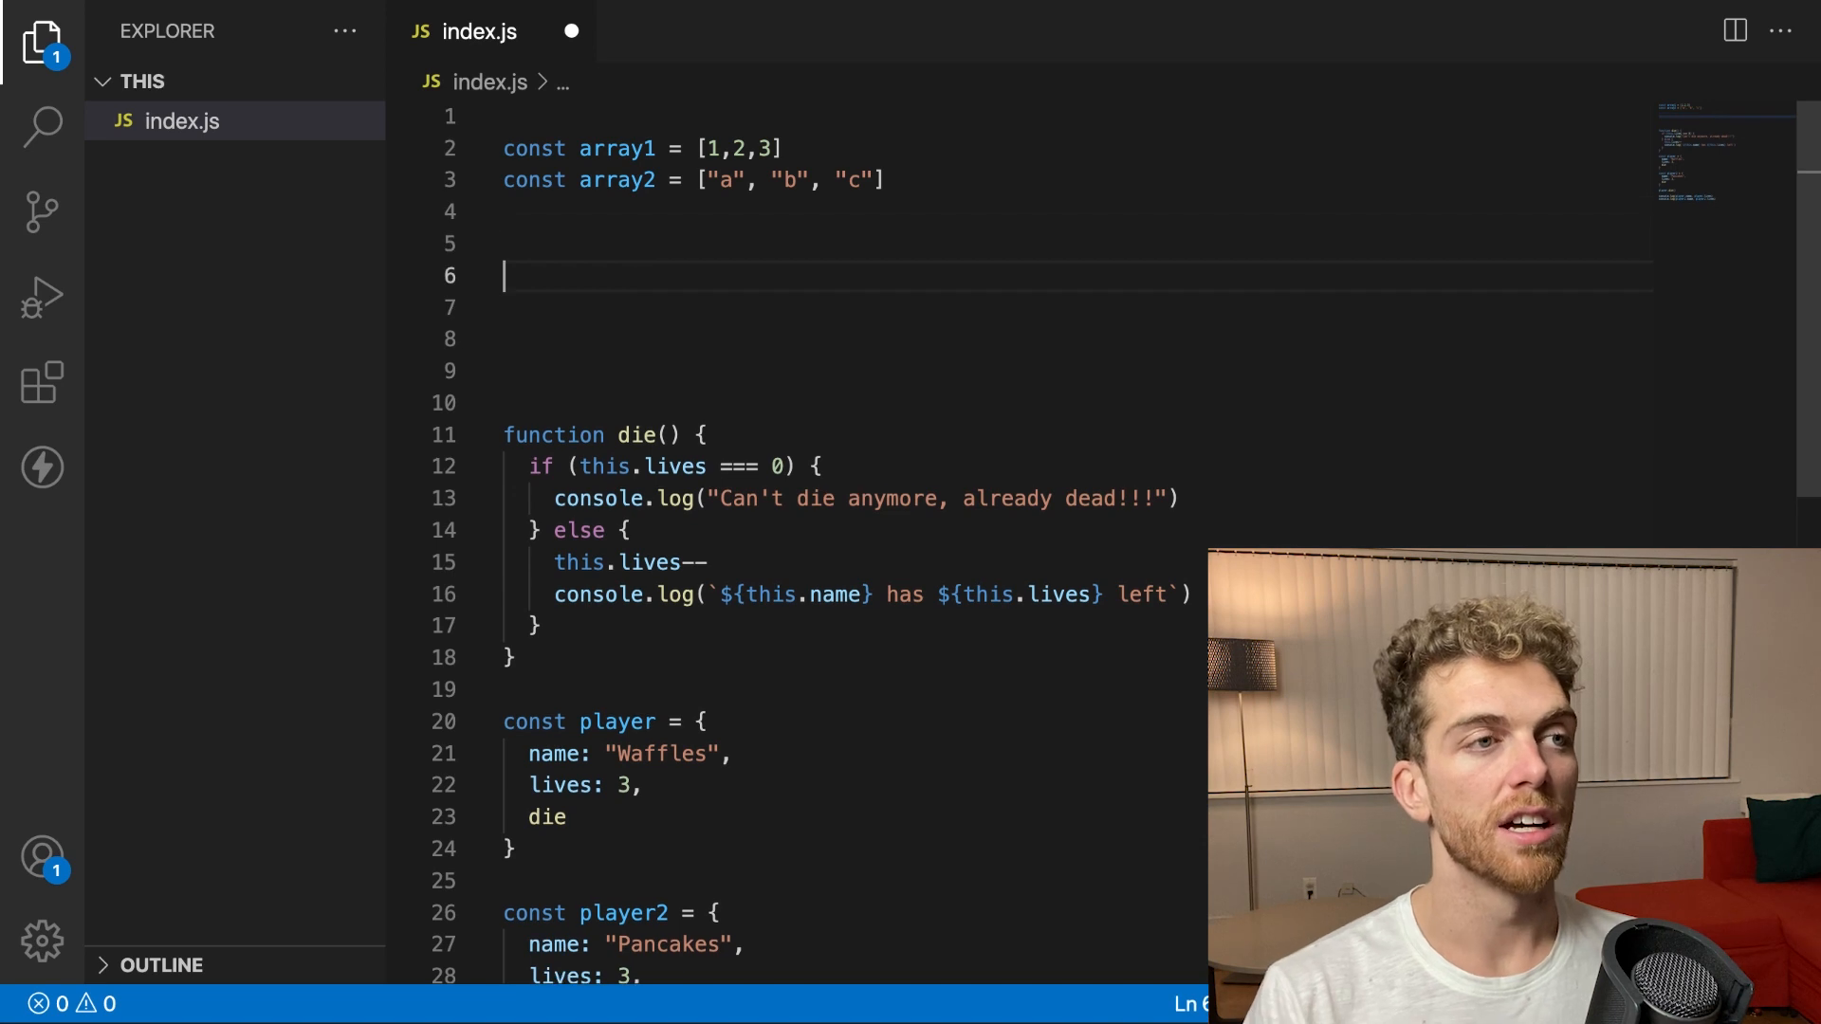
type("ar")
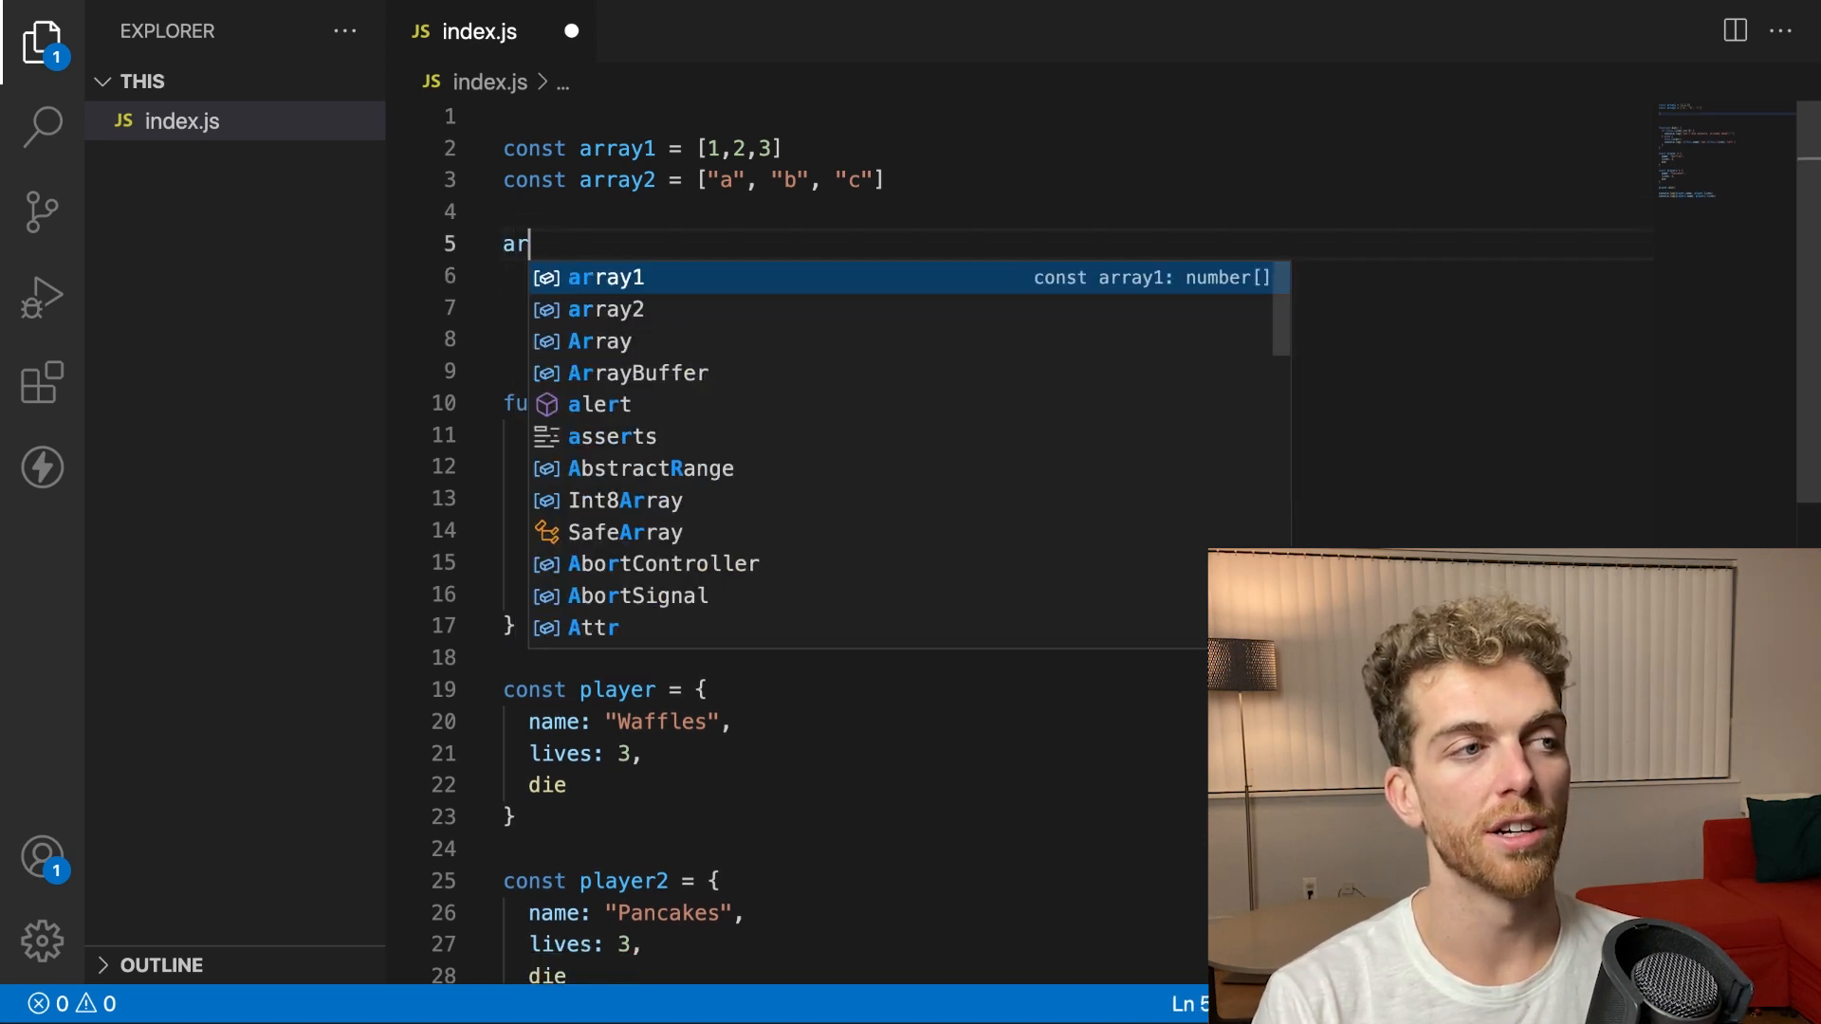
type("ray1.push")
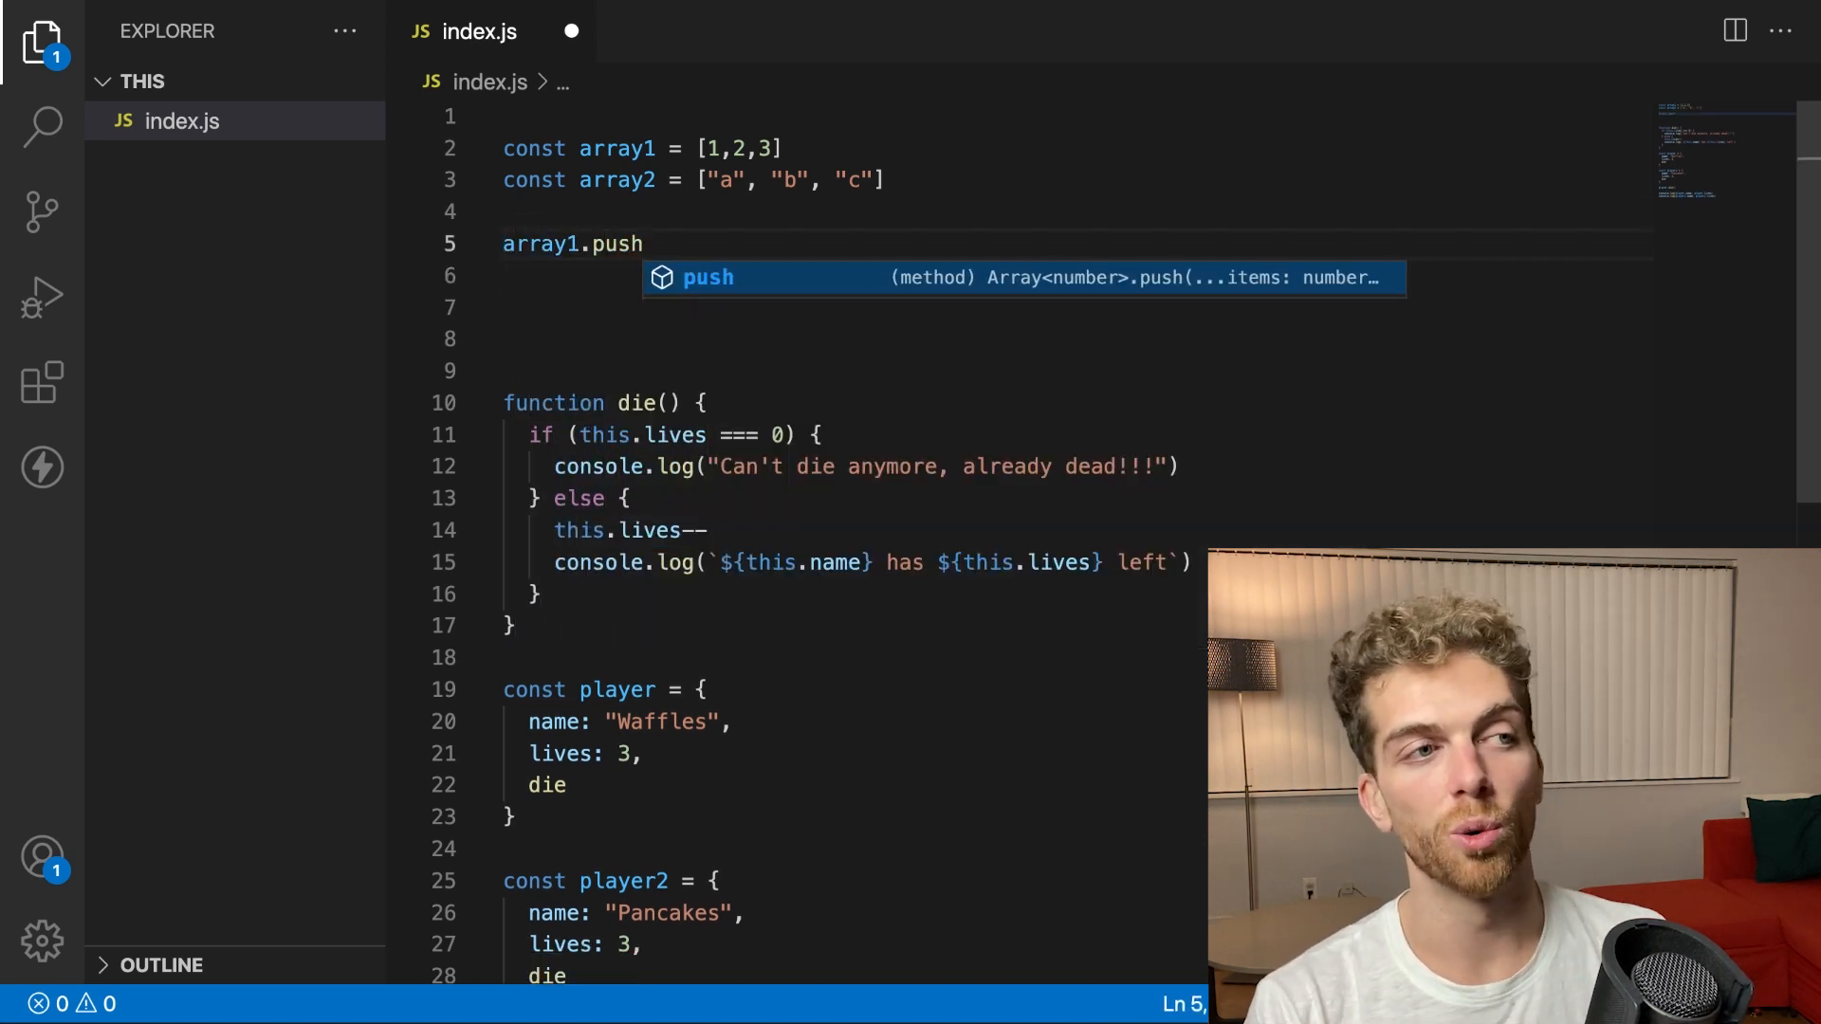
type("()")
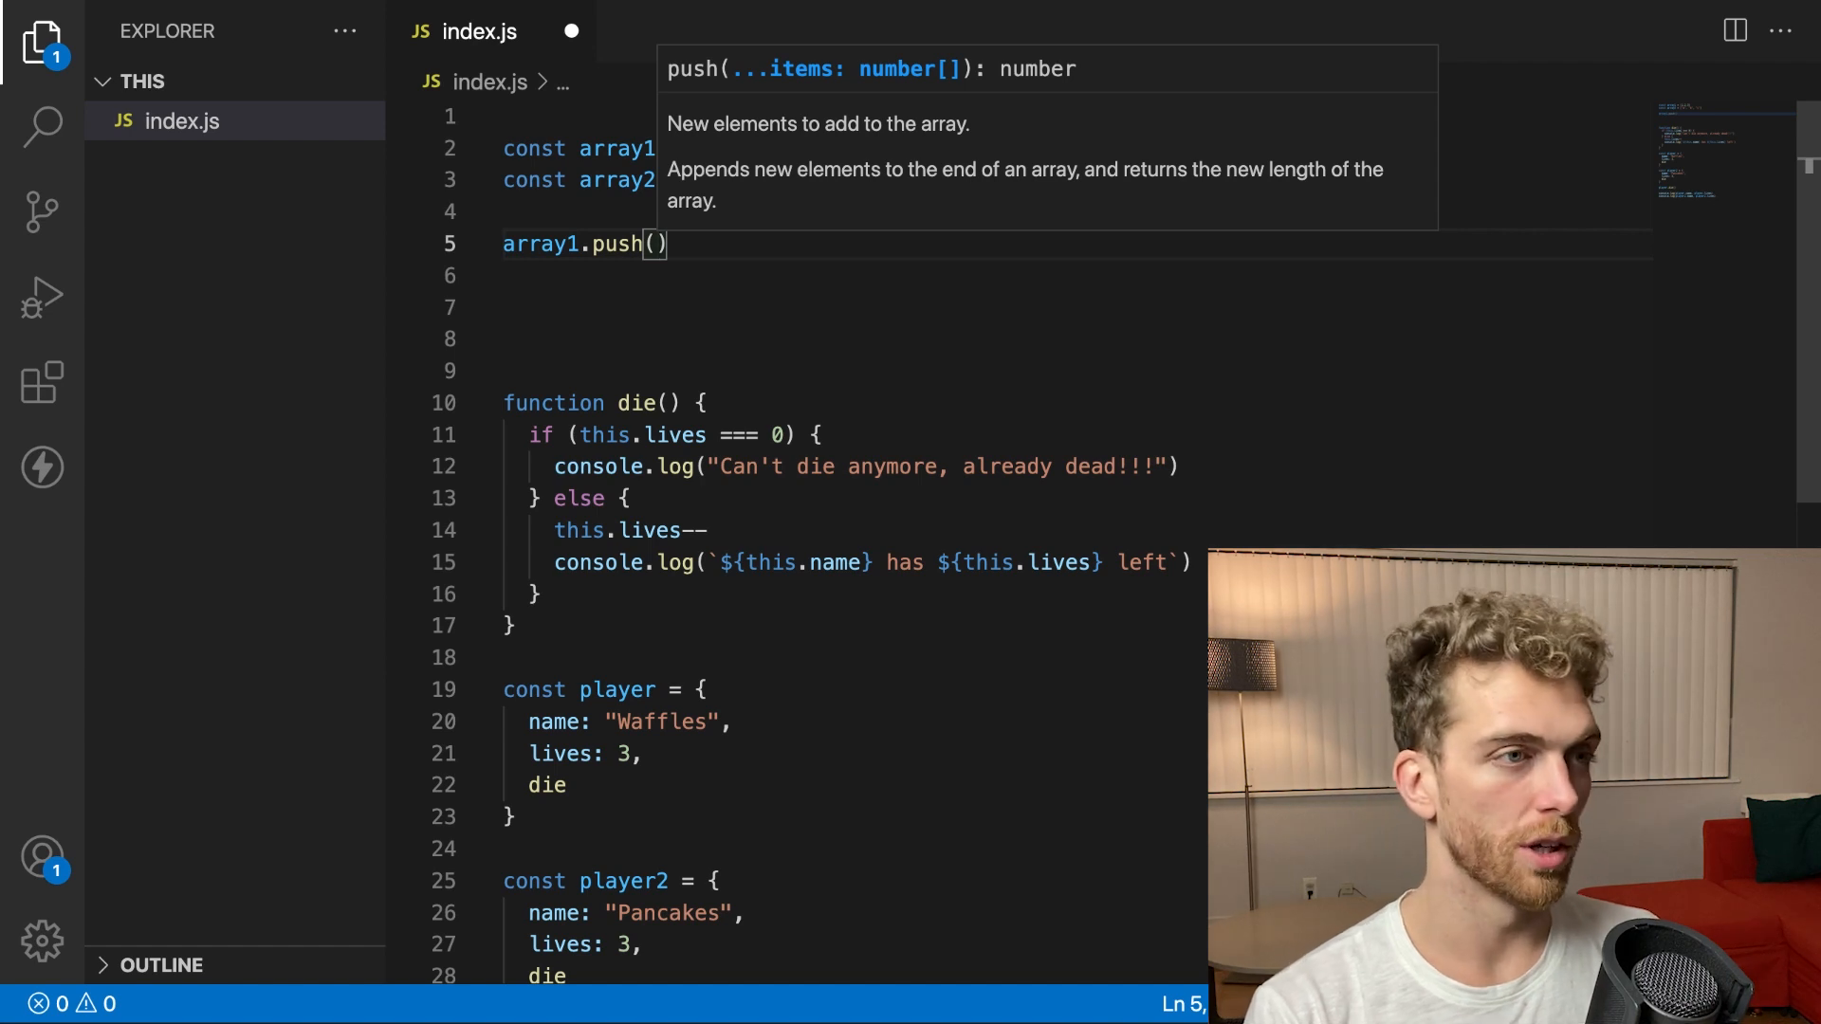
type("4")
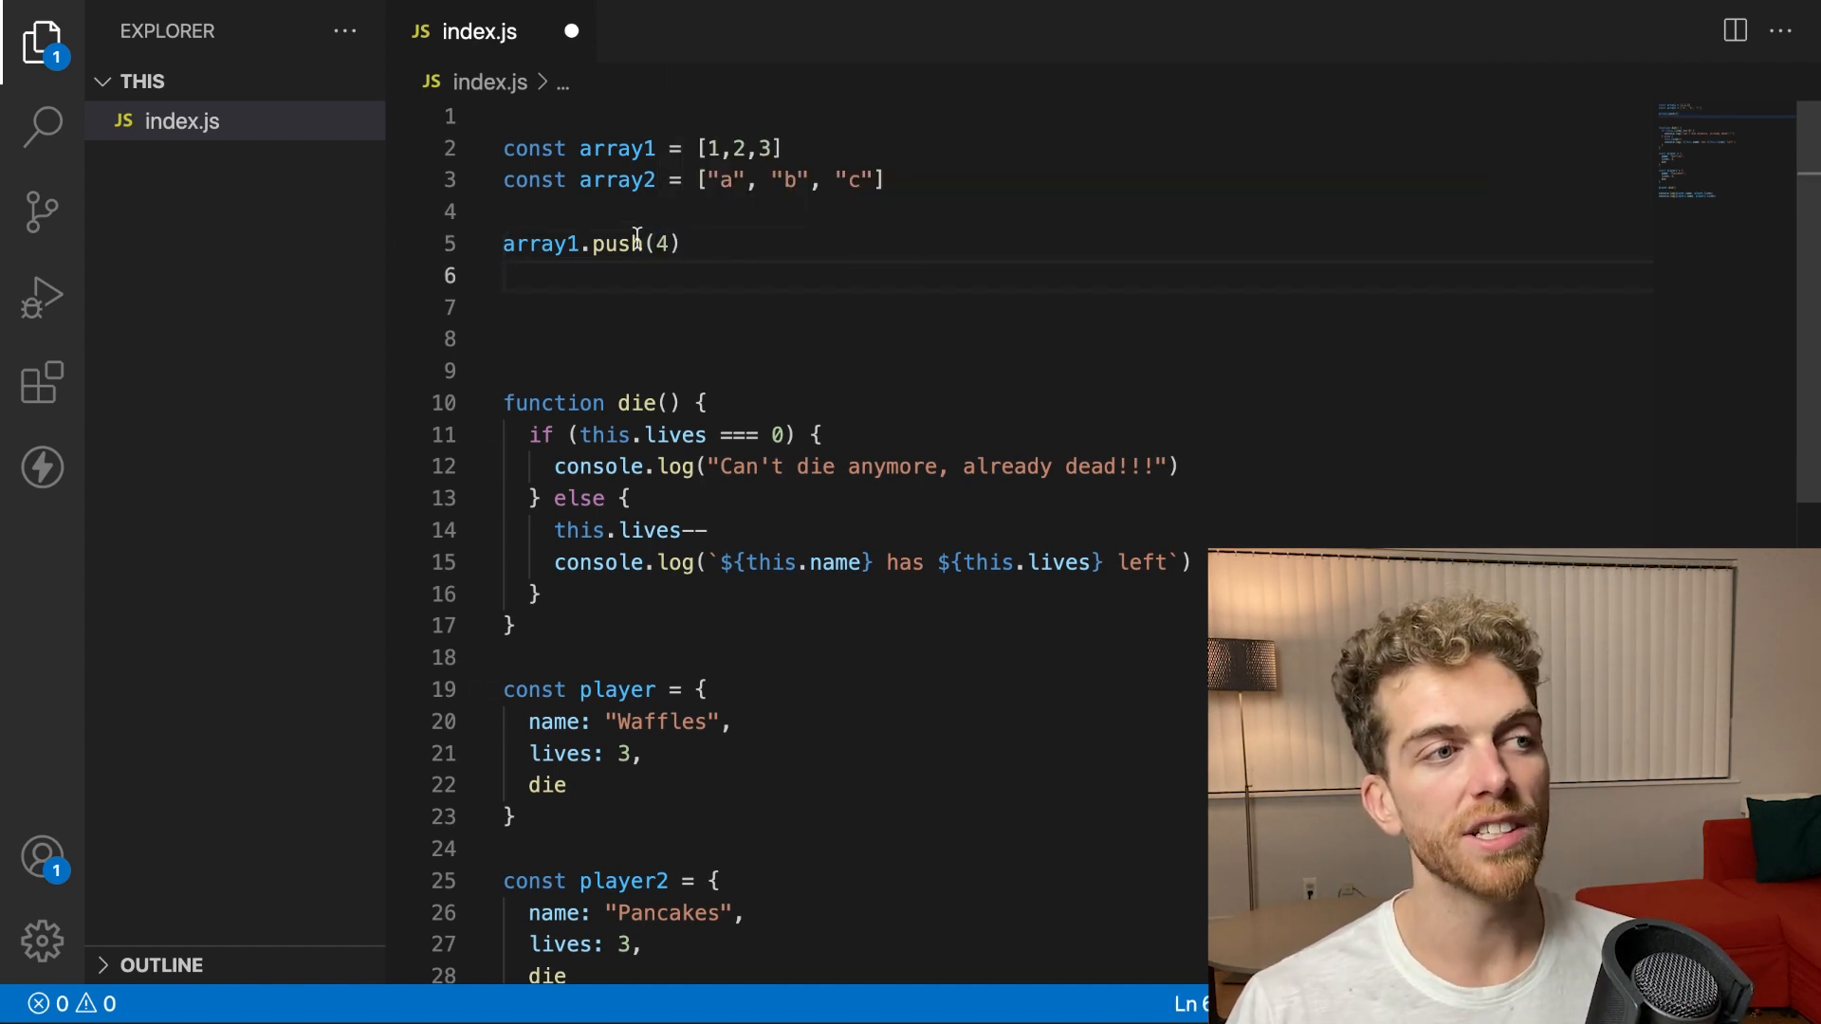
Select the push method on line 5
double_click(661, 243)
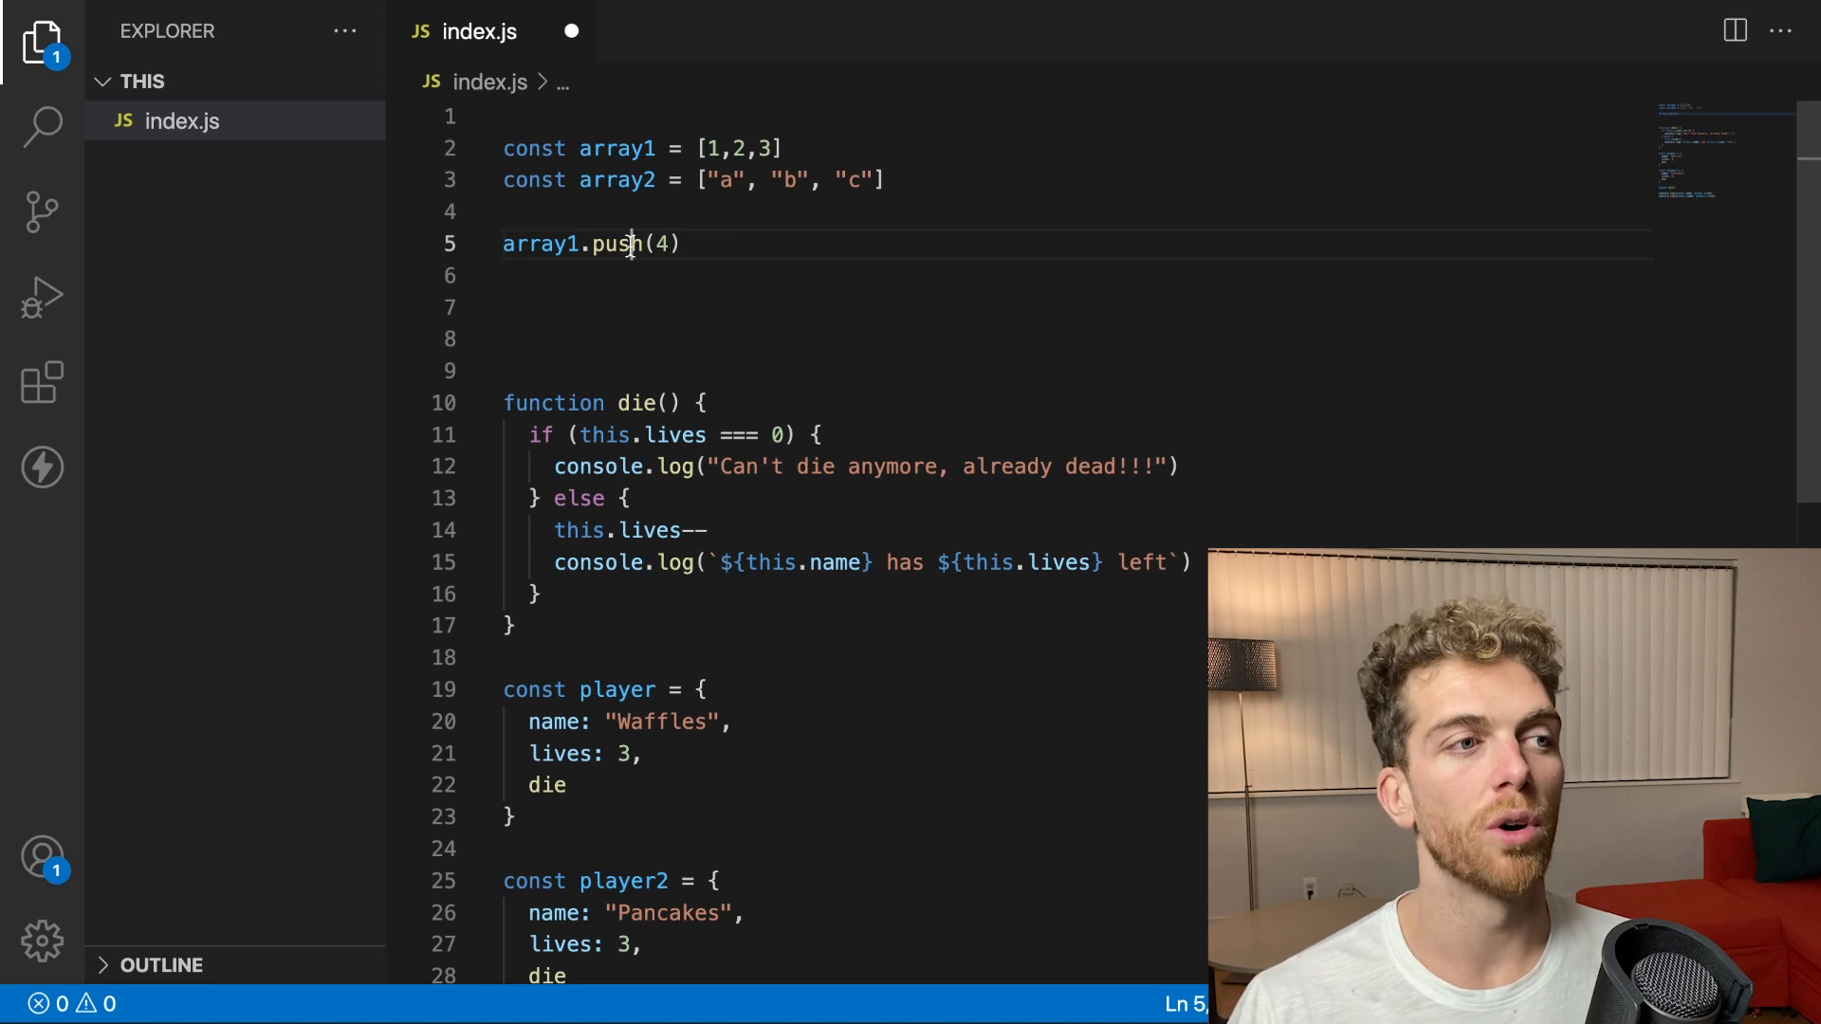
double_click(624, 244)
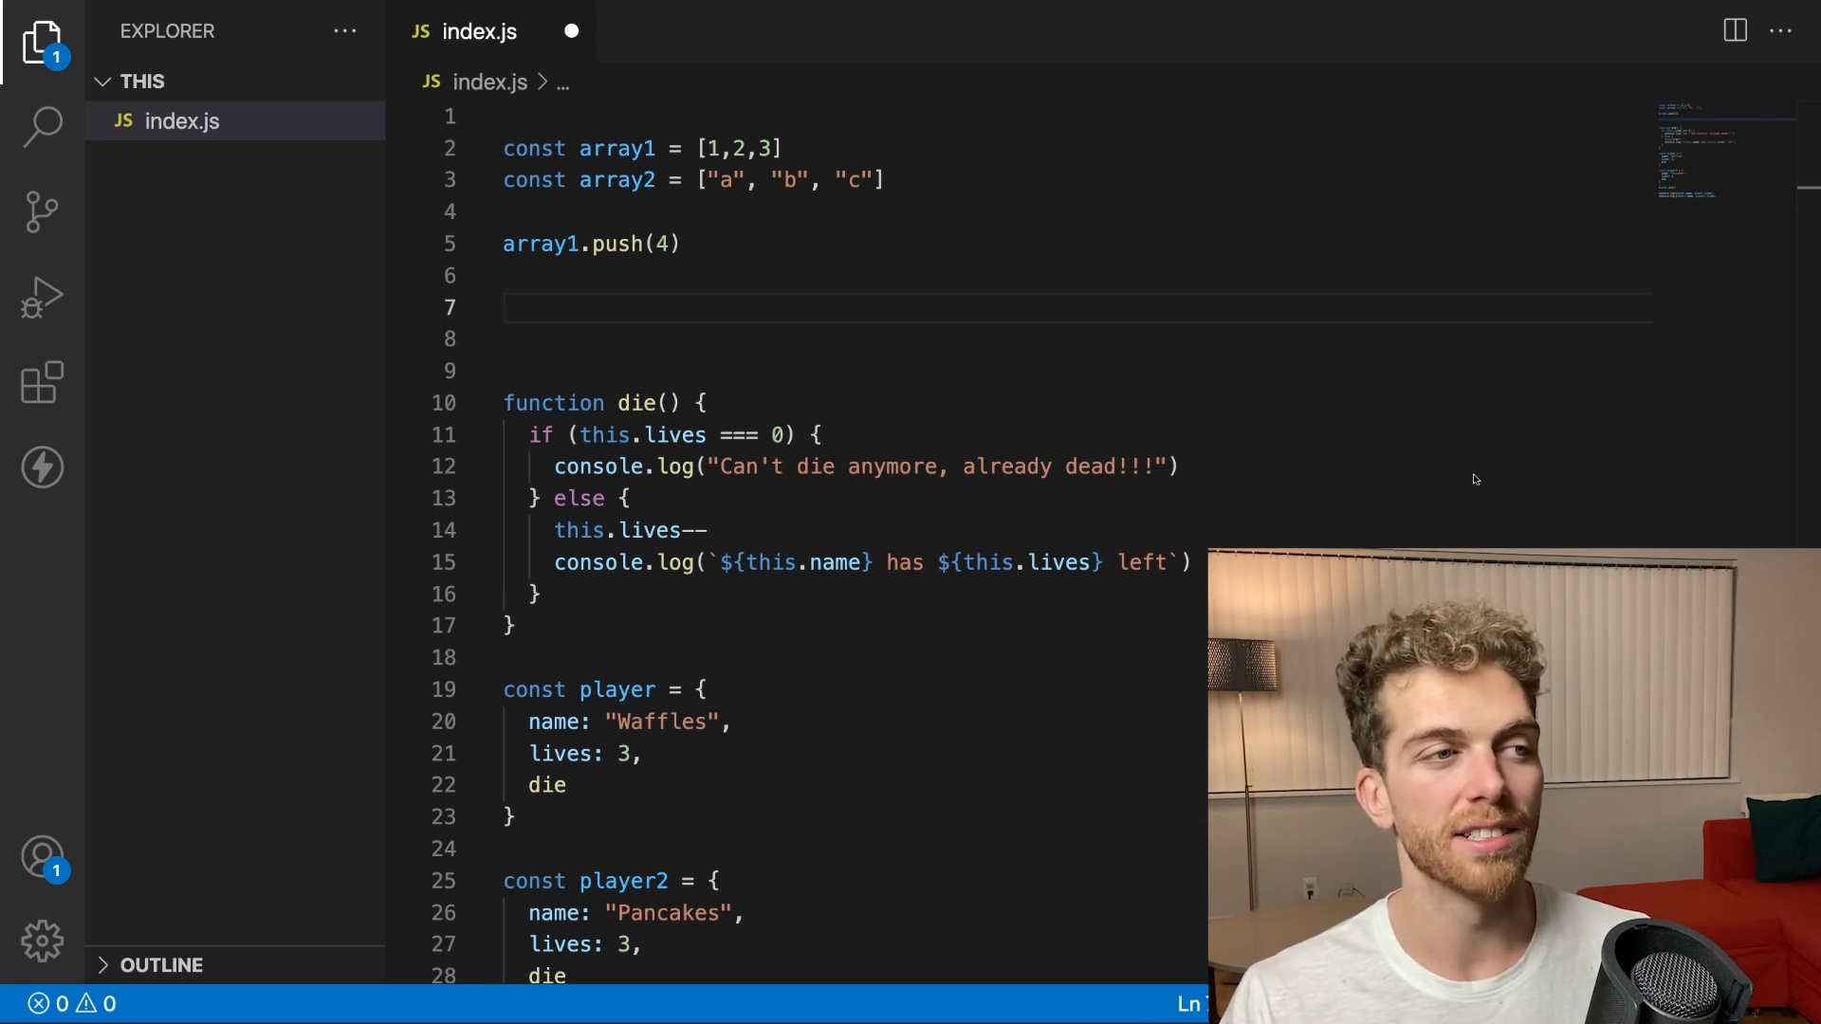
mouse_move(1101, 485)
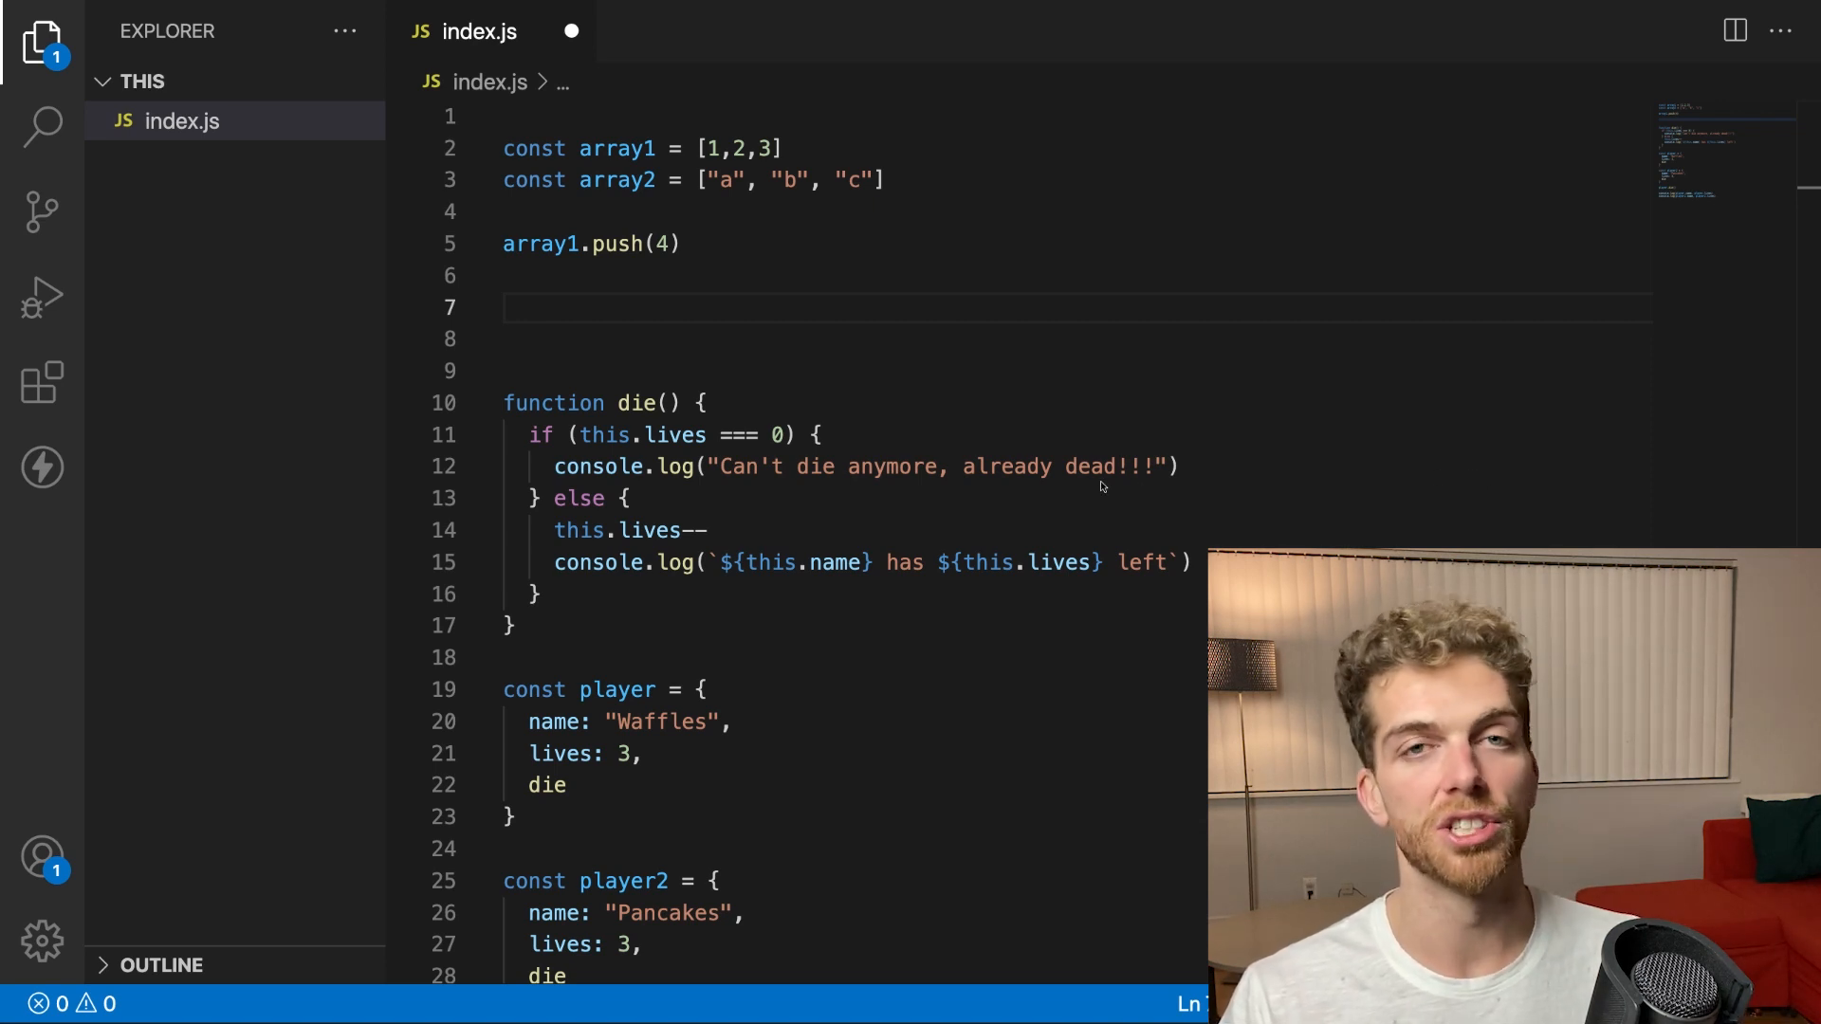
left_click(507, 306)
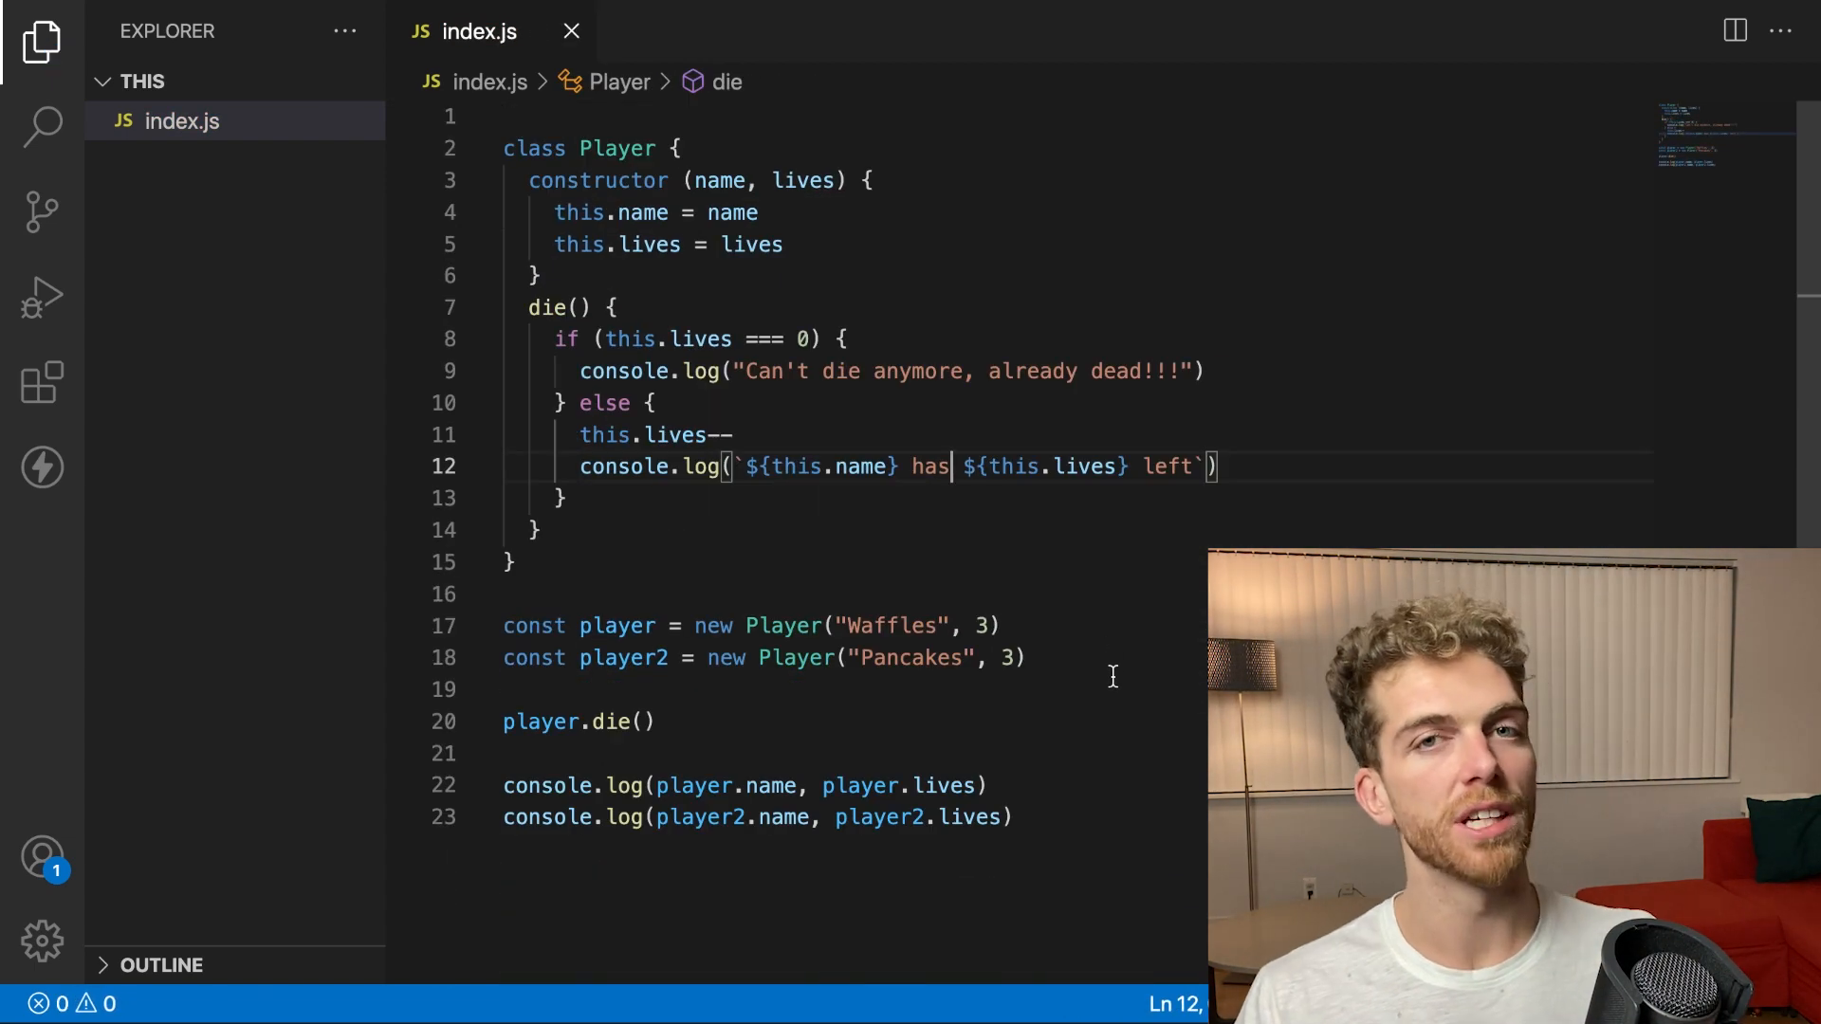
mouse_move(1090, 671)
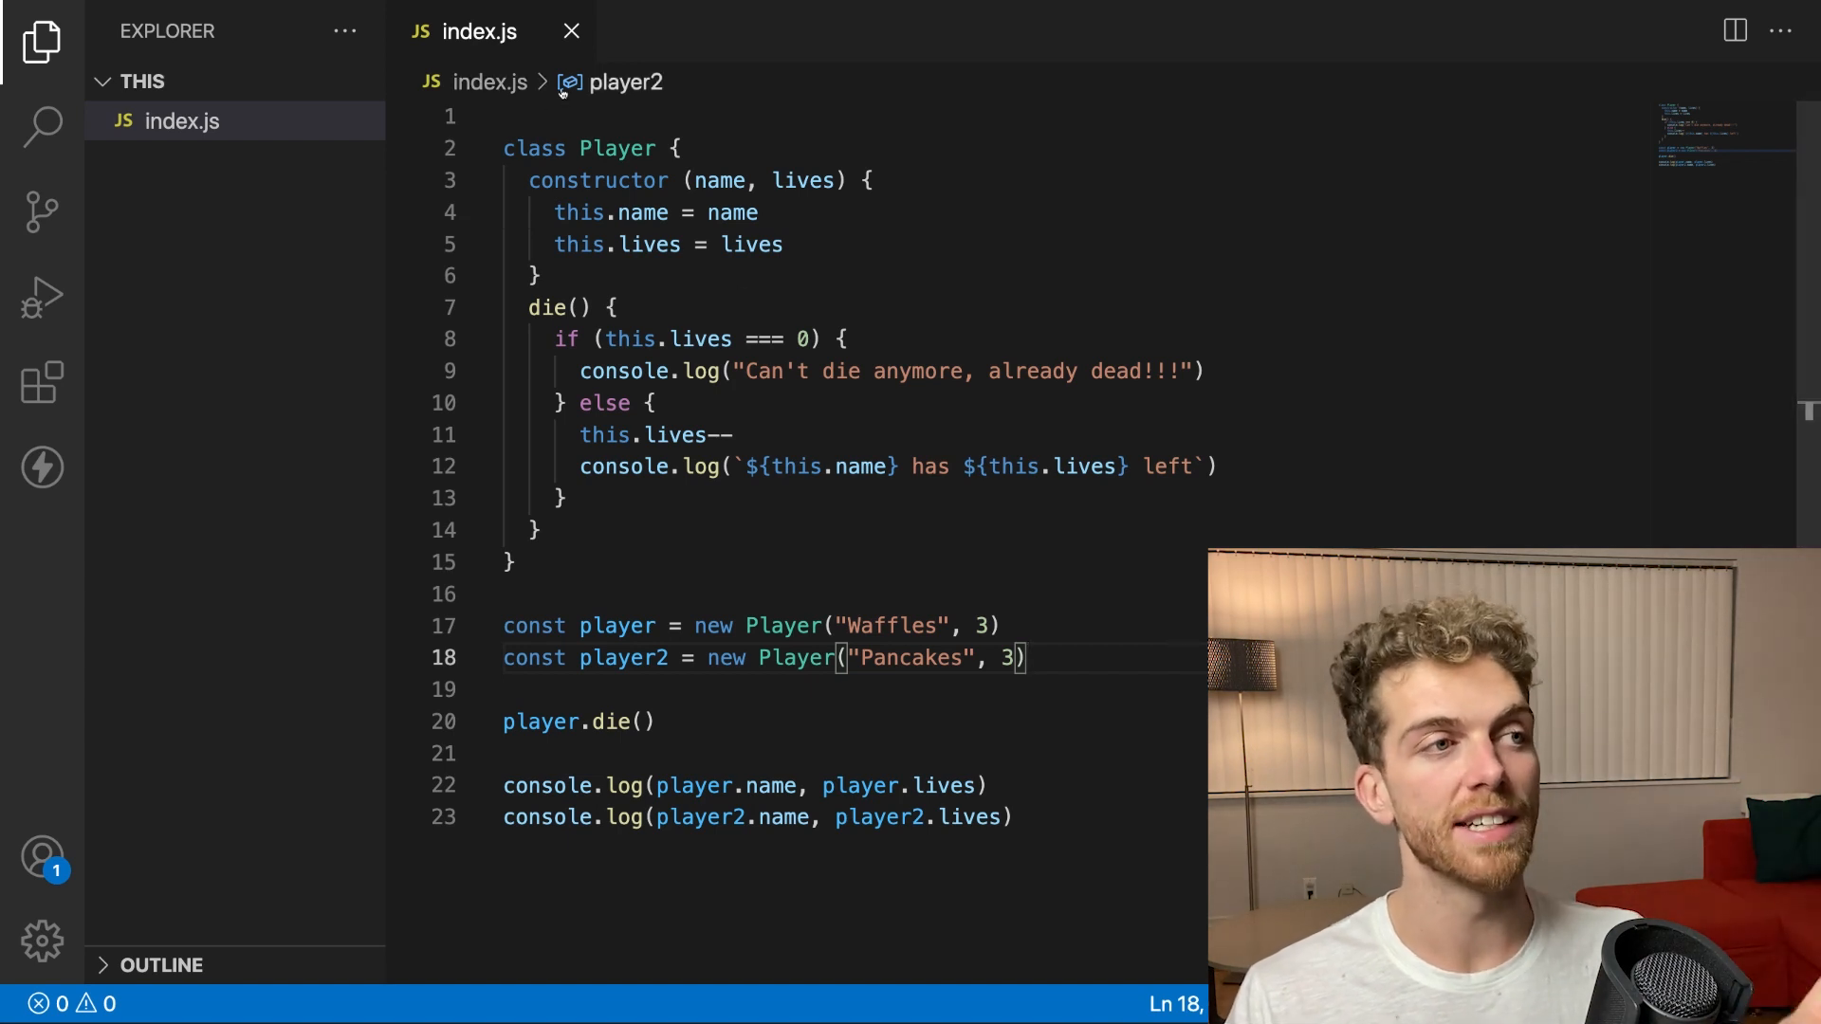
Select all of the saved Player class code in index.js, then clear the selection
key("ctrl+a")
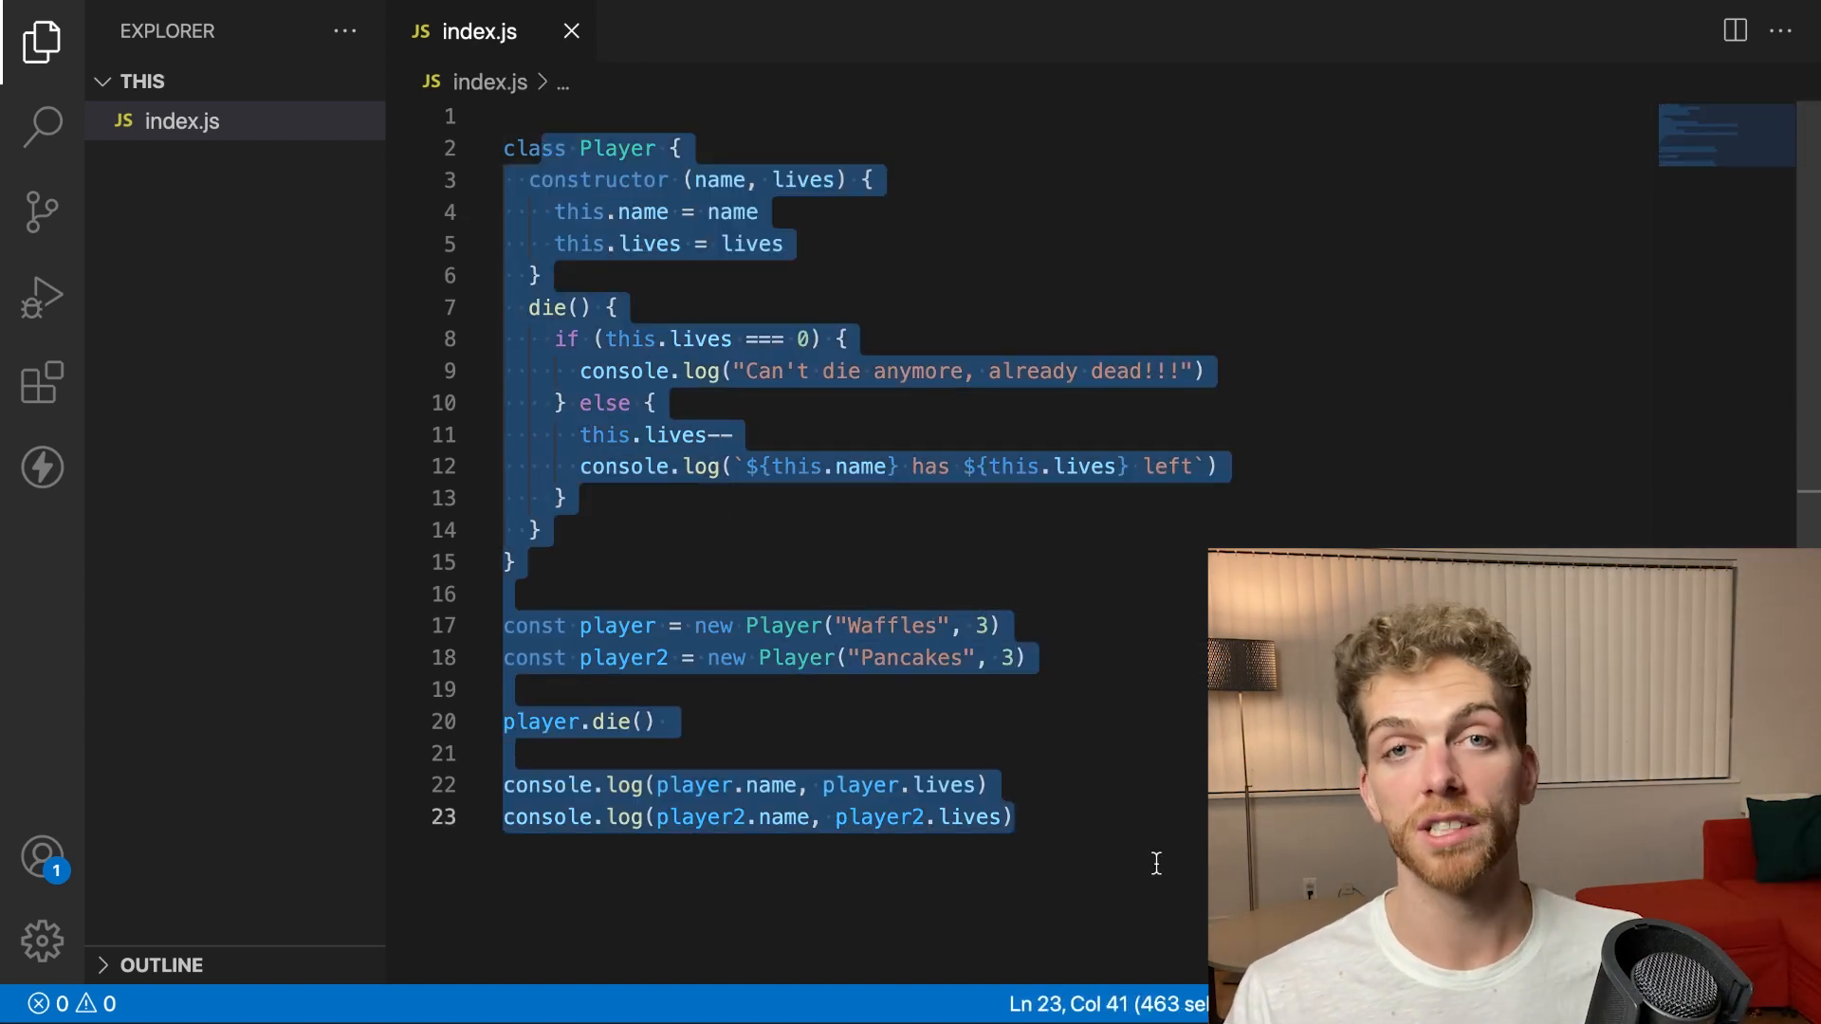
left_click(1012, 816)
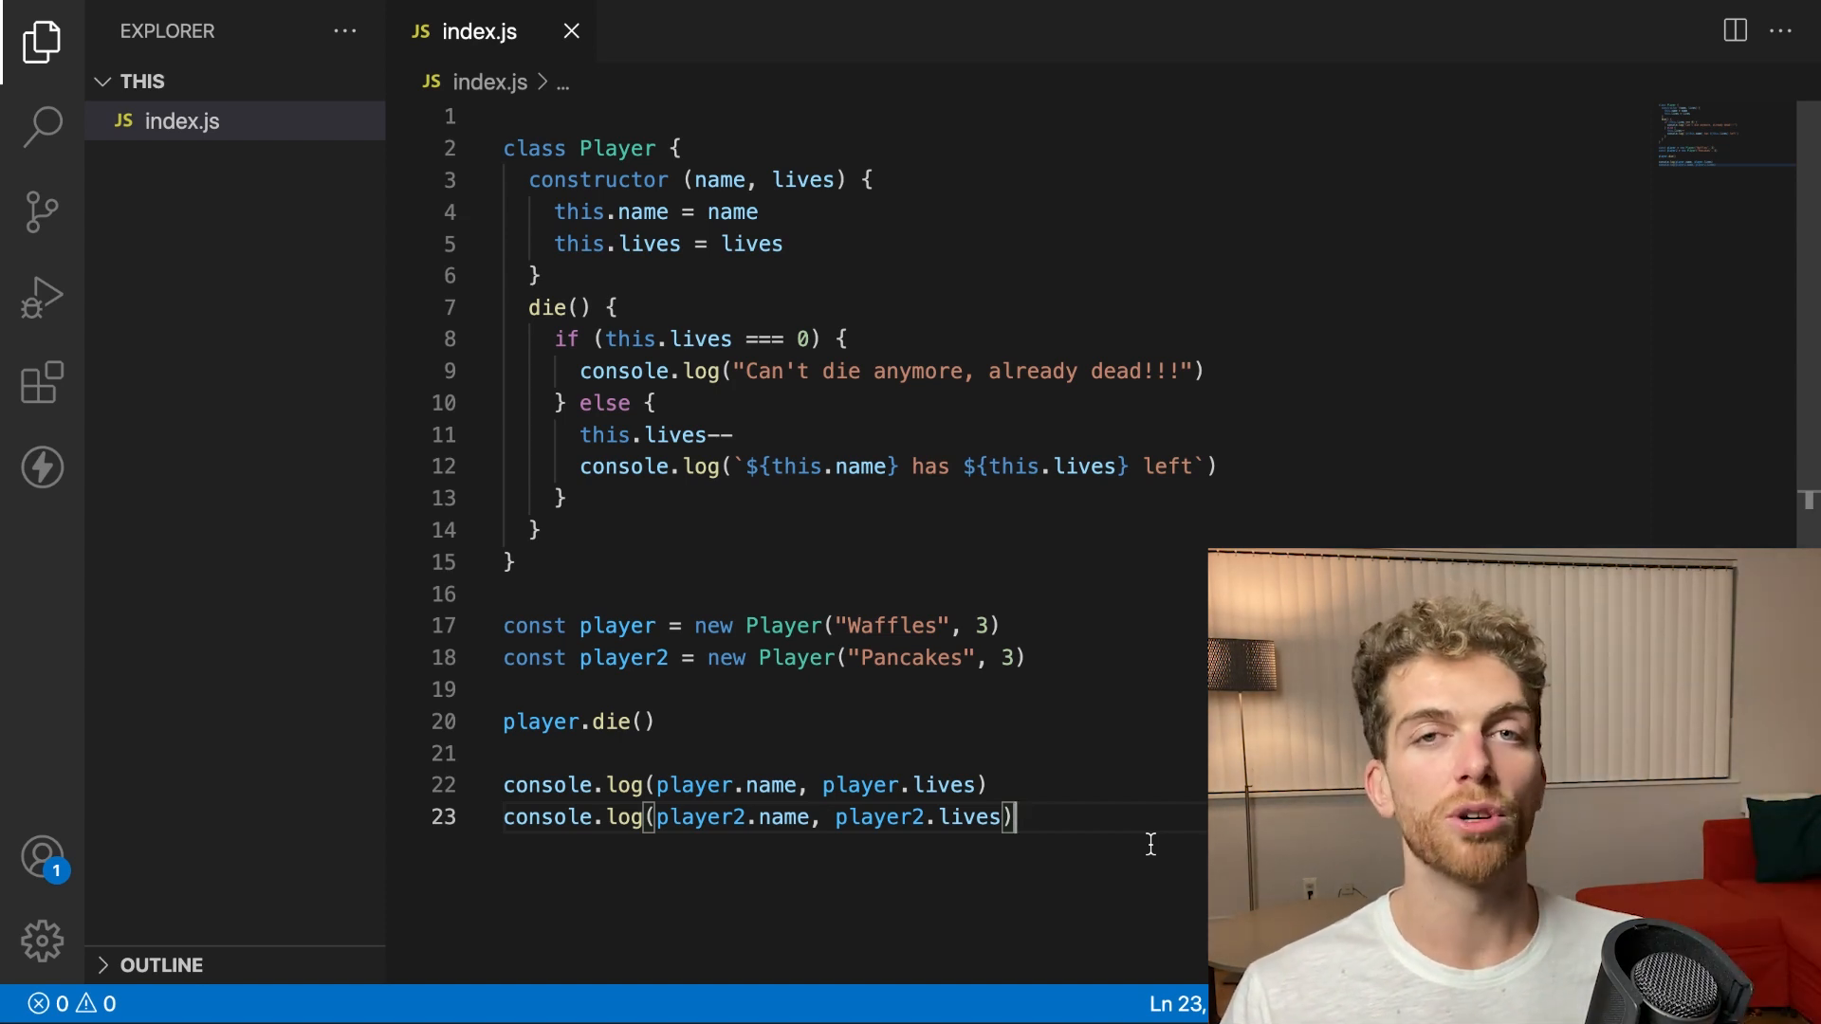
mouse_move(1120, 816)
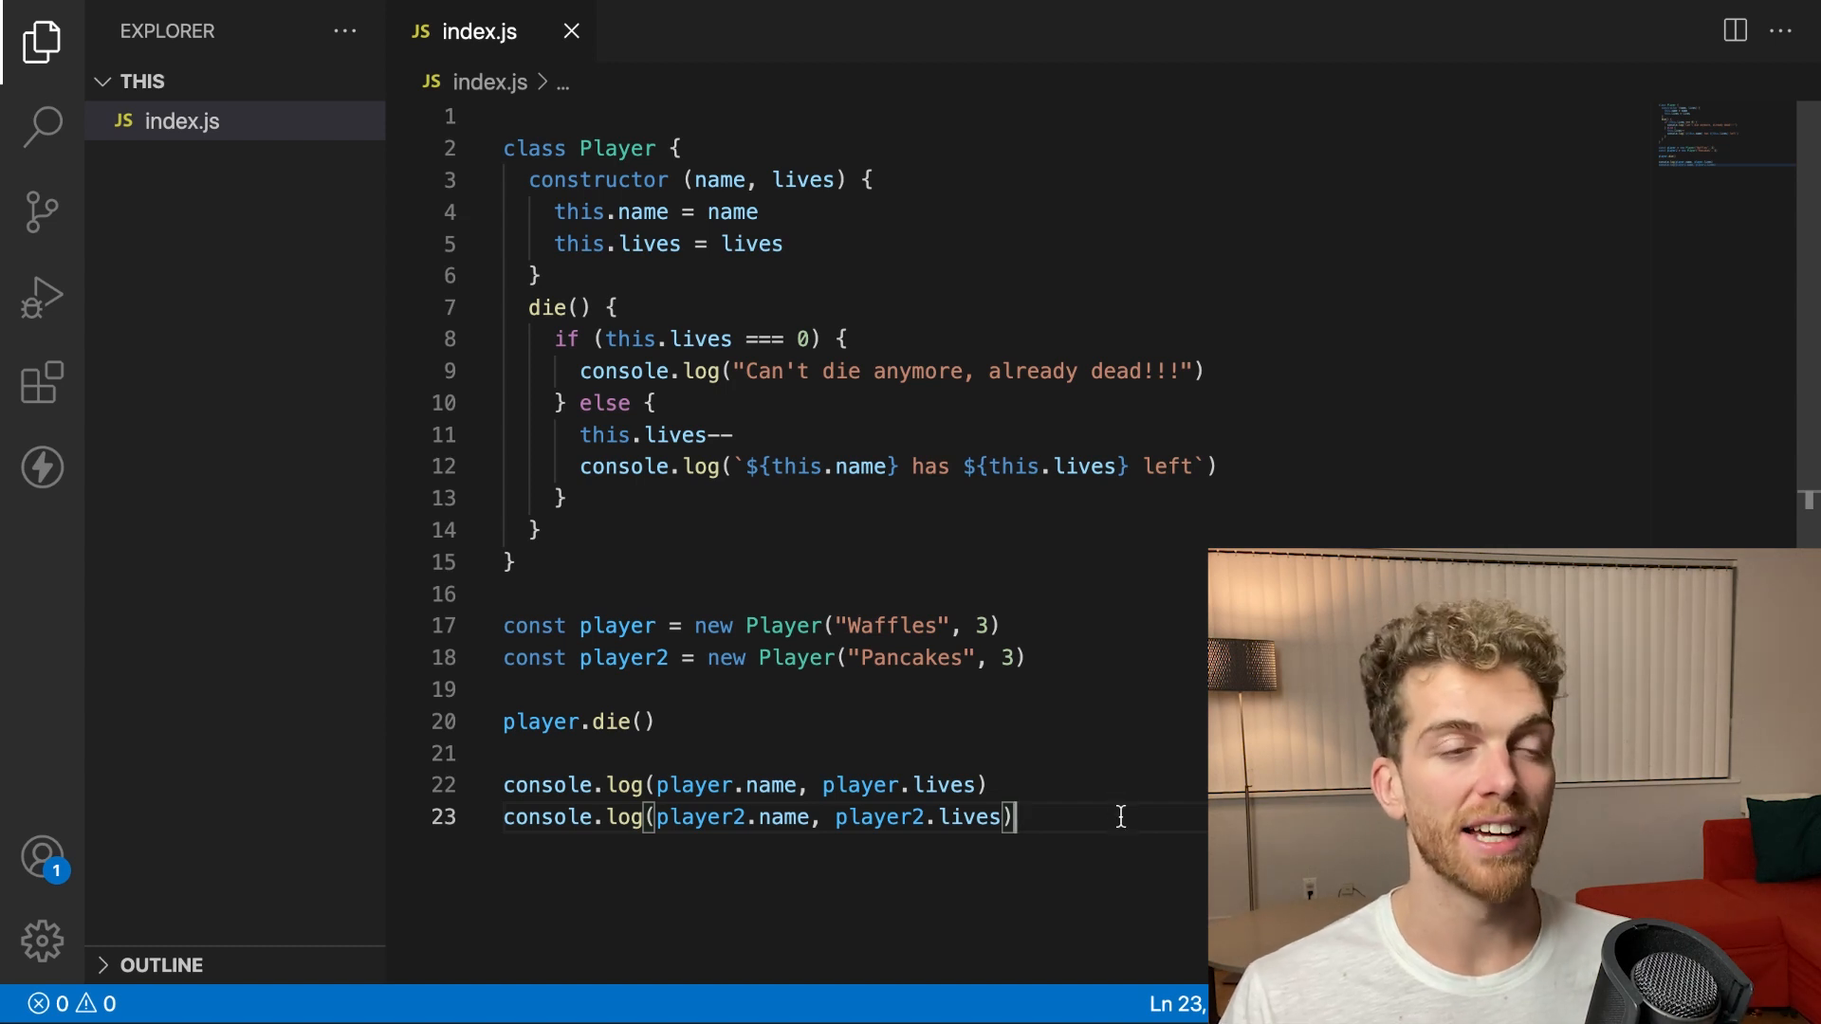